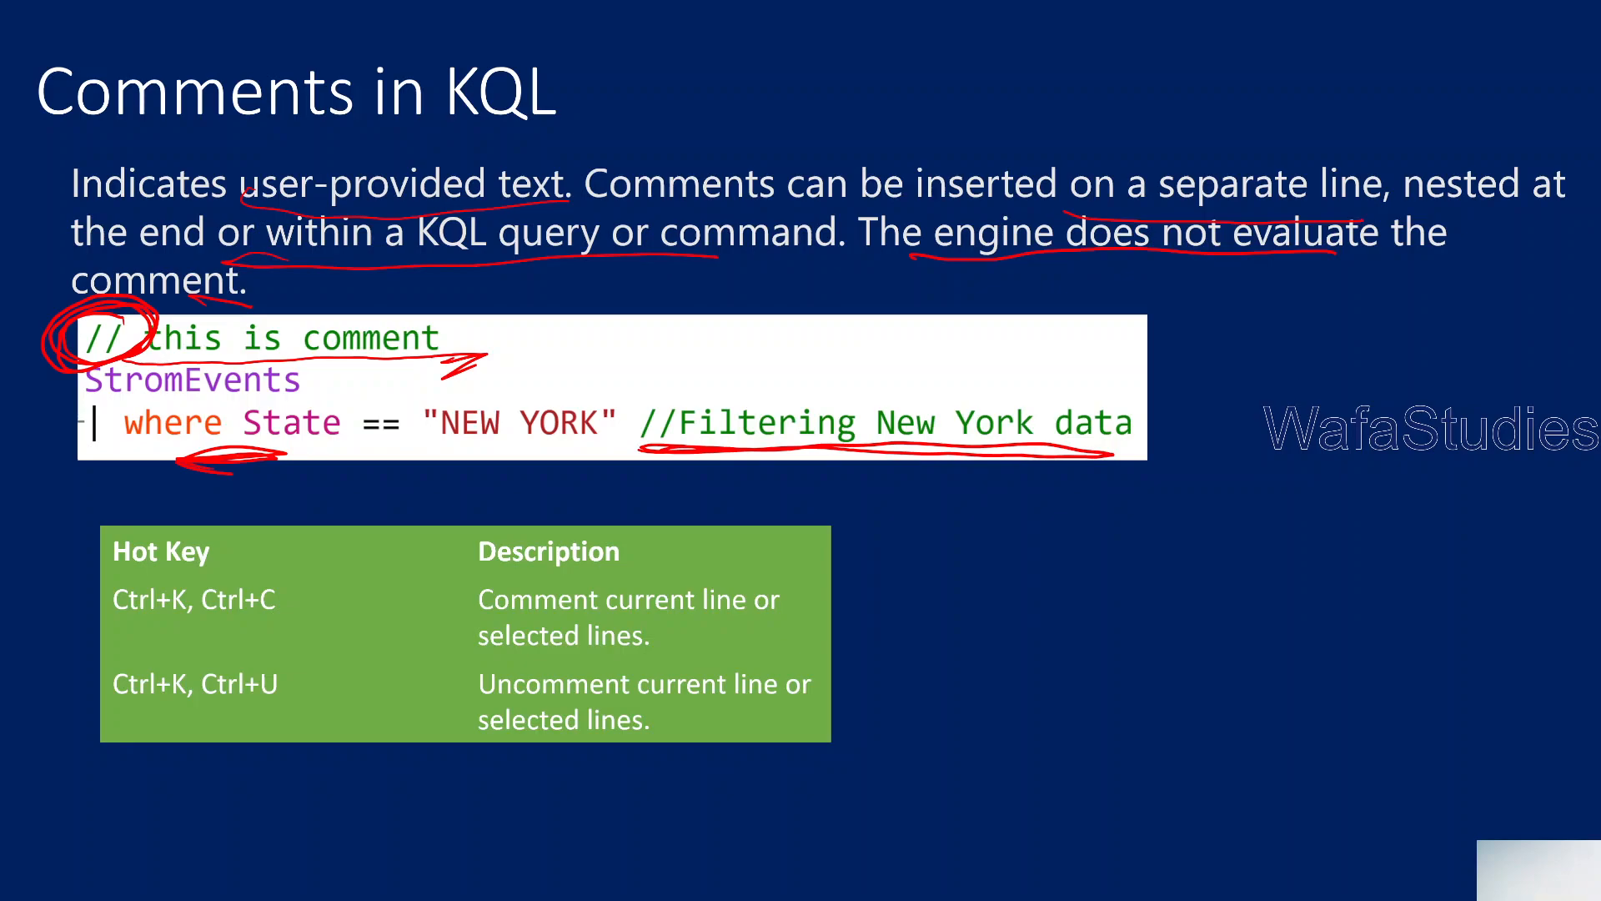
- Widen the Connections panel and Name column, expand demodatabase, and select the StromEvents table
drag(633, 388, 1123, 459)
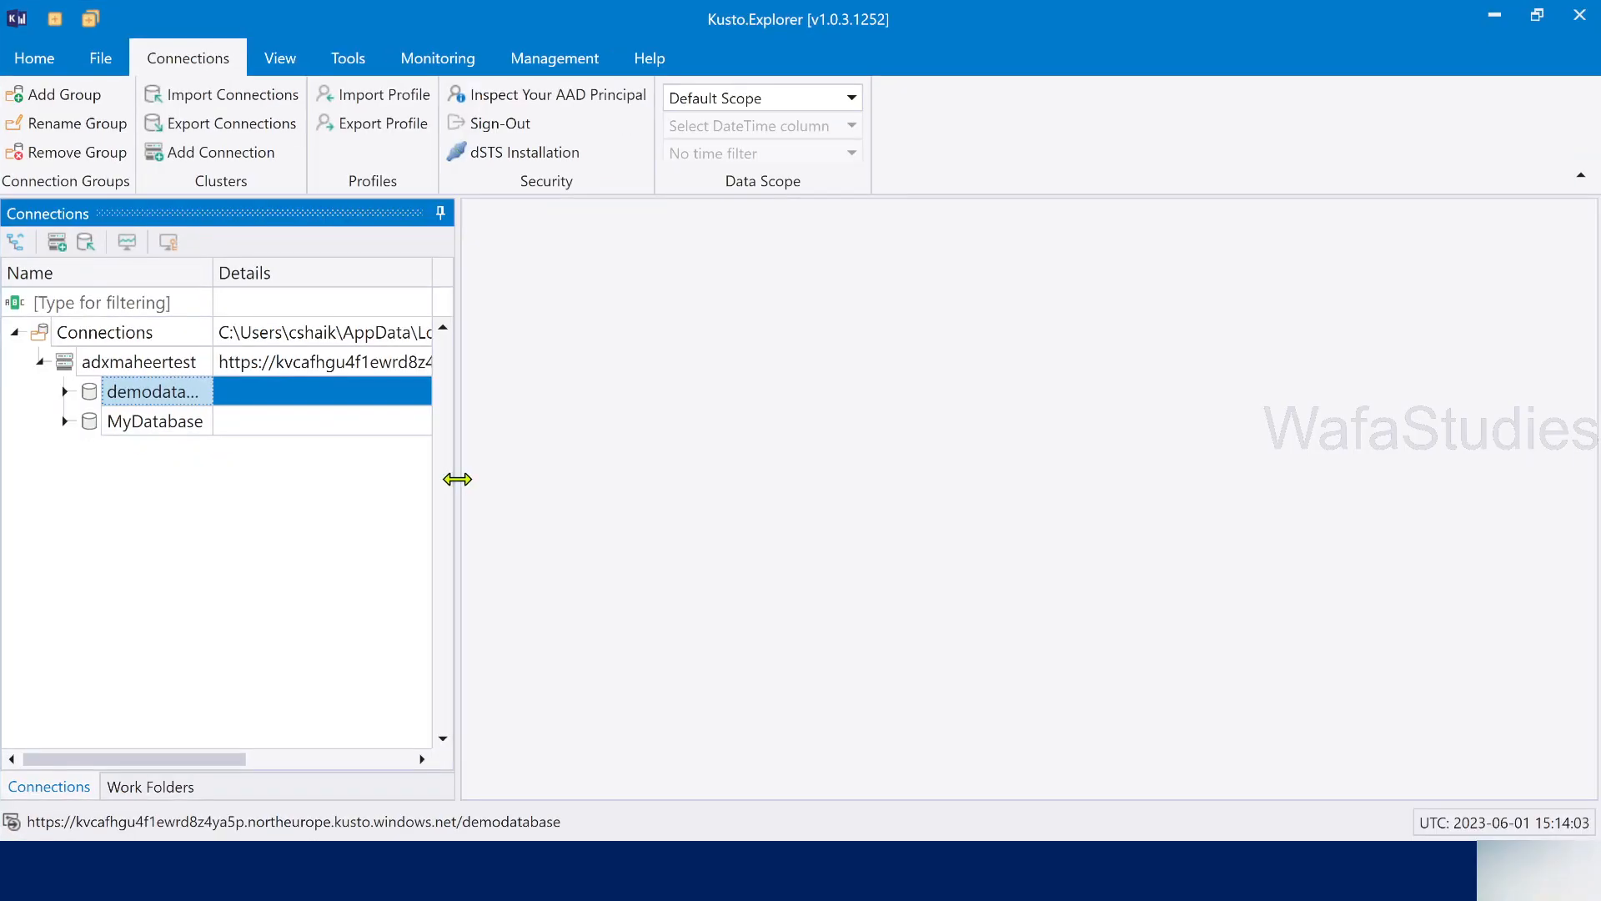
drag(456, 479, 597, 479)
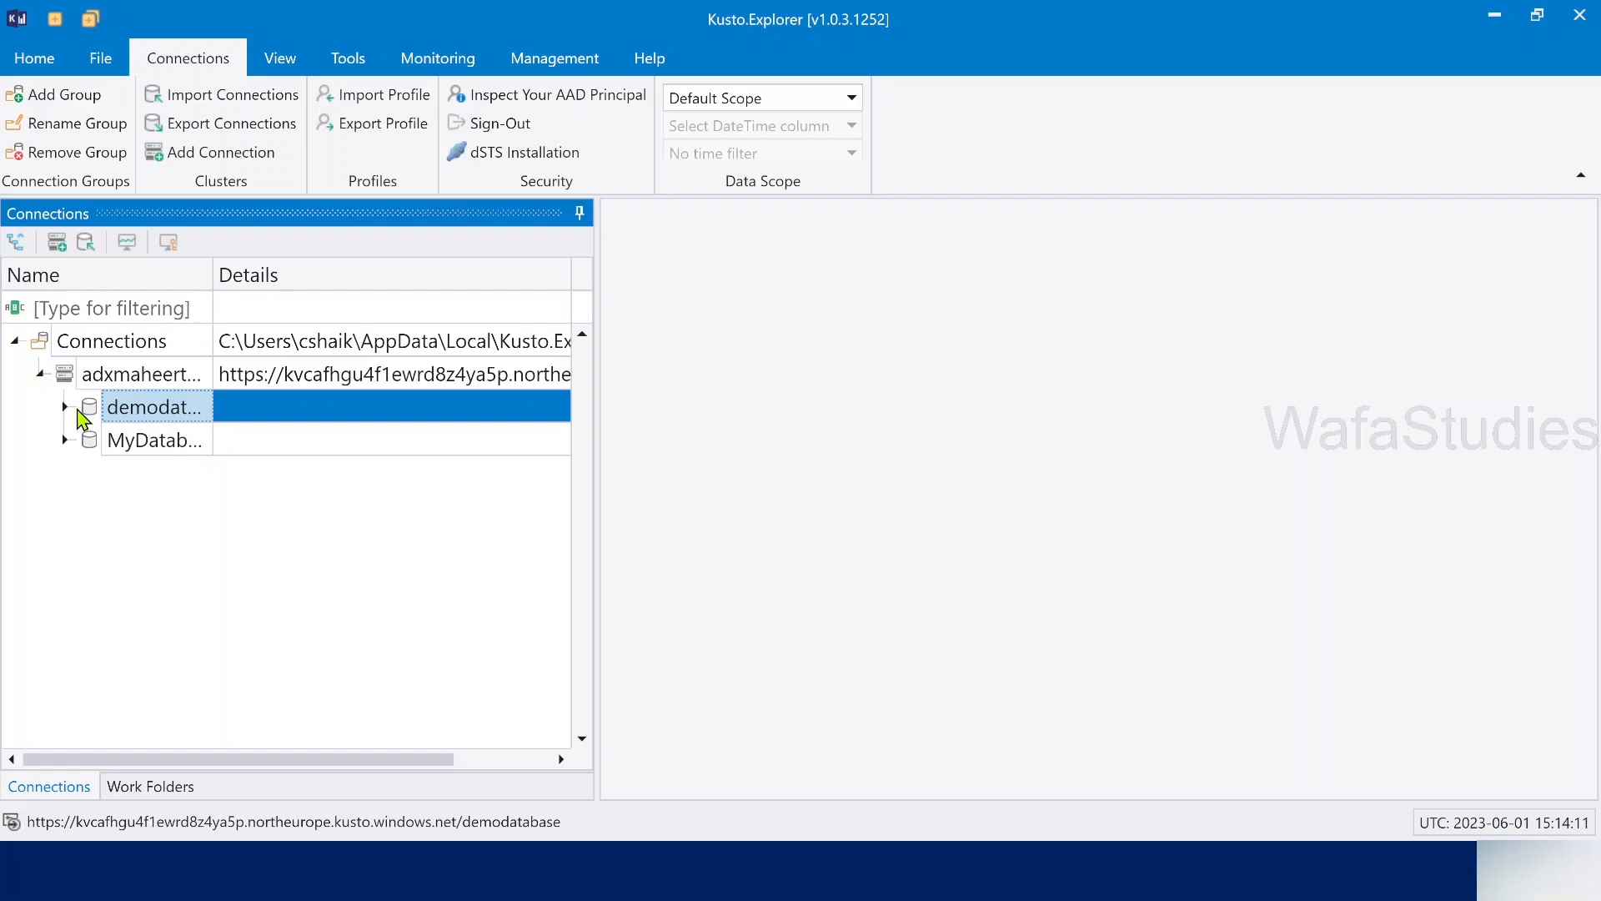
click(64, 406)
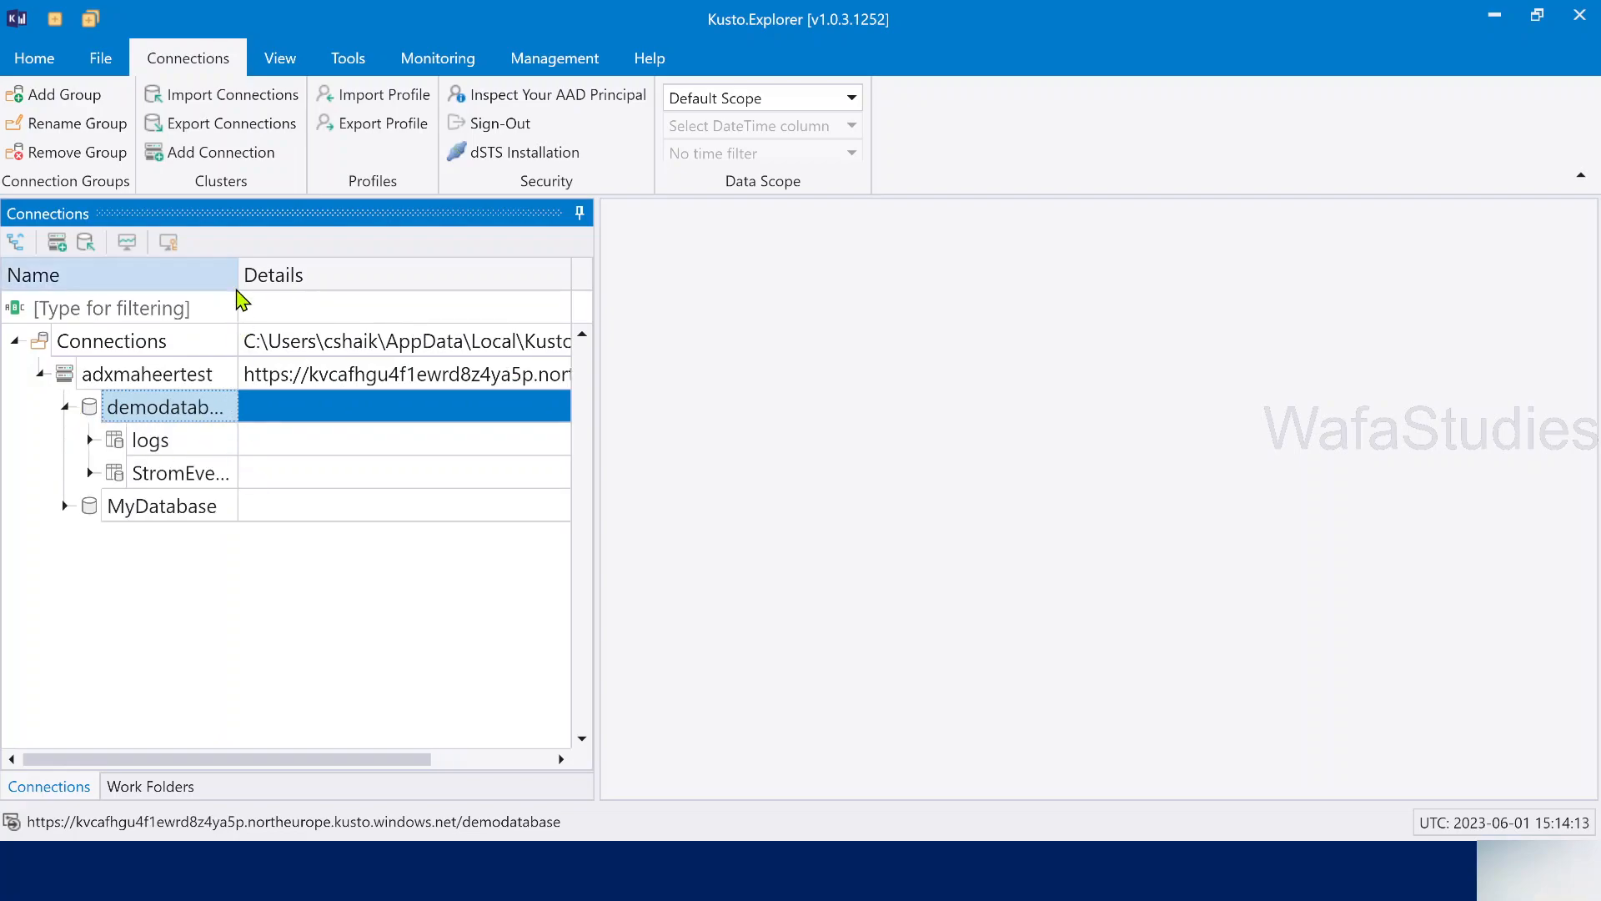
mouse_move(235, 281)
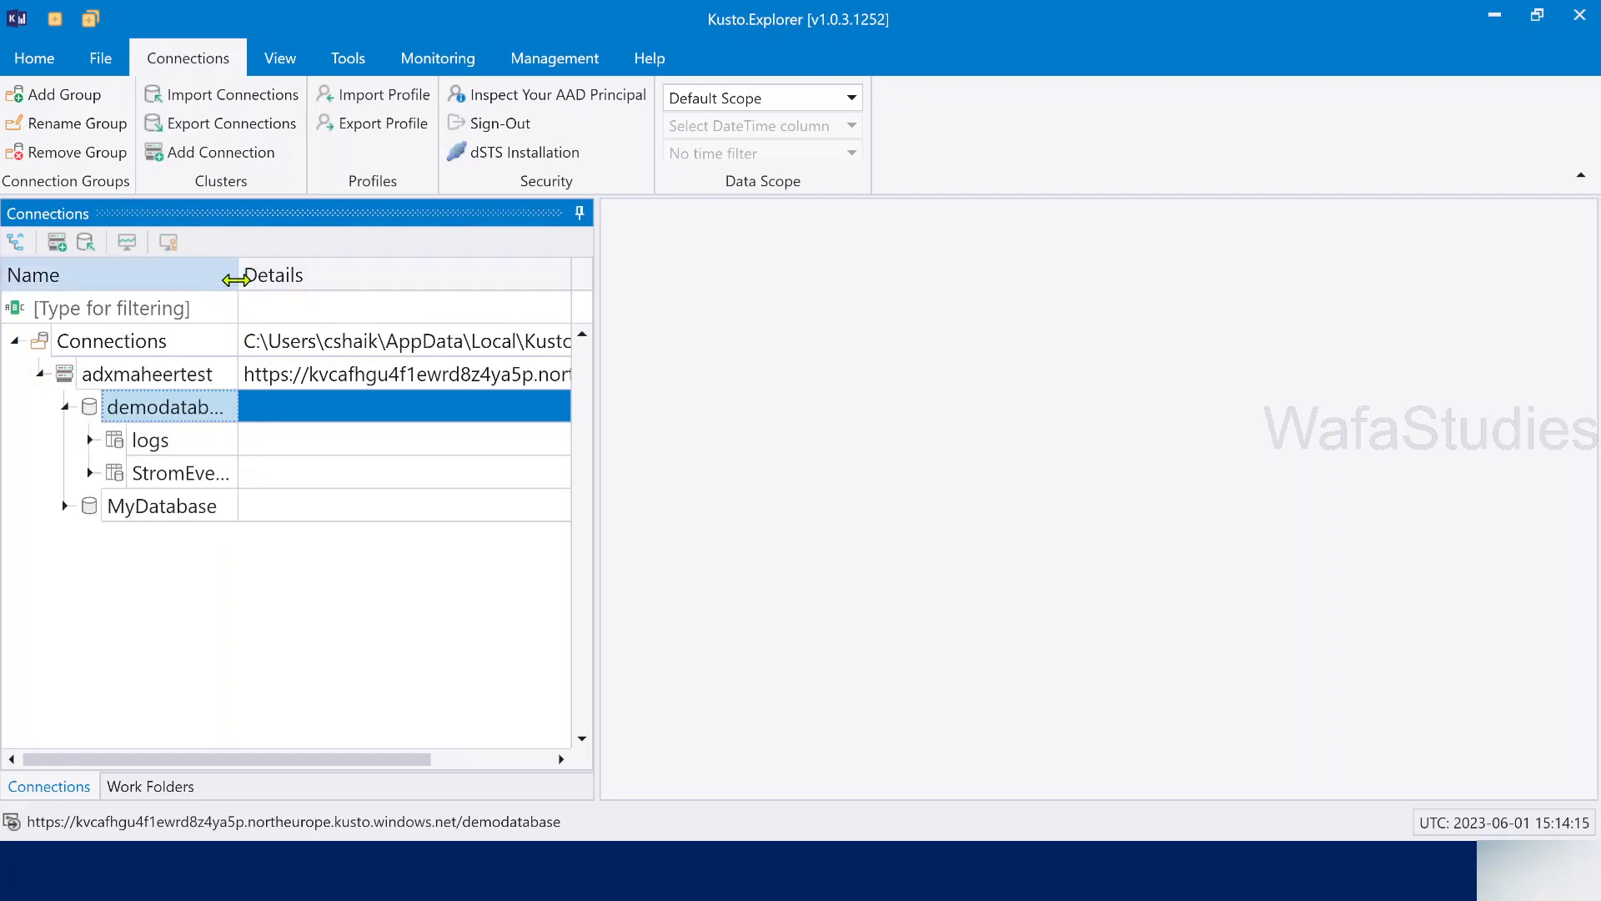
drag(238, 275, 375, 274)
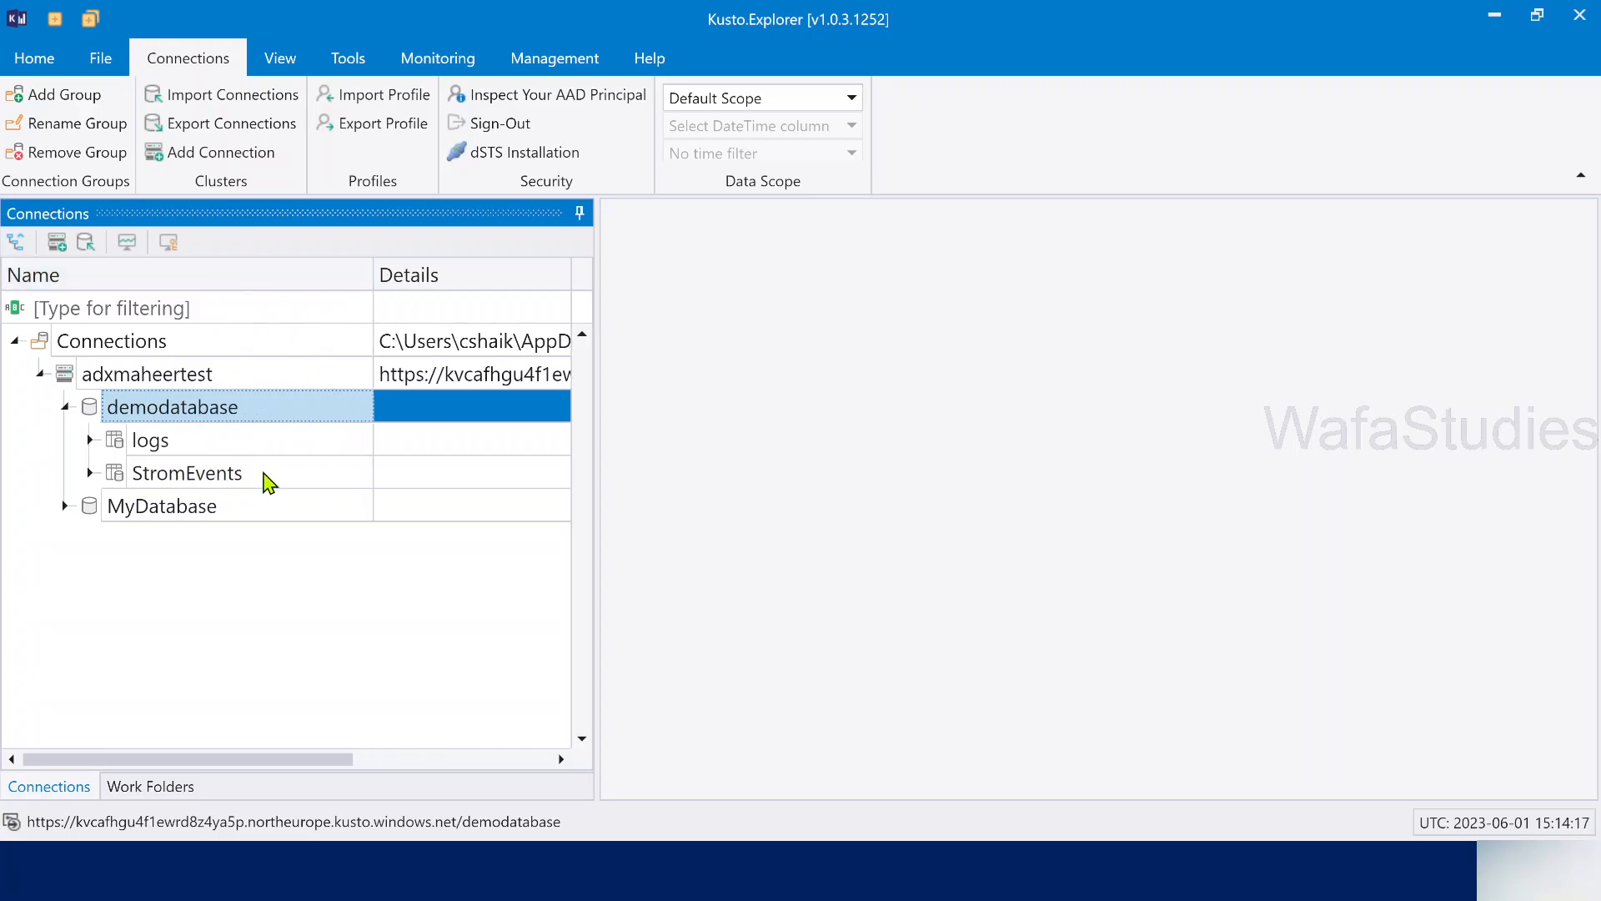
click(187, 472)
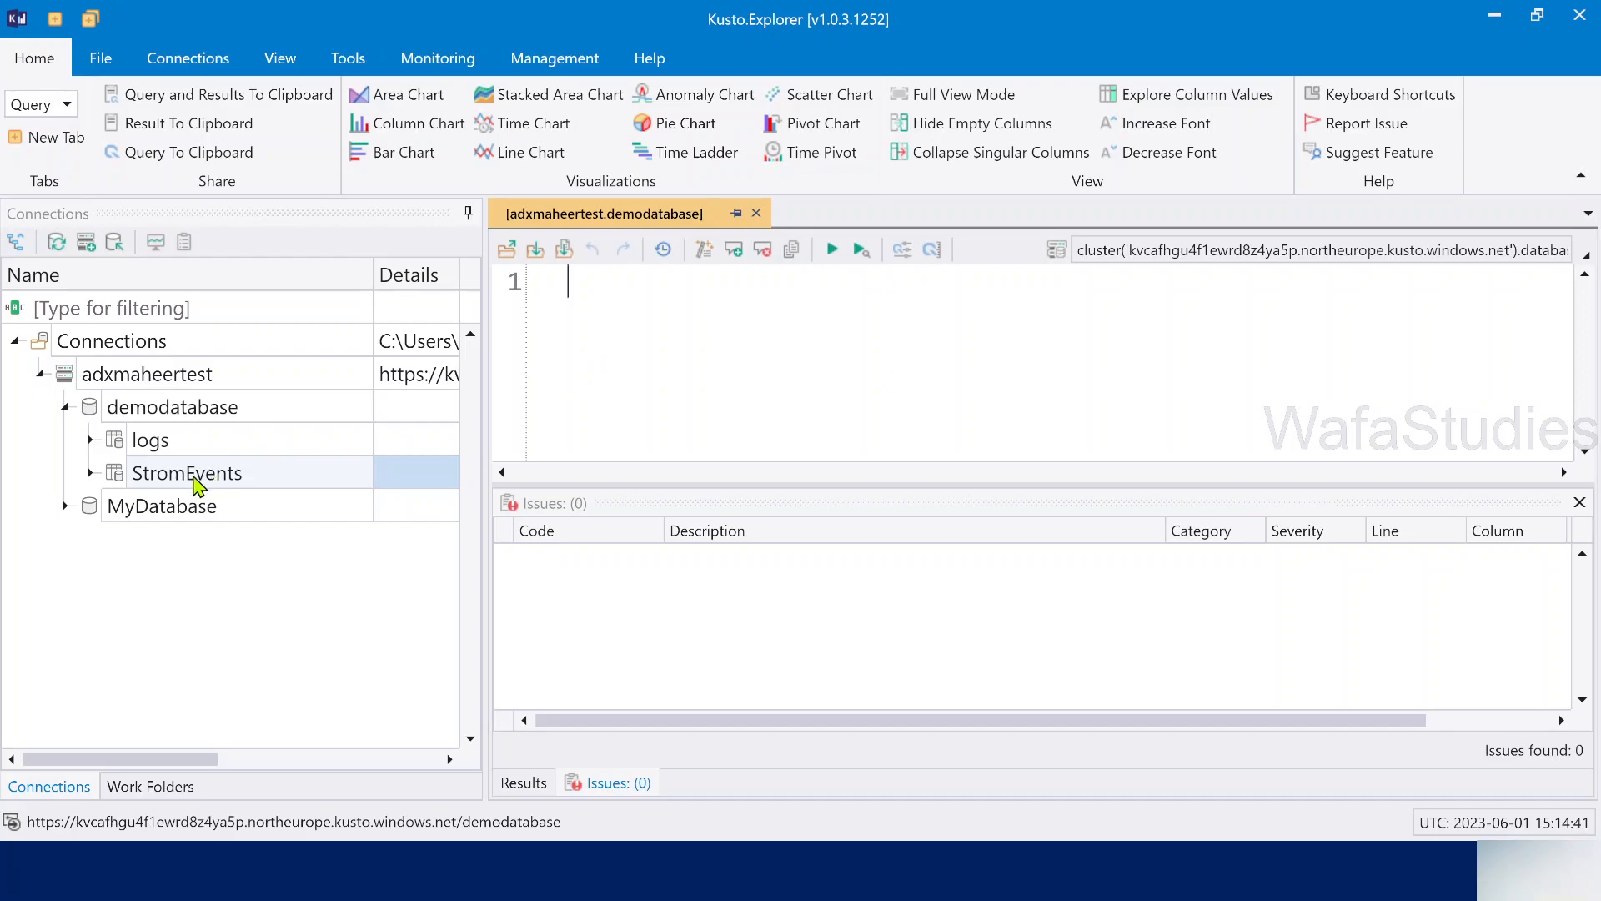
- Run the query 'StromEvents', returning 59,066 records
text(StromEvents)
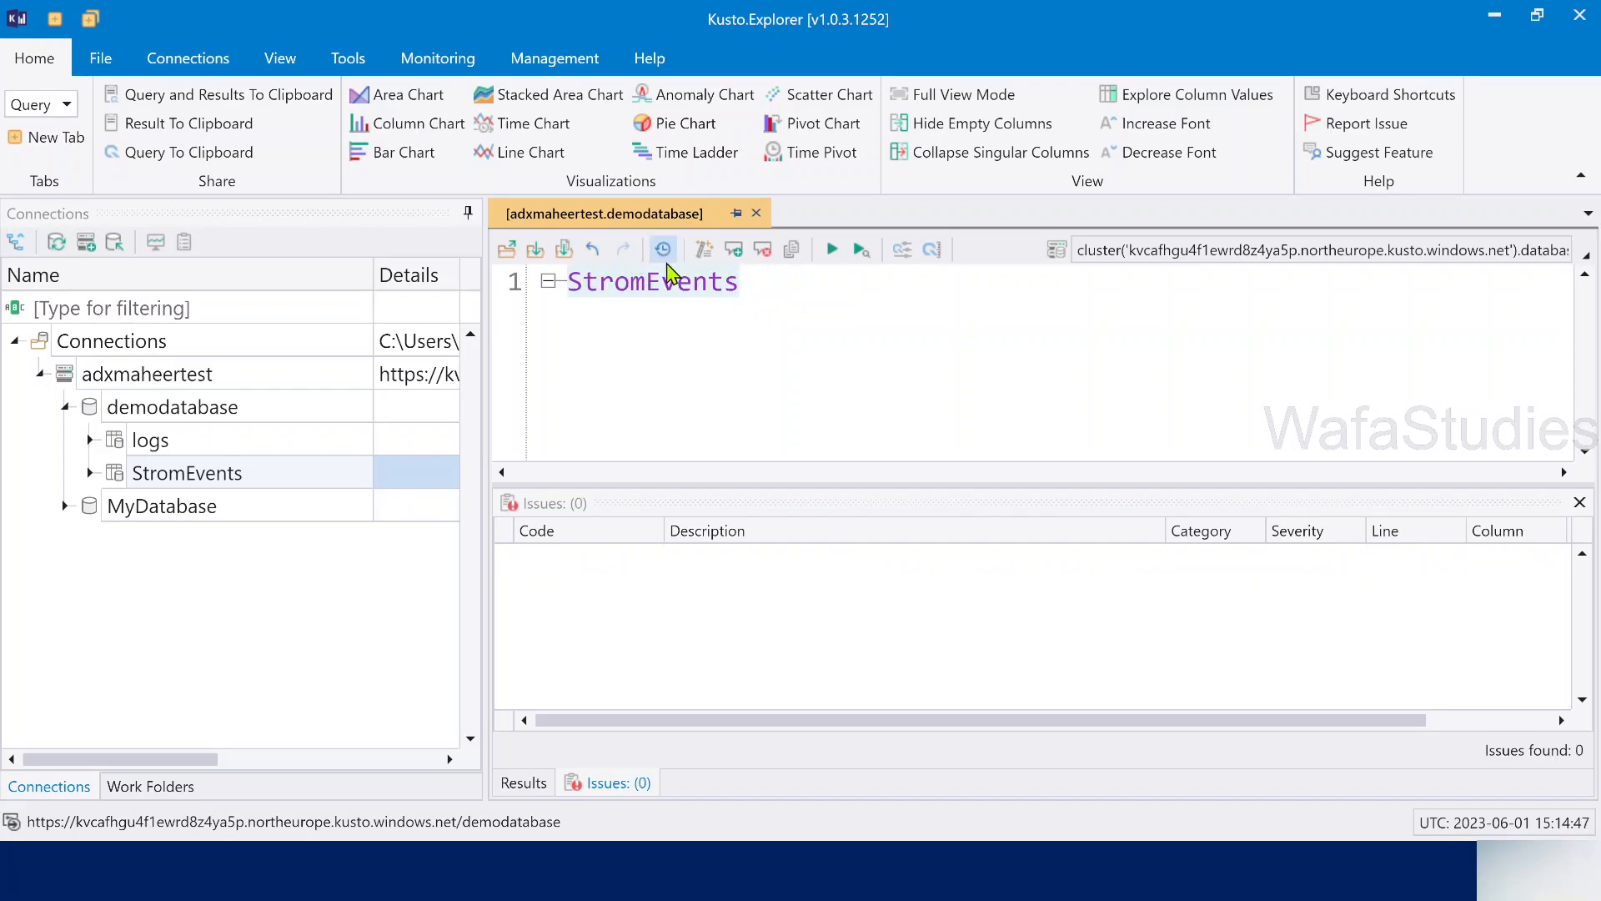
click(831, 249)
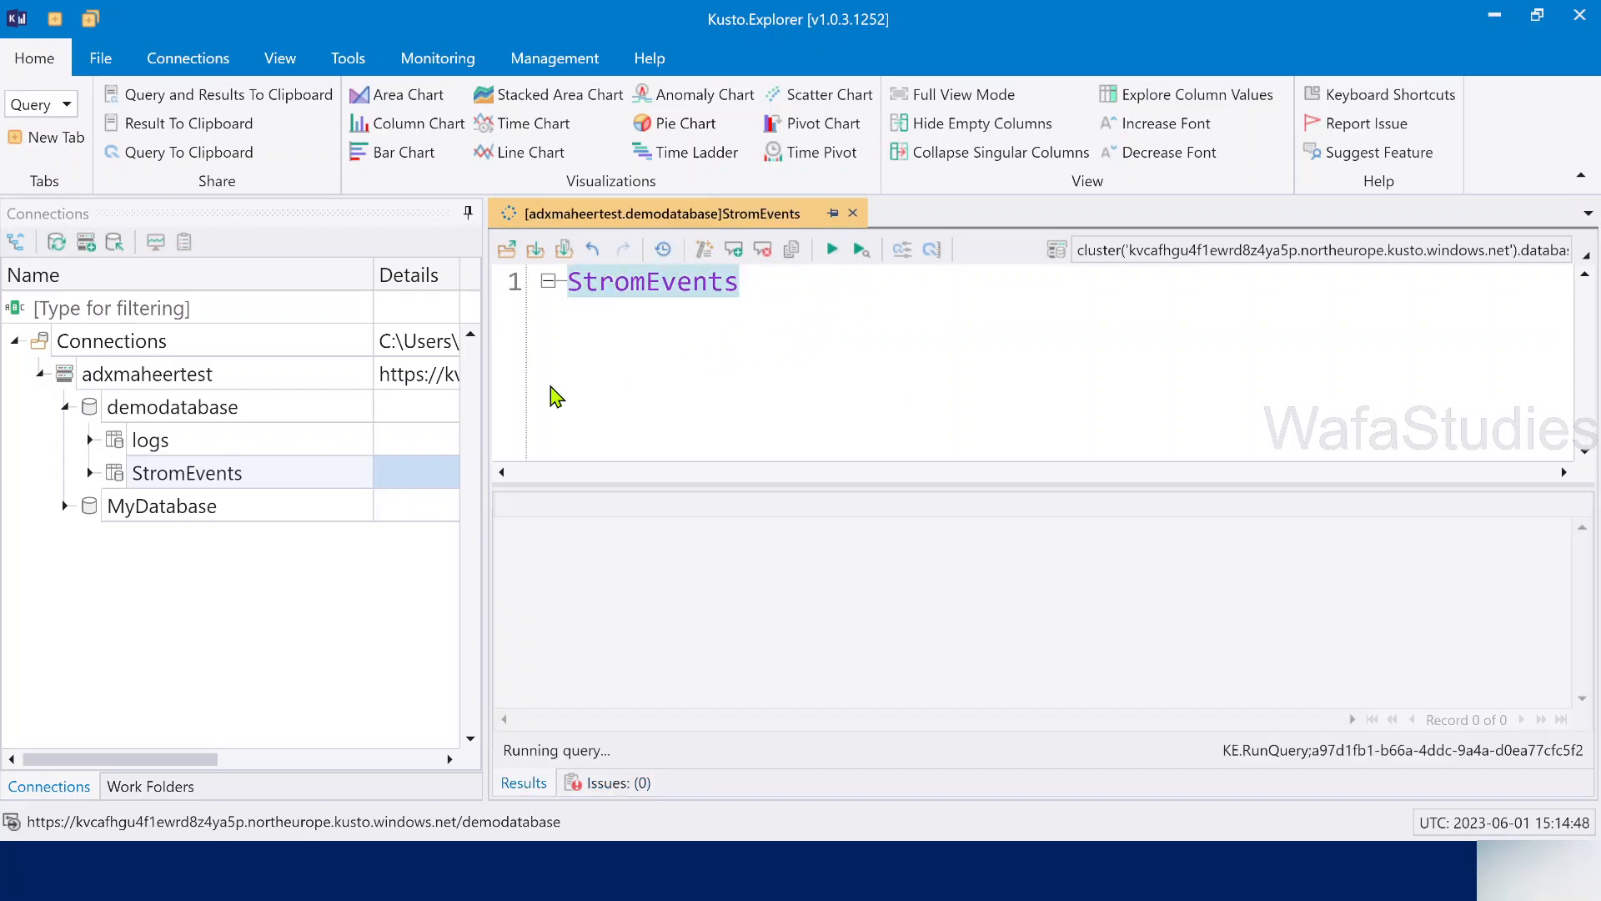
click(832, 248)
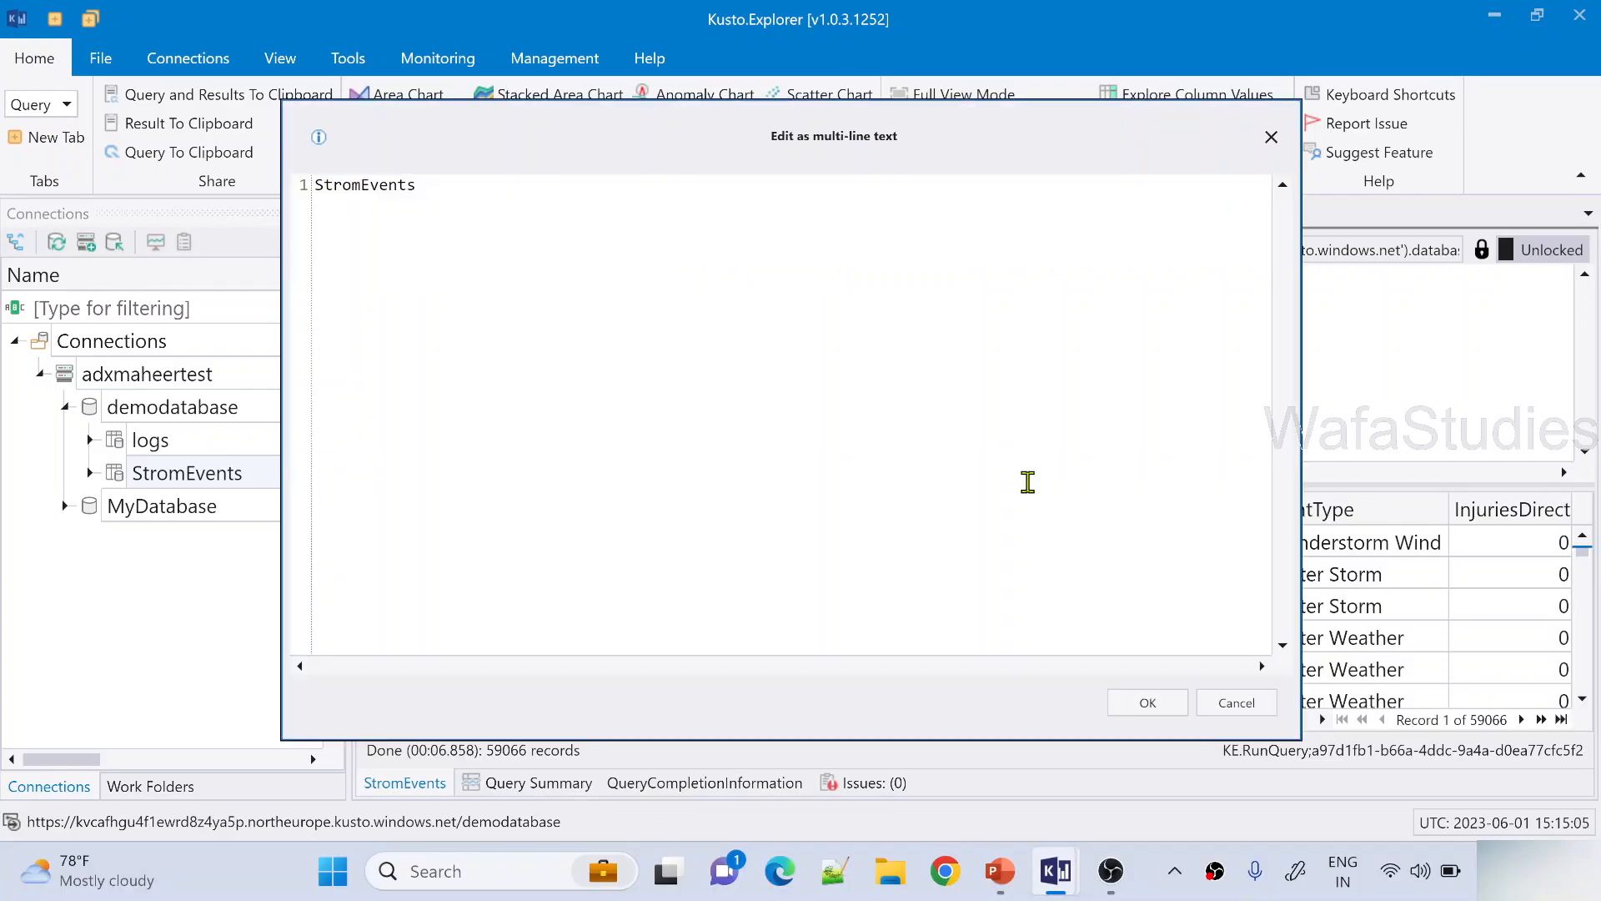
- Close the multi-line text window and inspect result cells such as a Winter Storm event type
click(1146, 702)
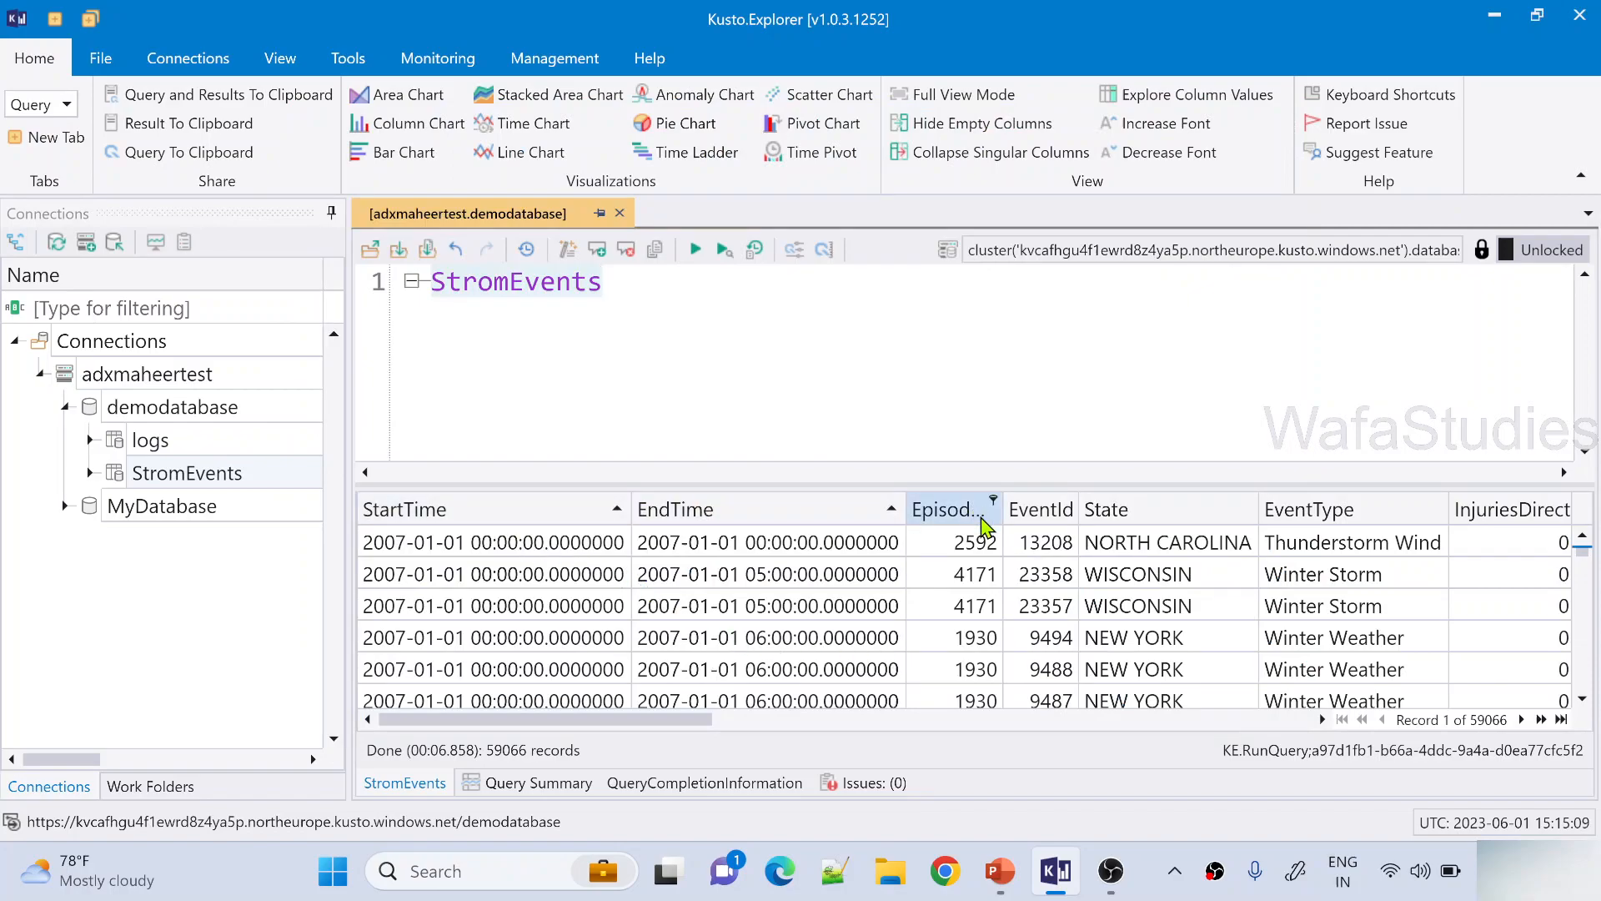
click(1168, 543)
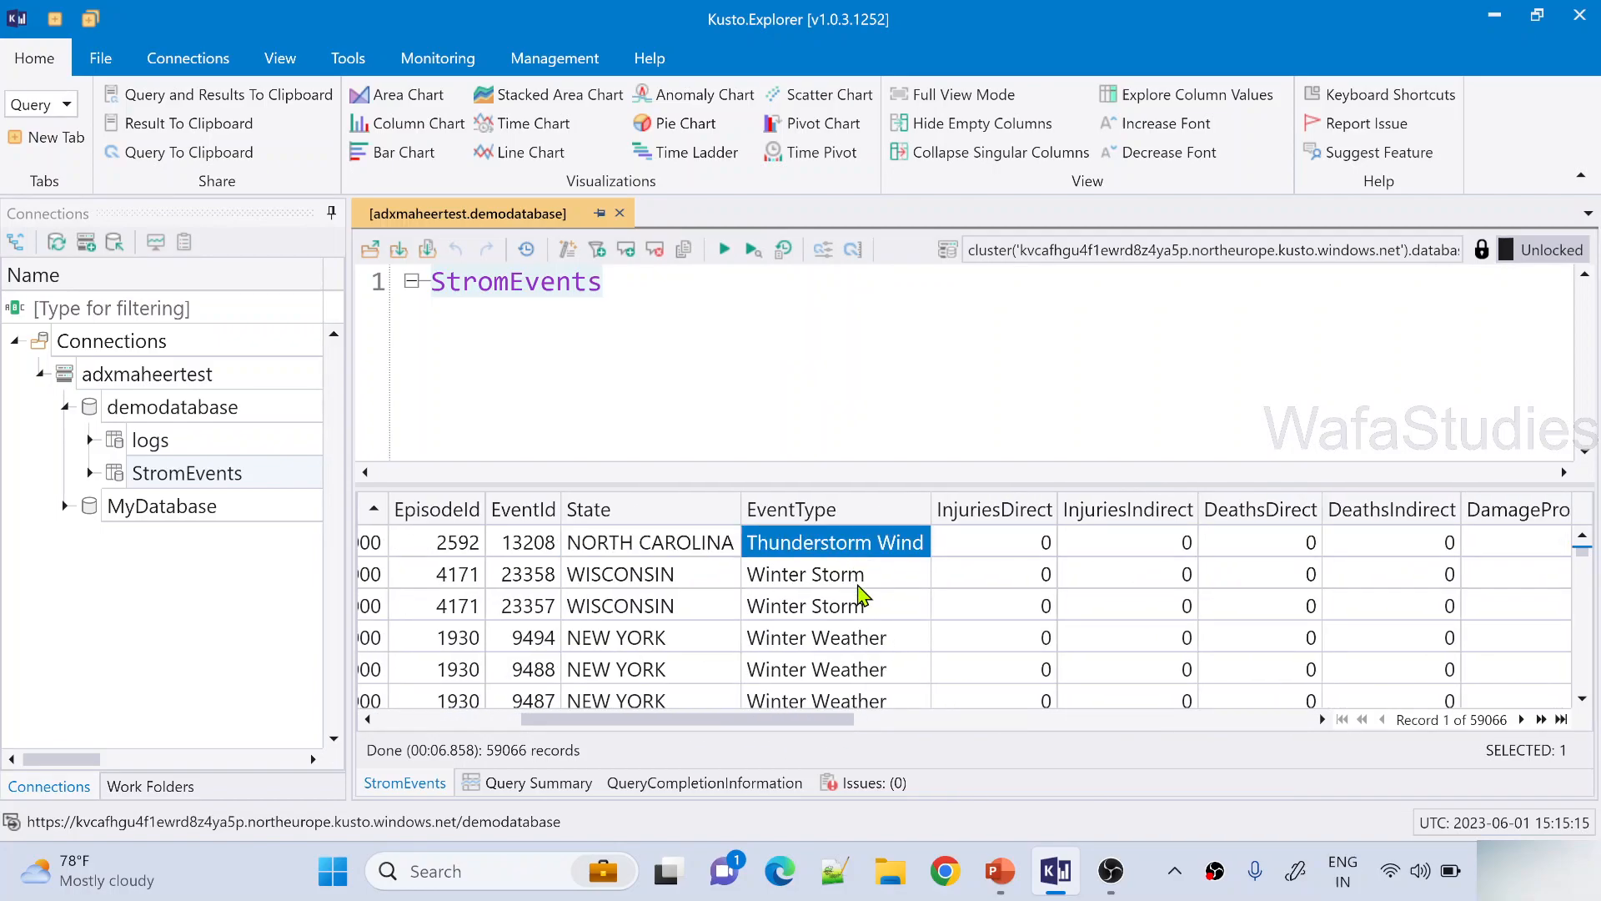
click(804, 573)
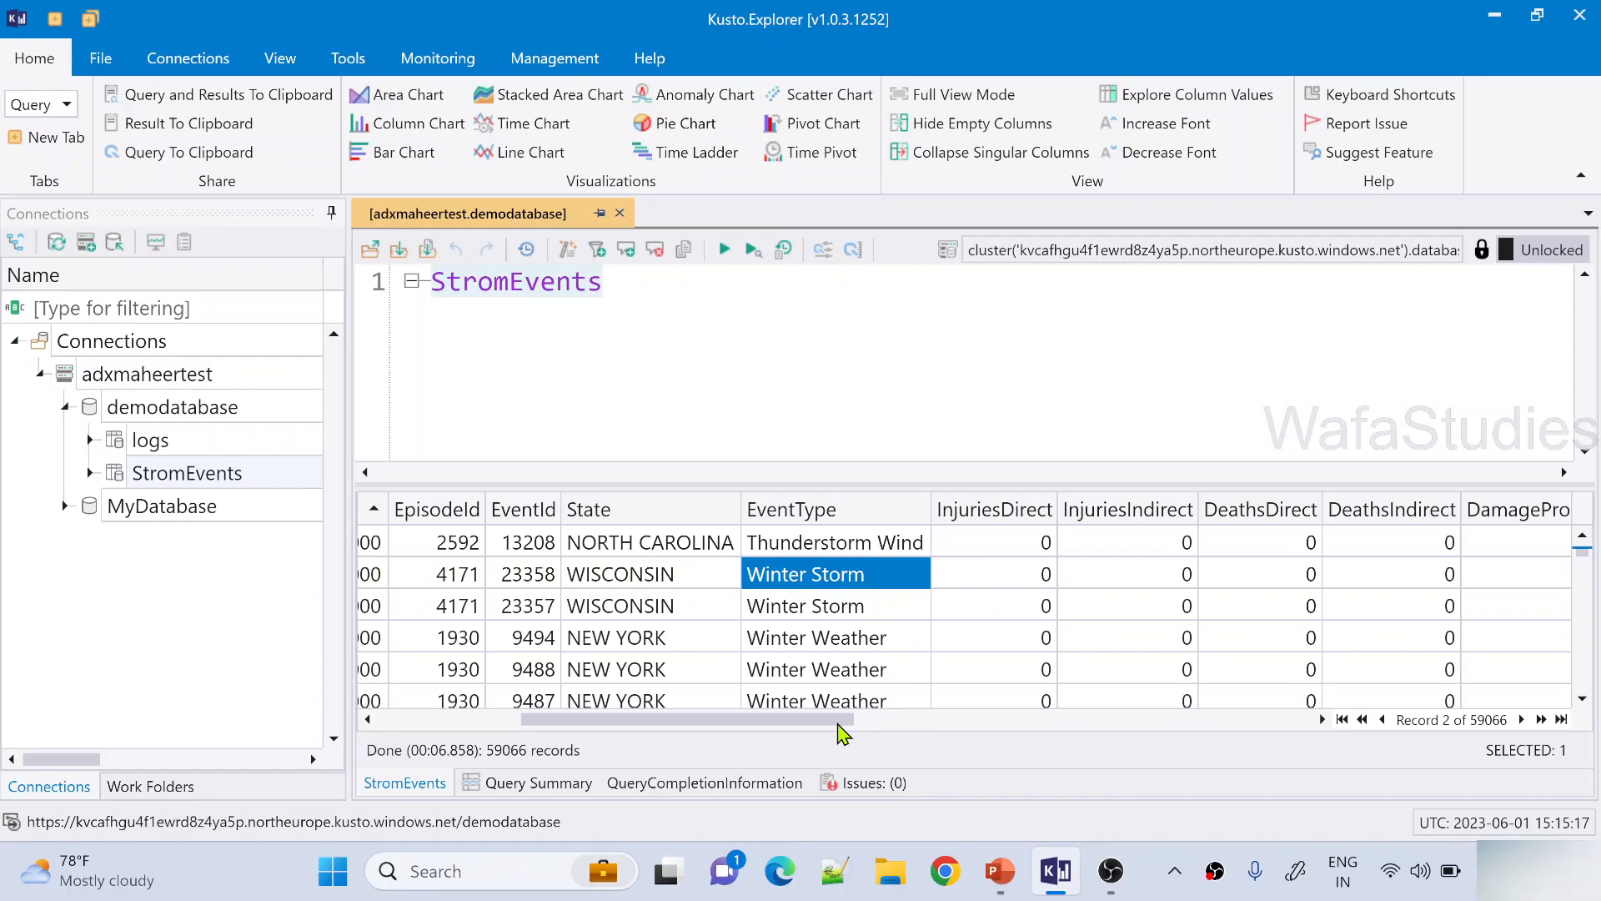
click(650, 541)
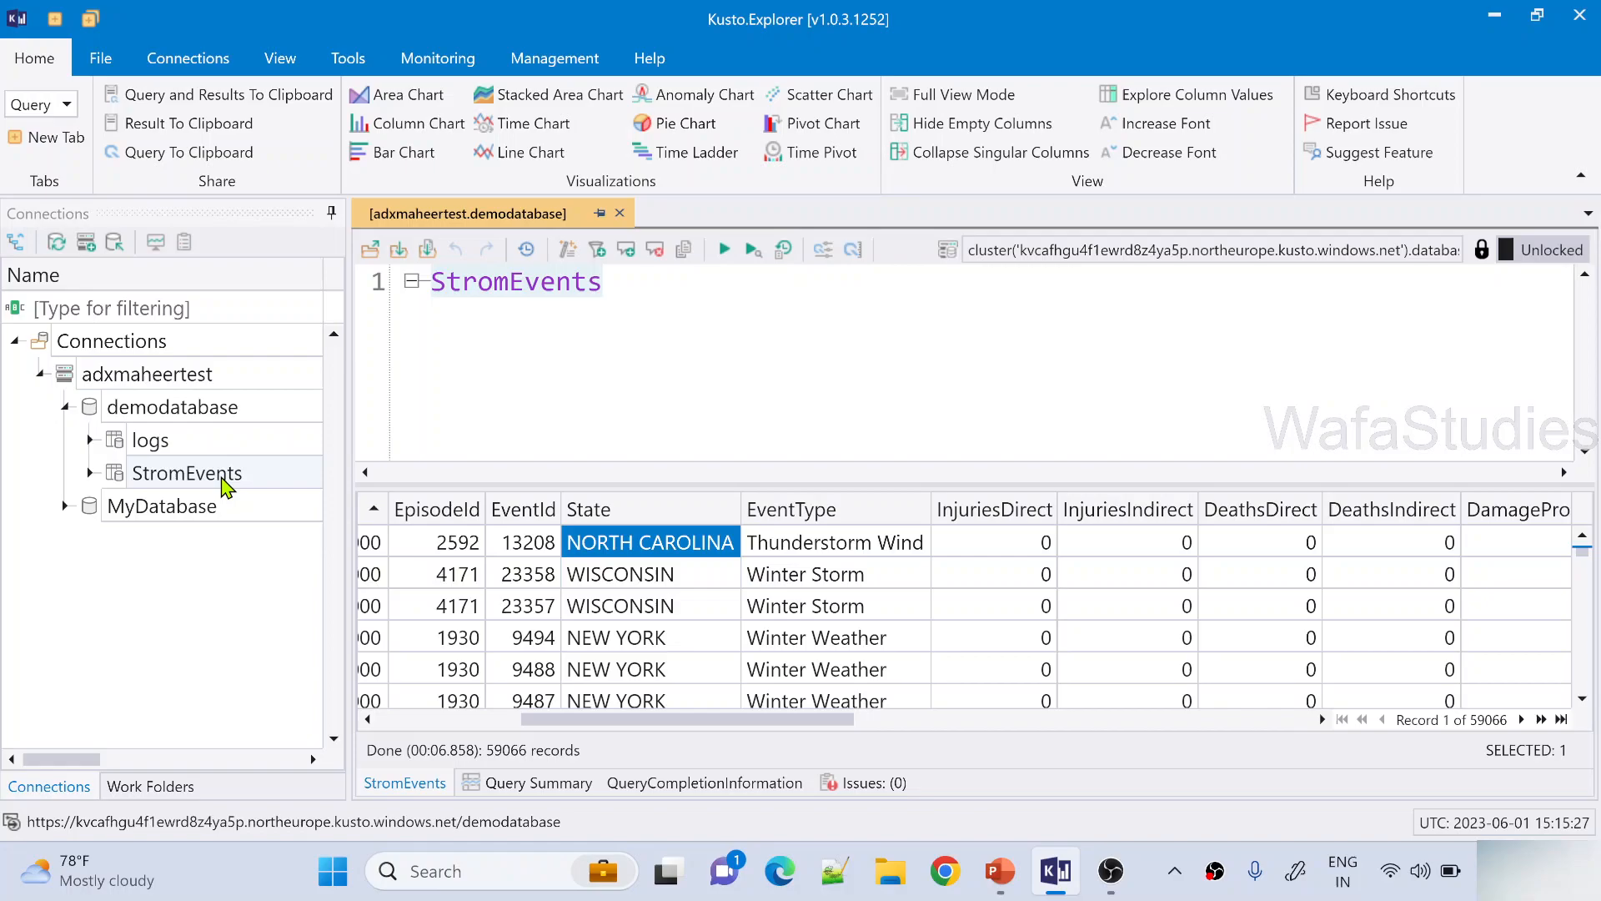
mouse_move(210, 469)
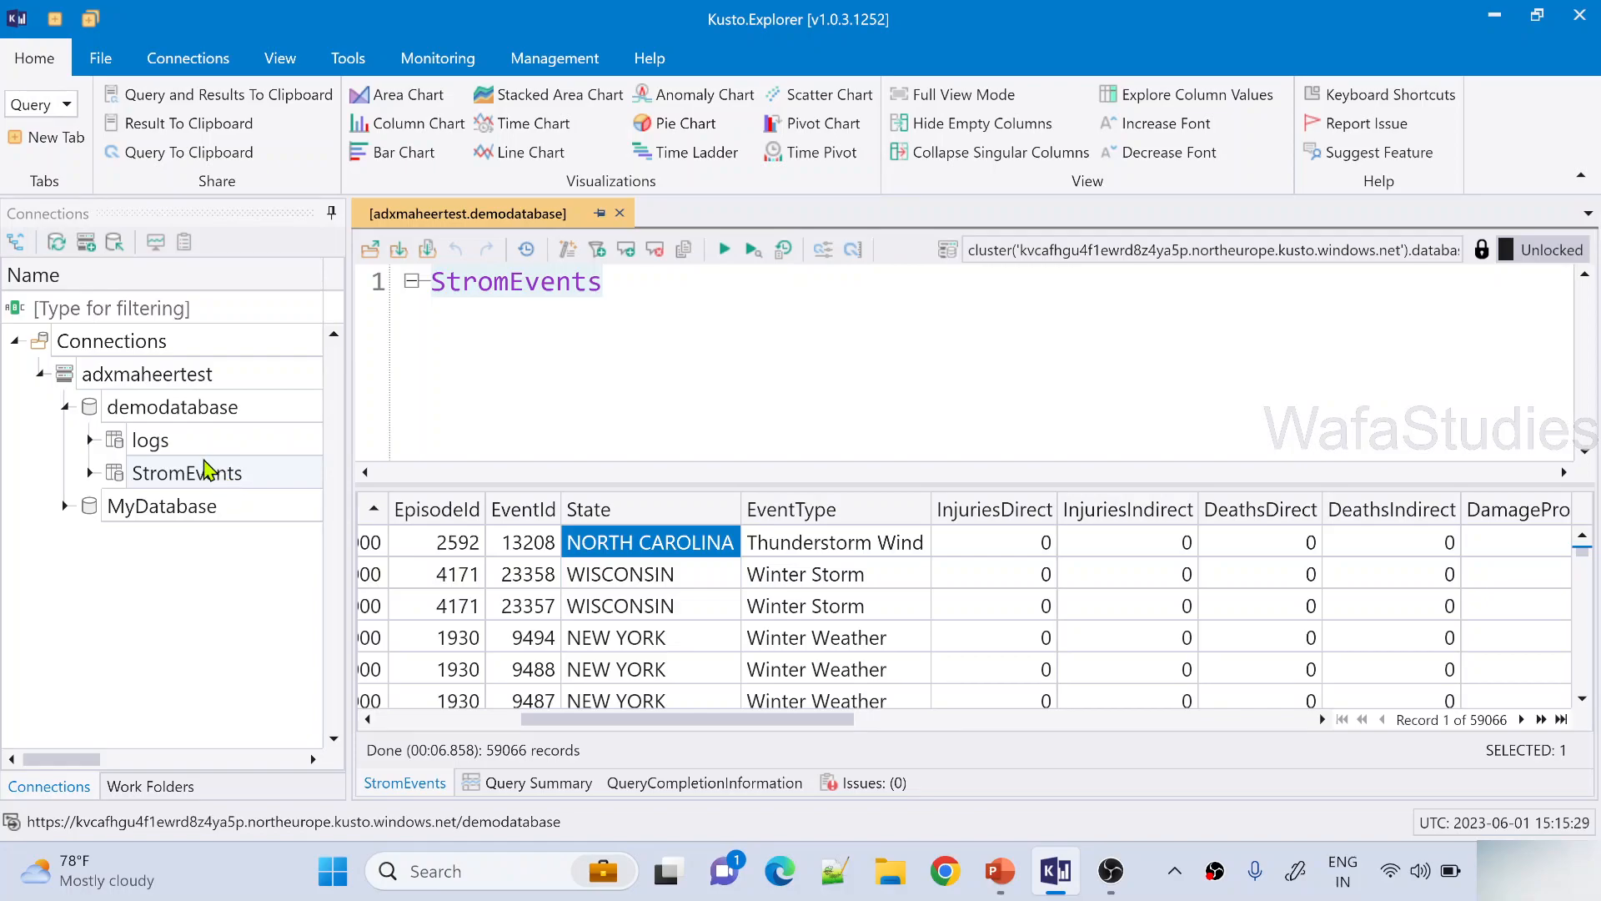
mouse_move(286, 490)
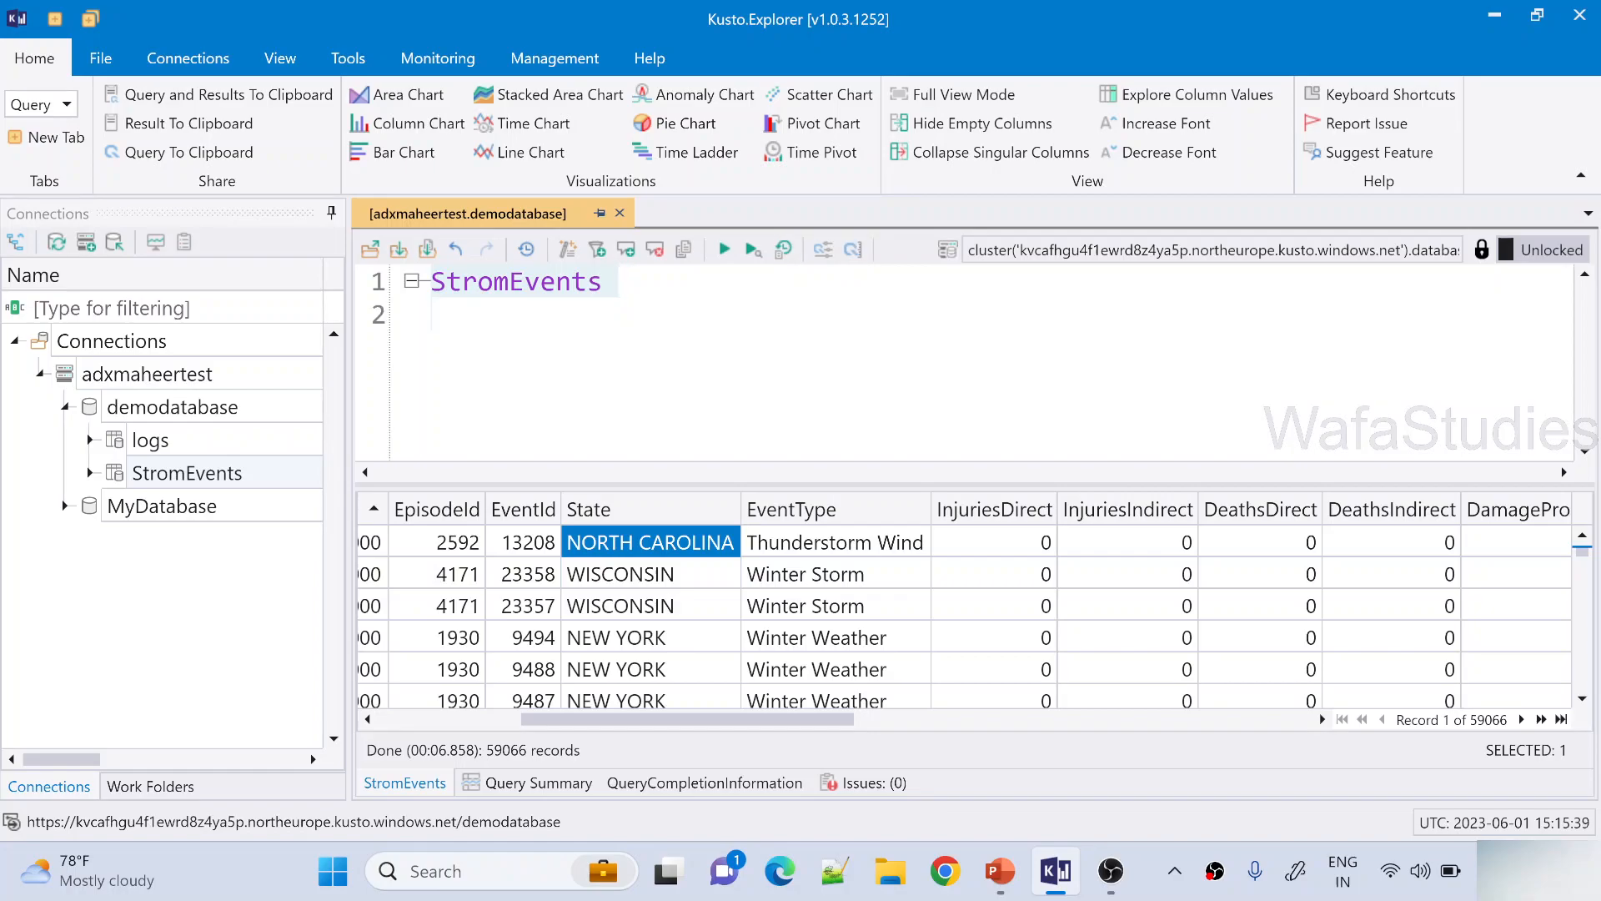
- Add the line | where State == "NEW YORK" and select the whole query
text(W)
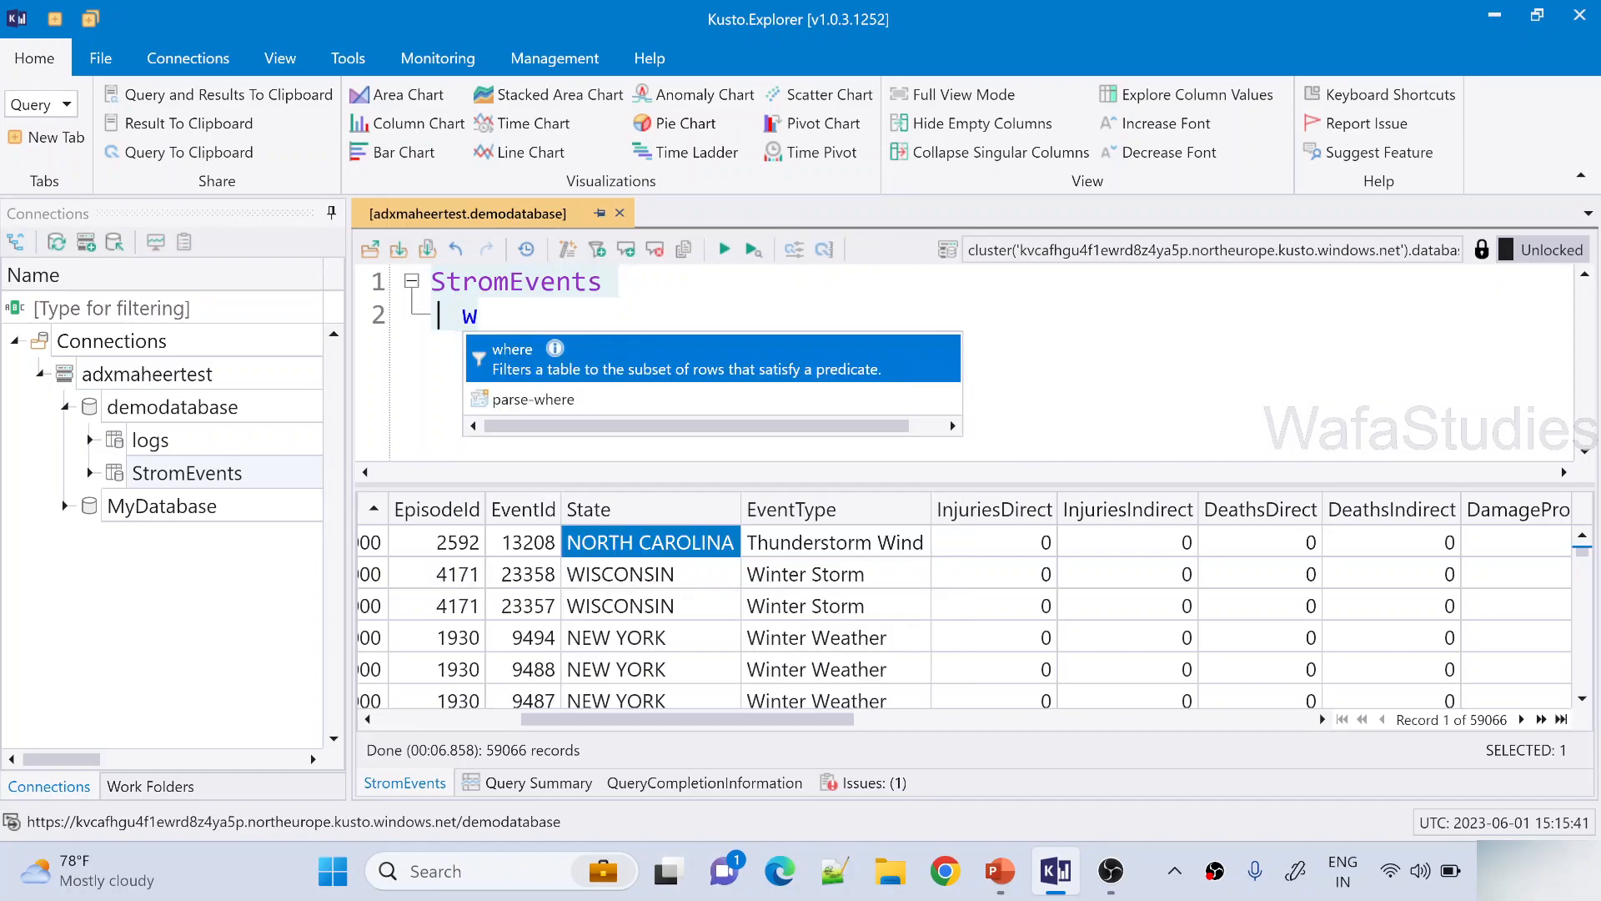
text(here)
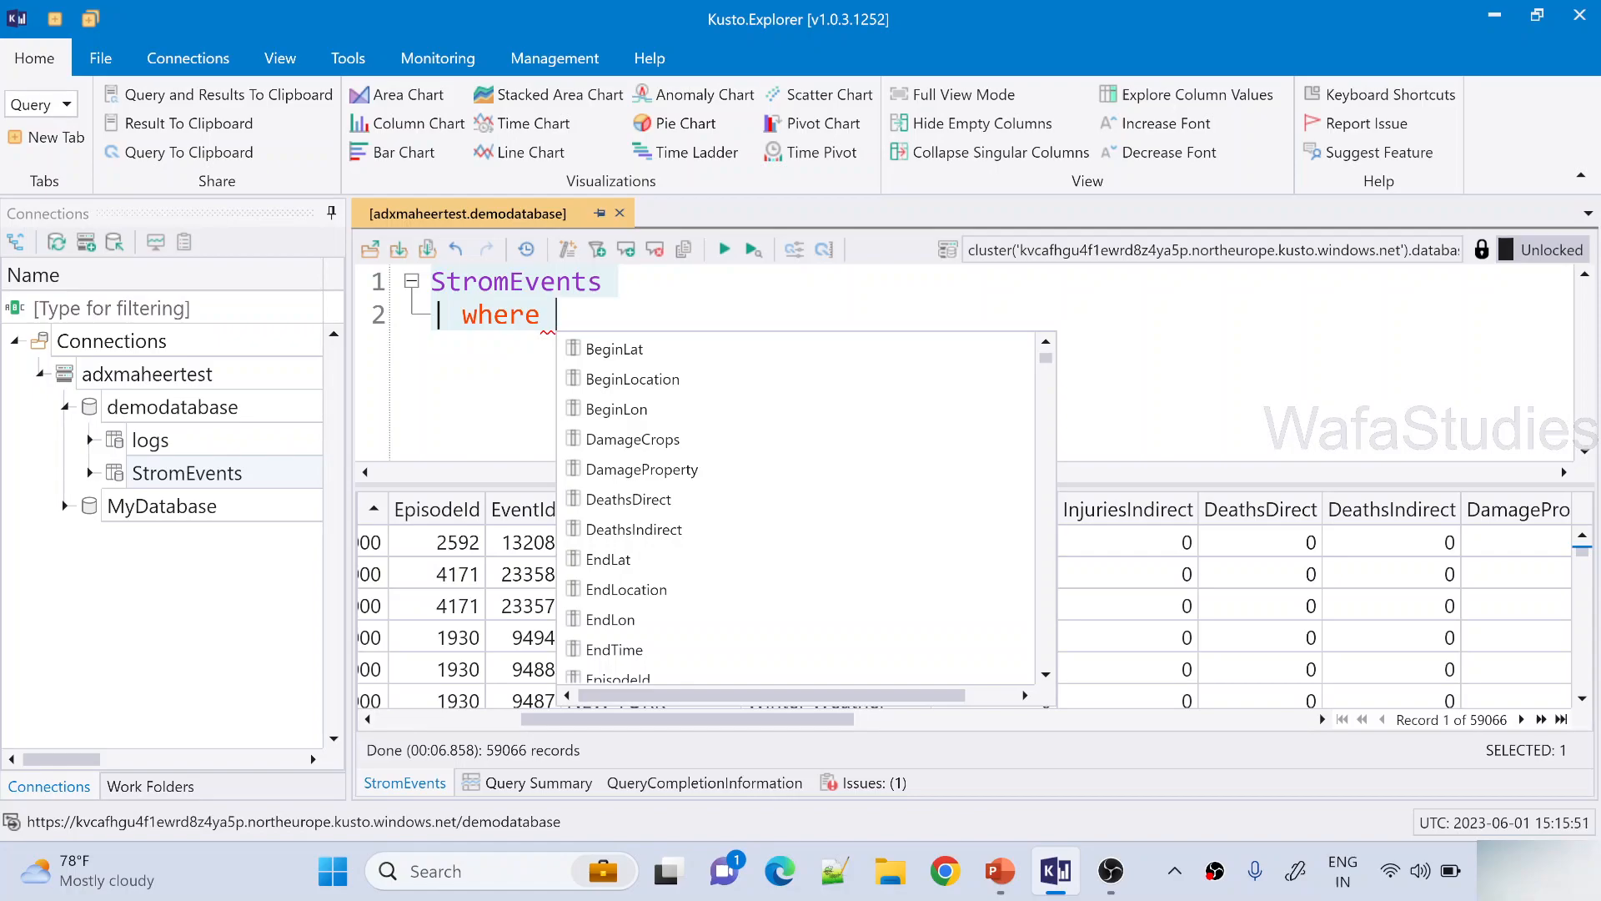
text(State)
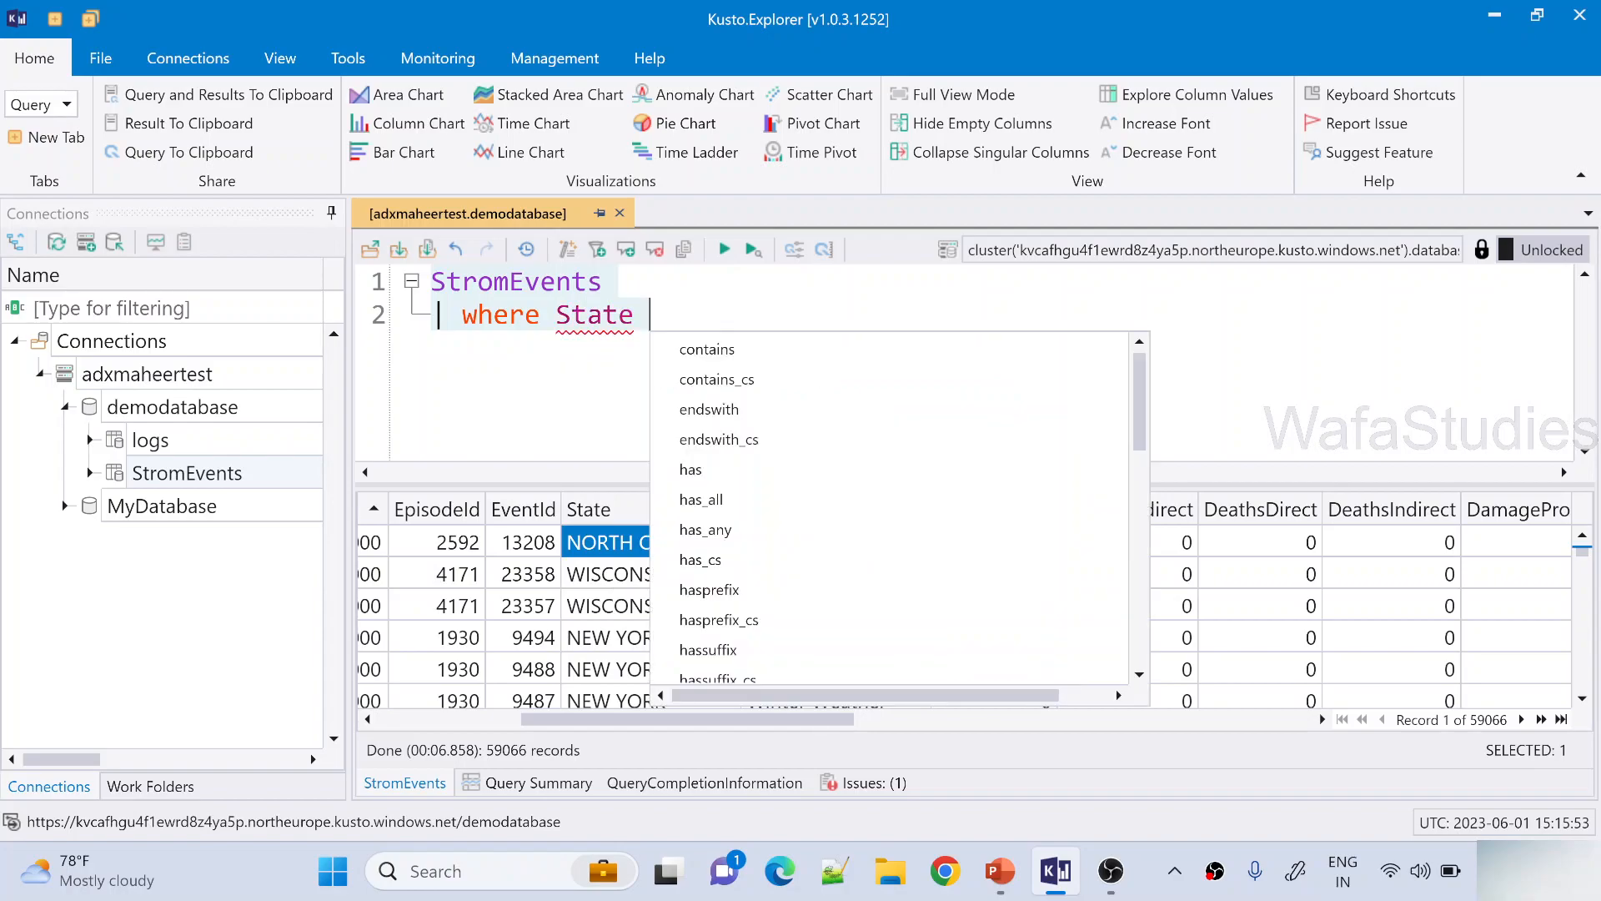
text(==)
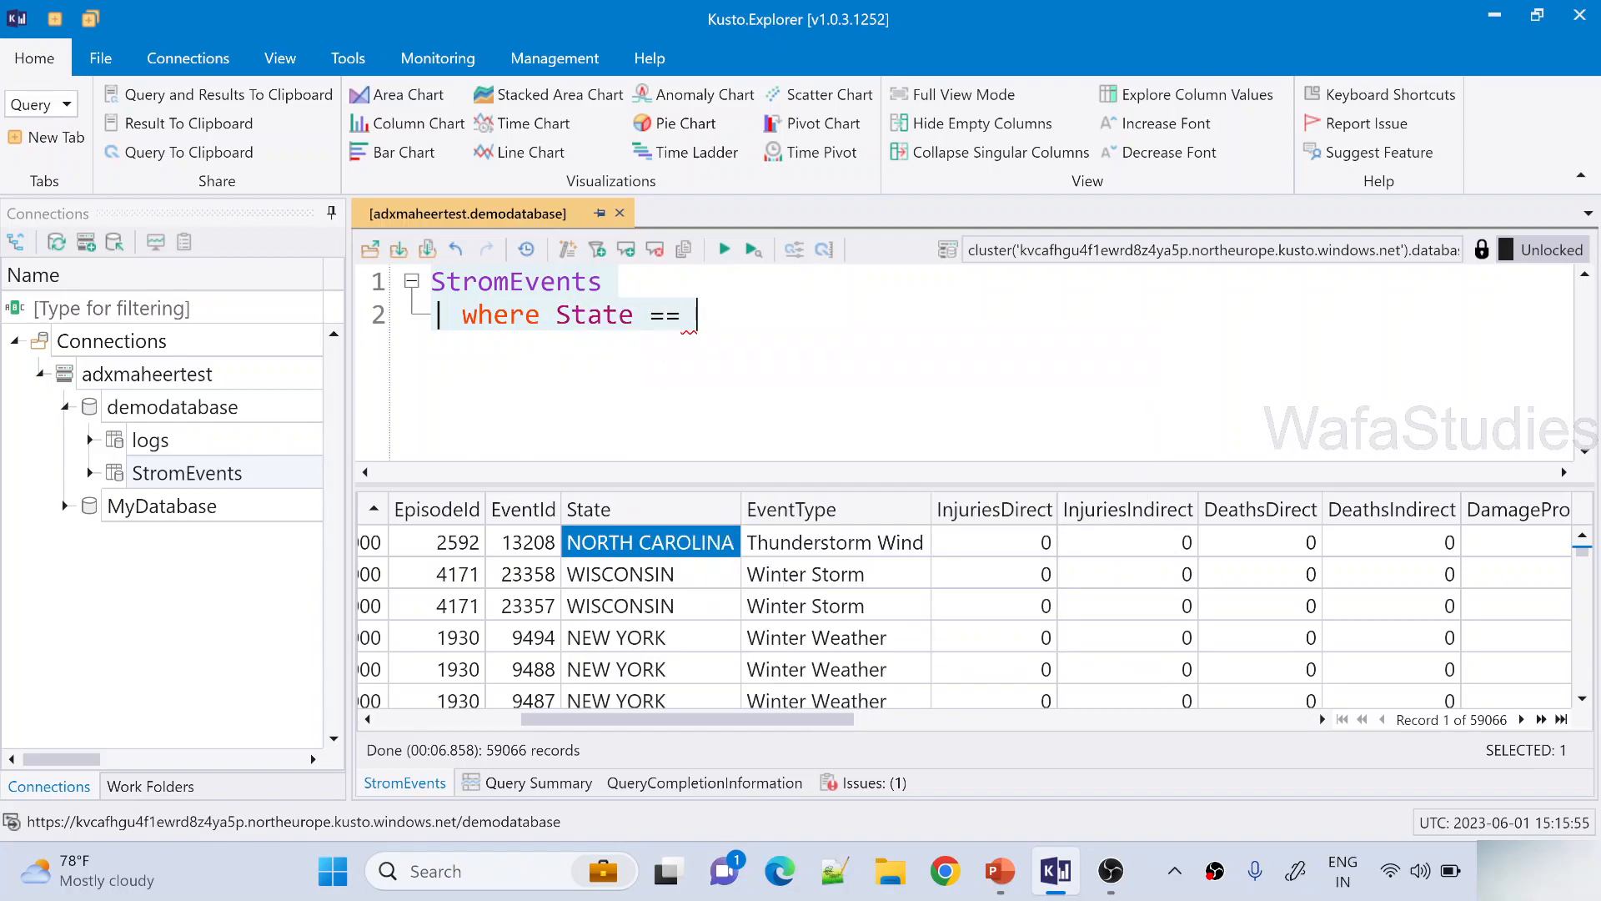
text("N")
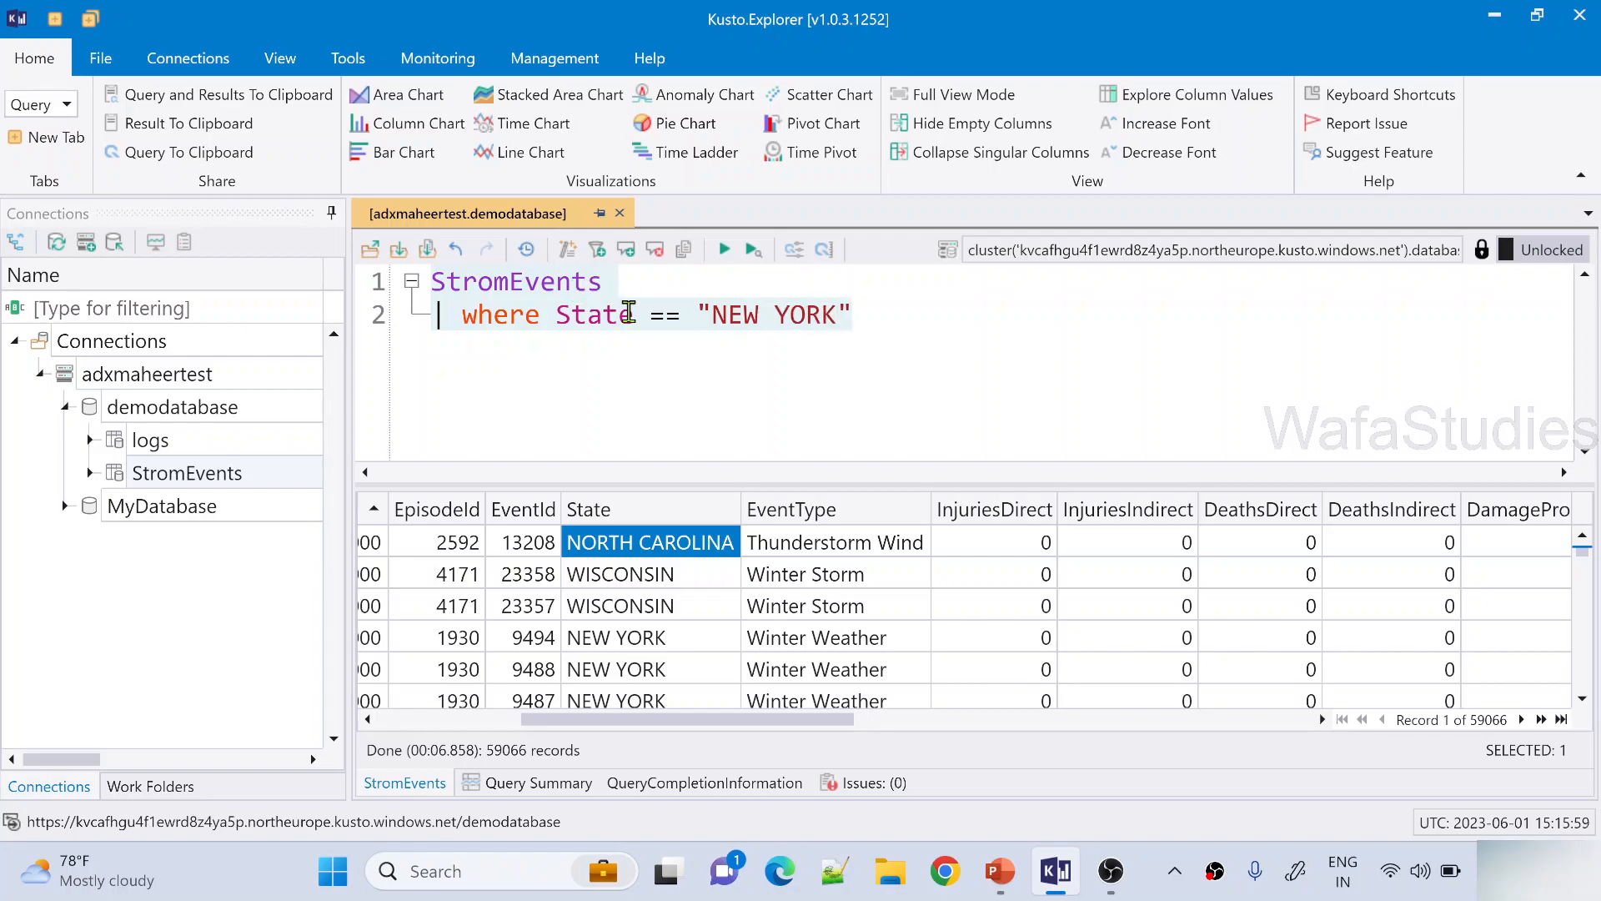
key(ctrl+a)
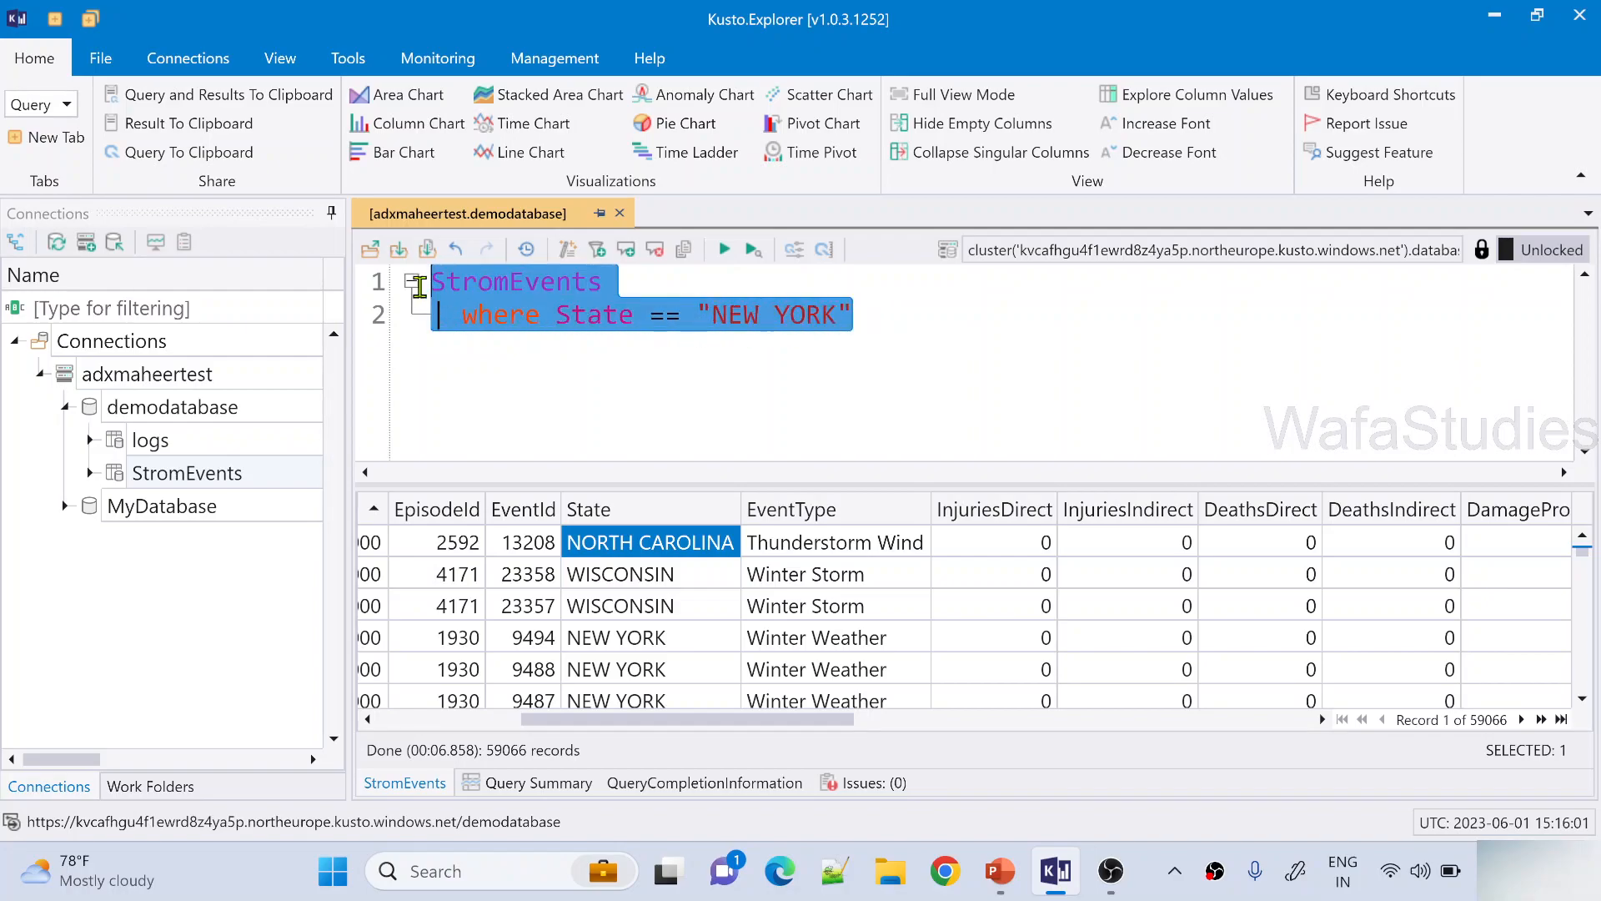
- Run the NEW YORK filtered query, returning 1,750 records, and return to line 1
double_click(805, 315)
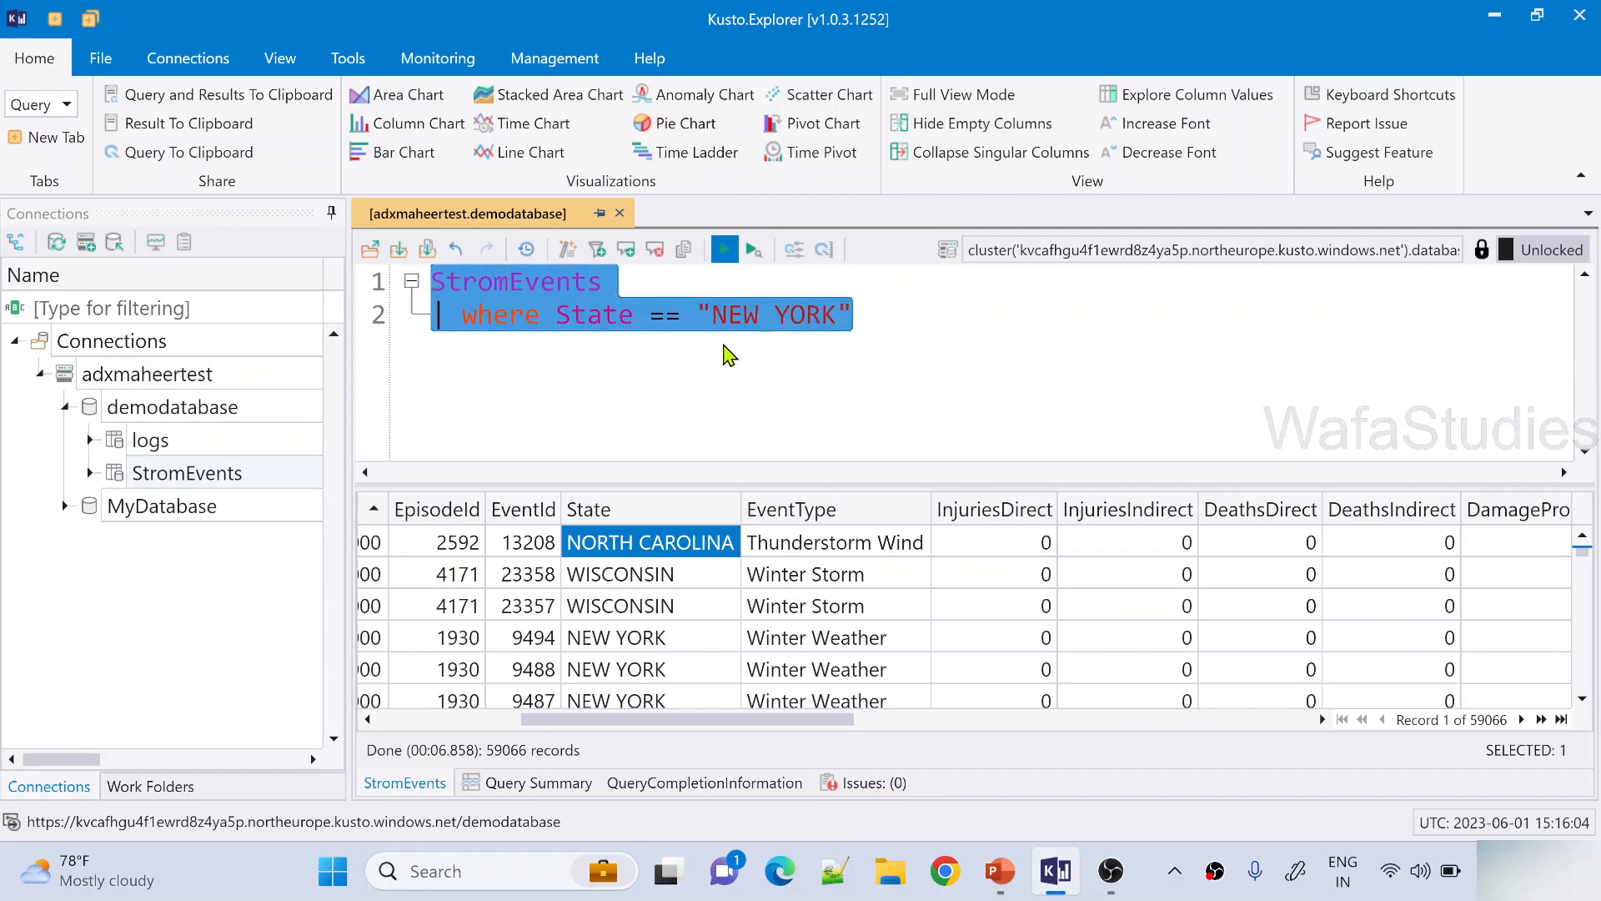
click(724, 249)
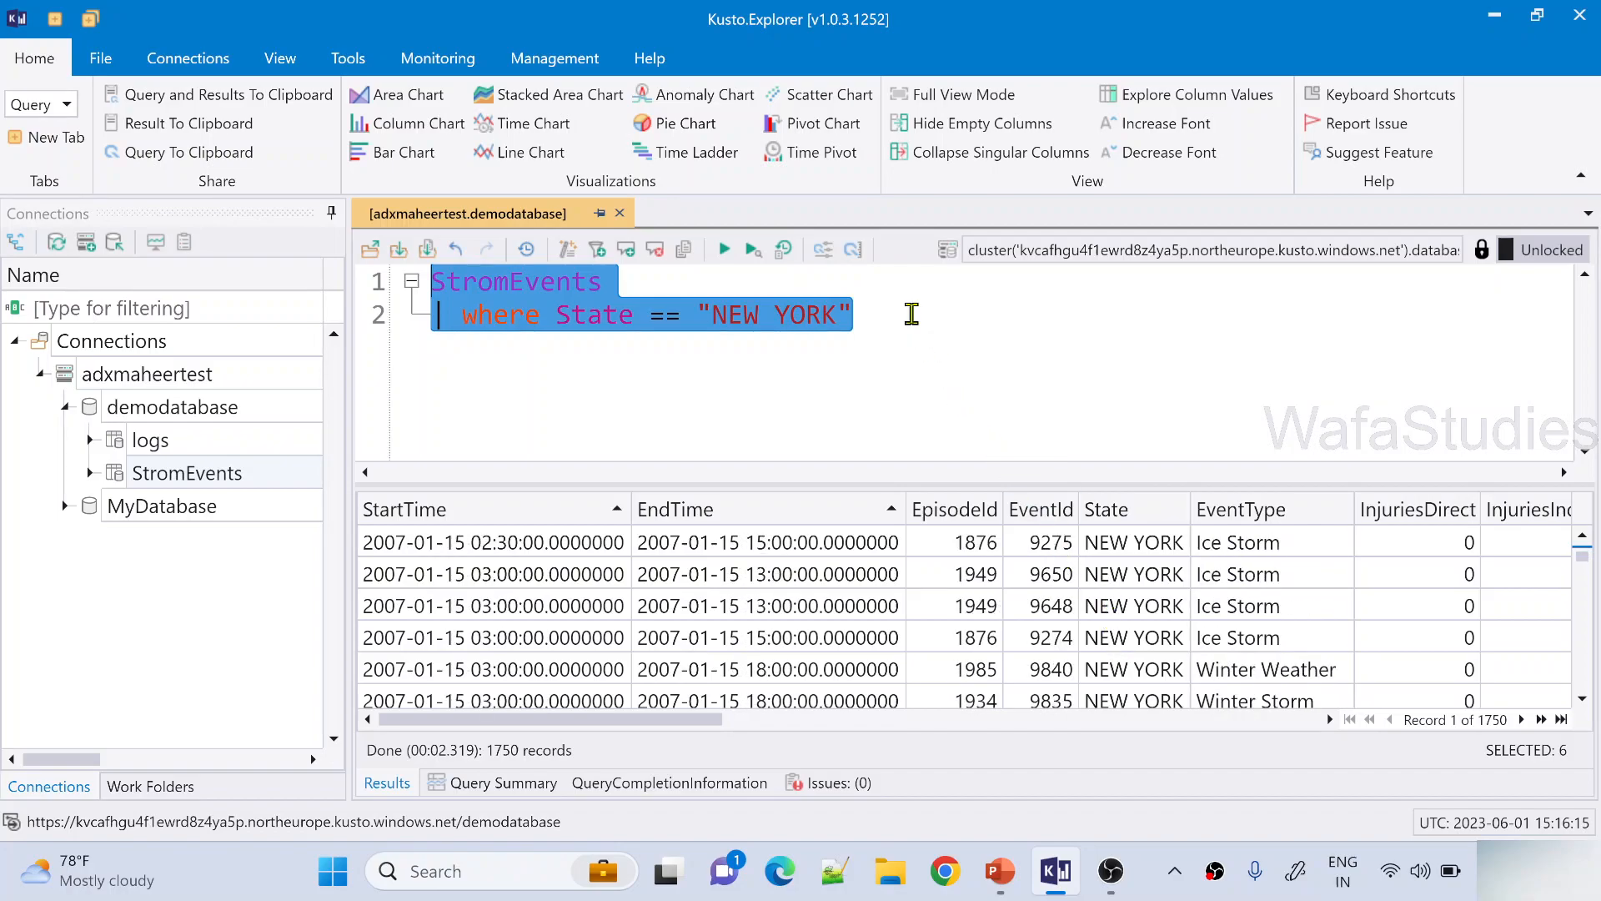
click(433, 282)
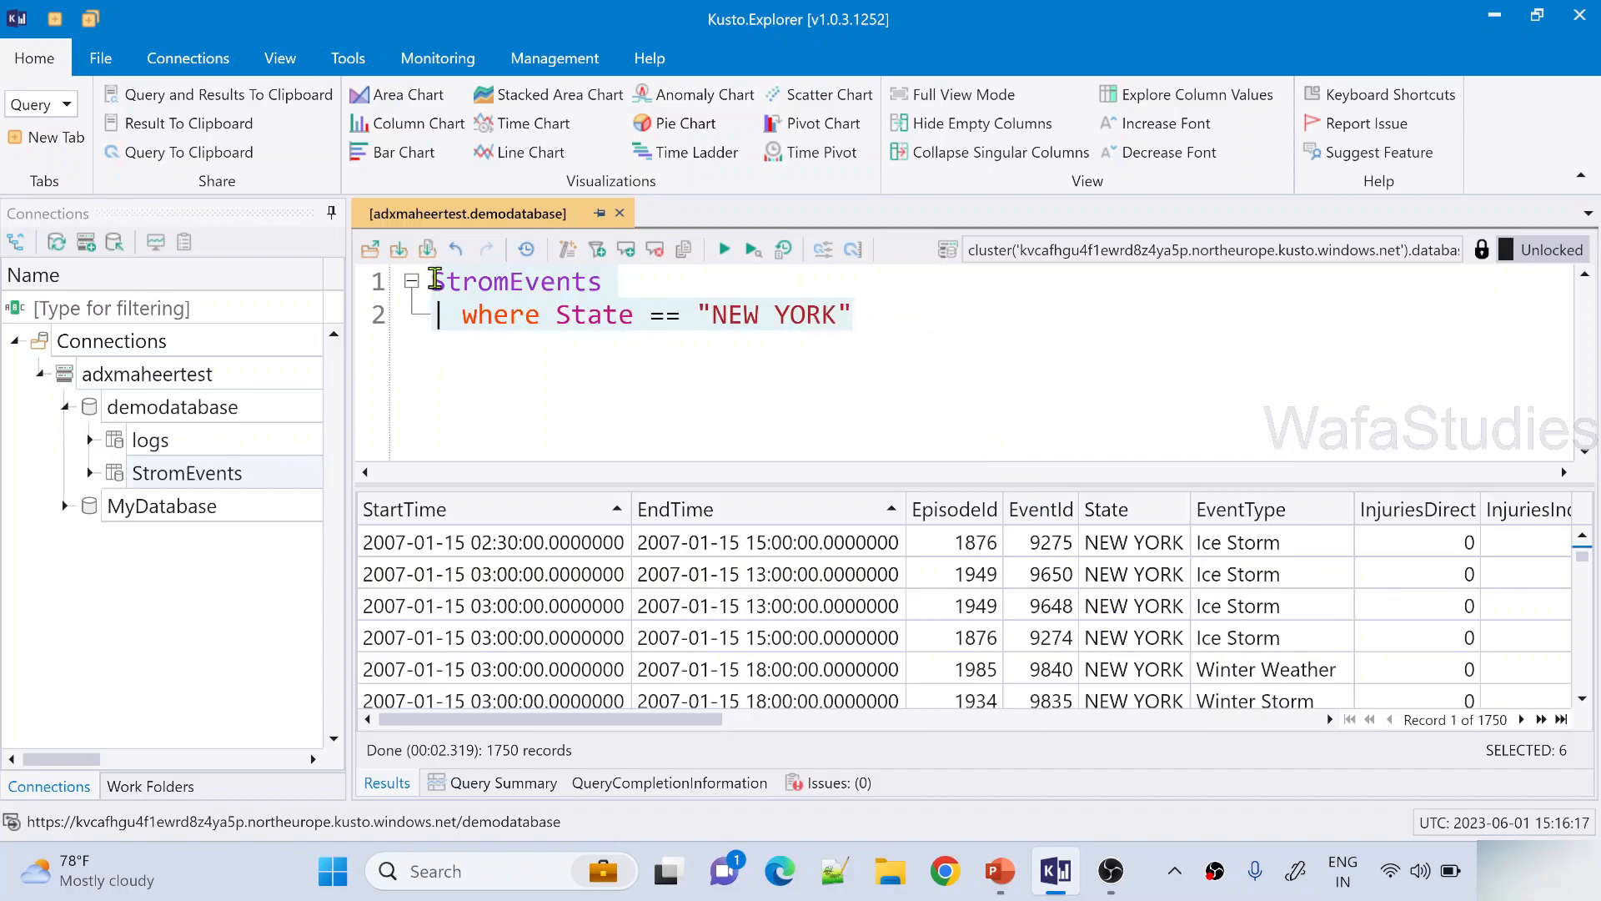
- Add the opening comment '// this is KQL query' above the query
key(Enter)
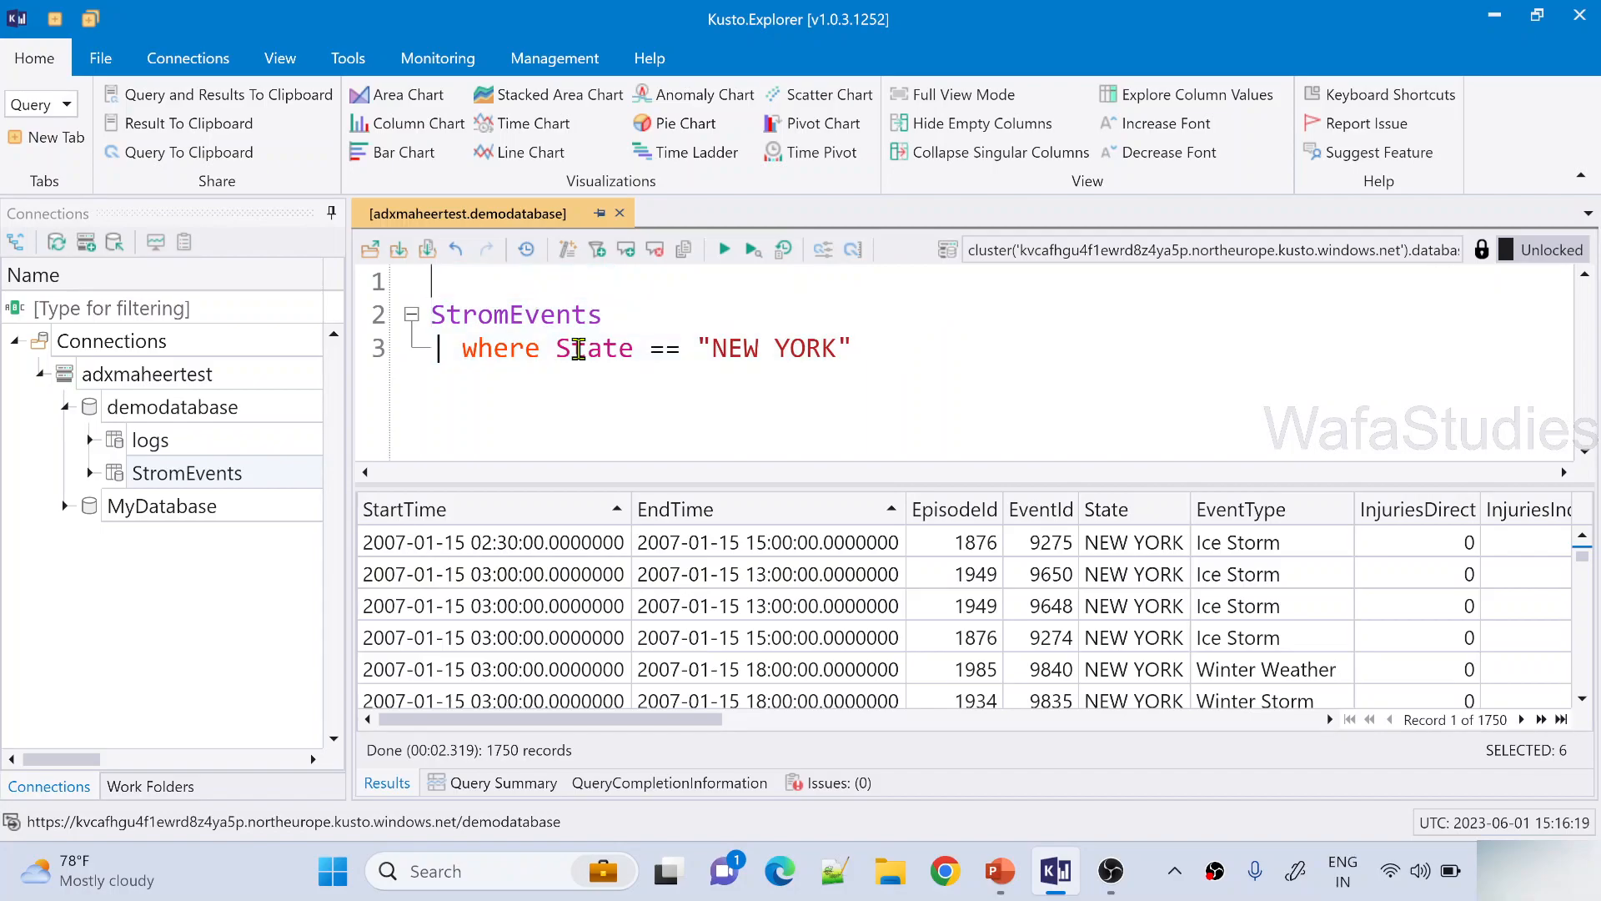
text(//)
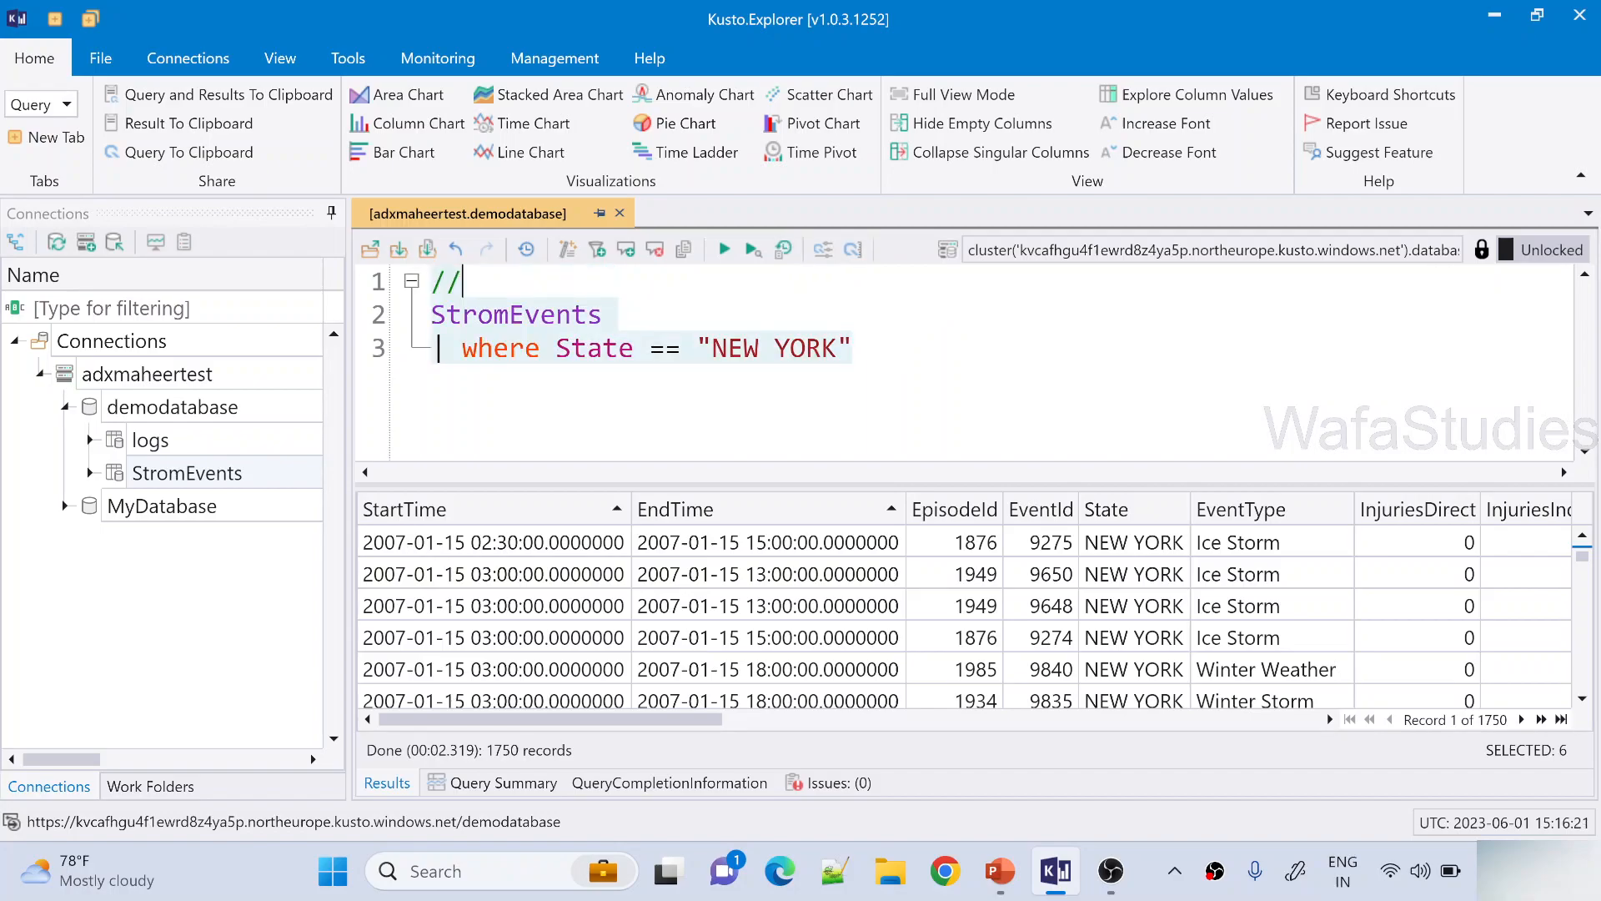
text(this is KQL)
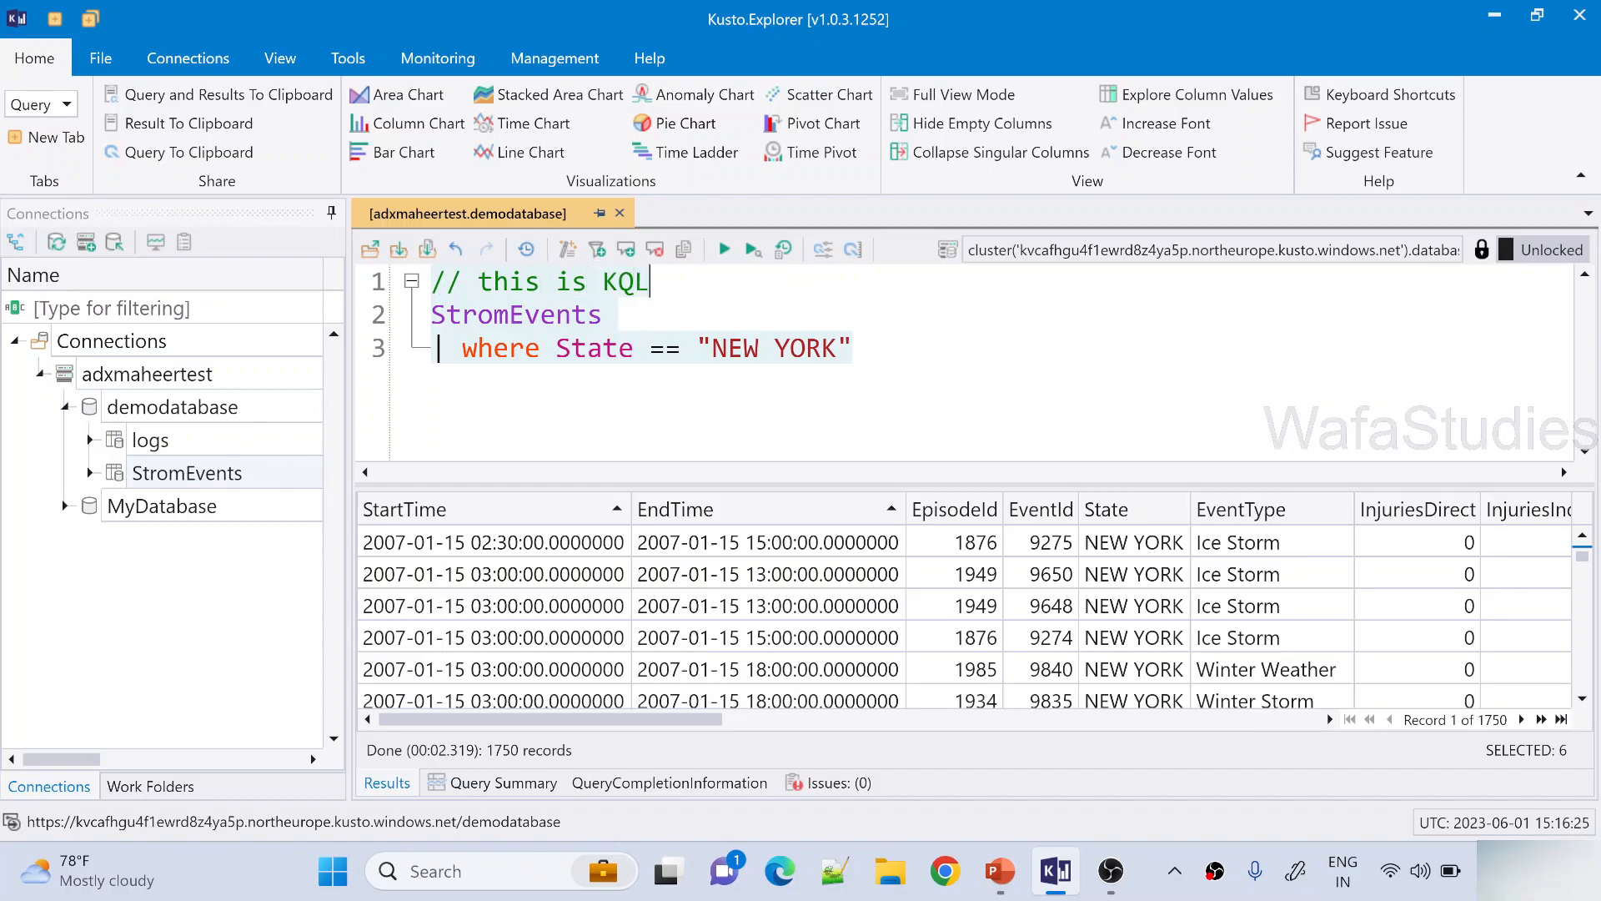
text(query)
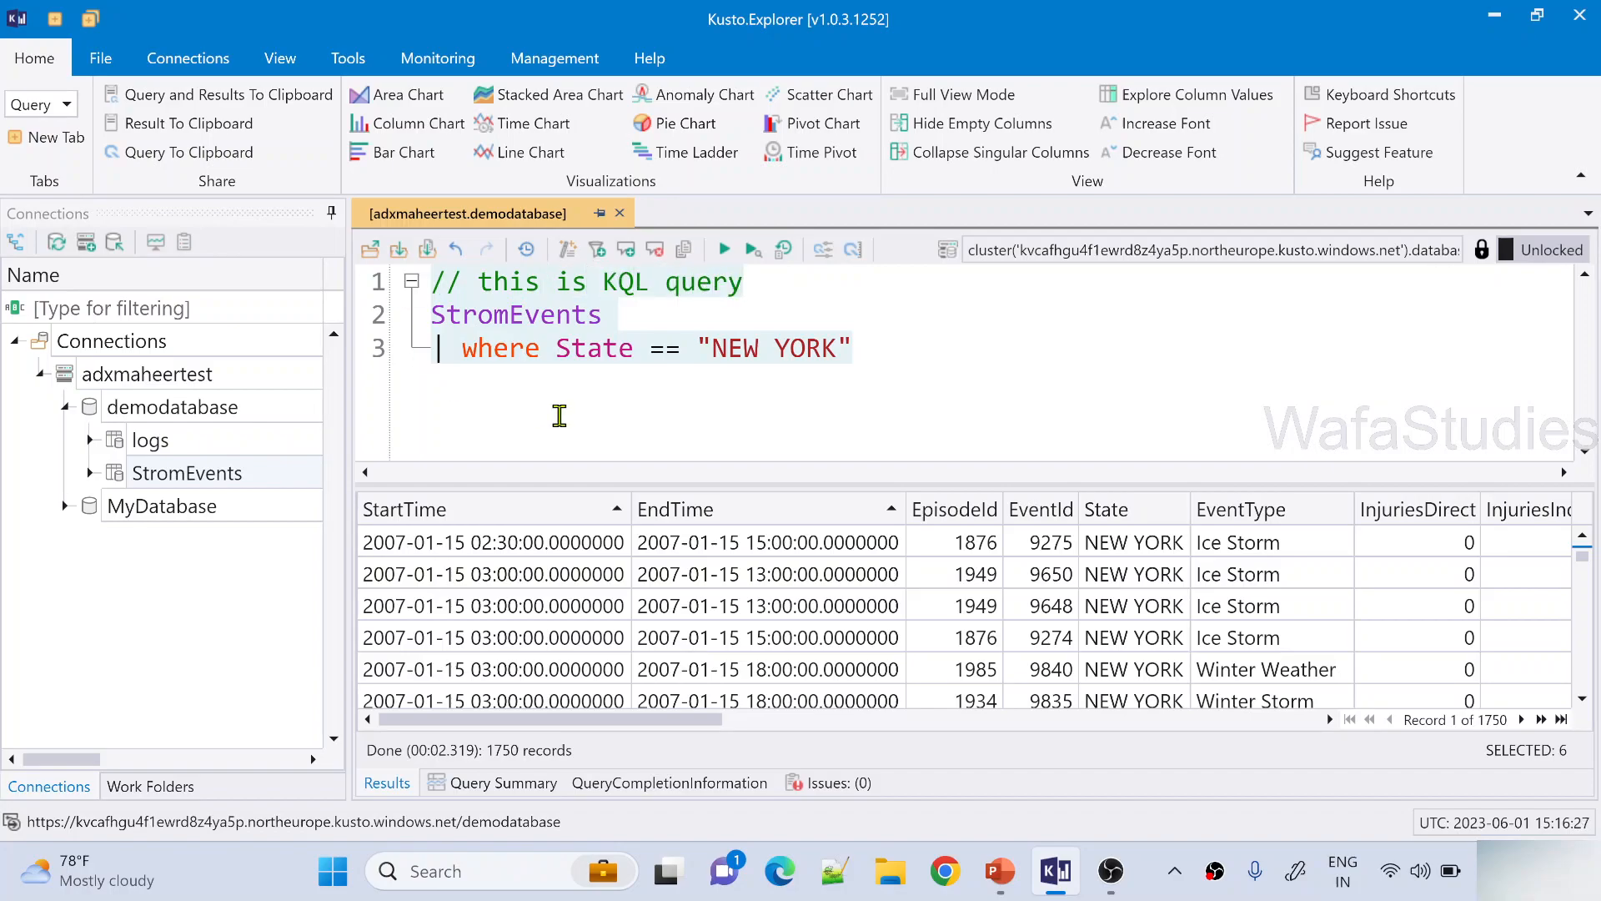
- Add the inline note '// filter New York state data' and closing comment '//End of KQL query'
text(/)
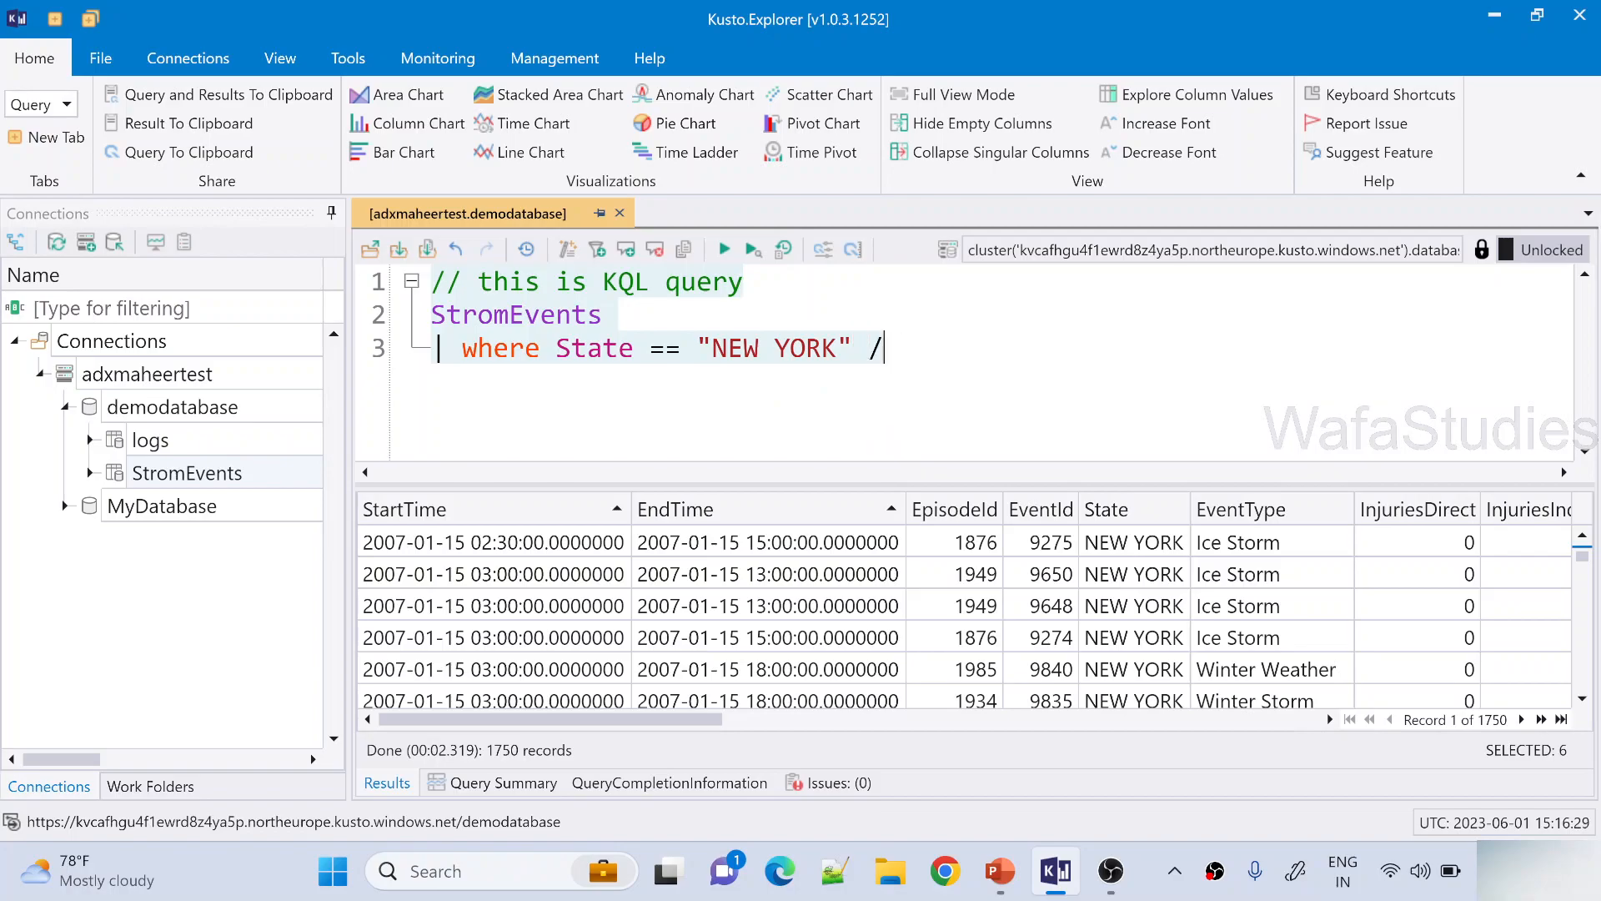
text(/ filter)
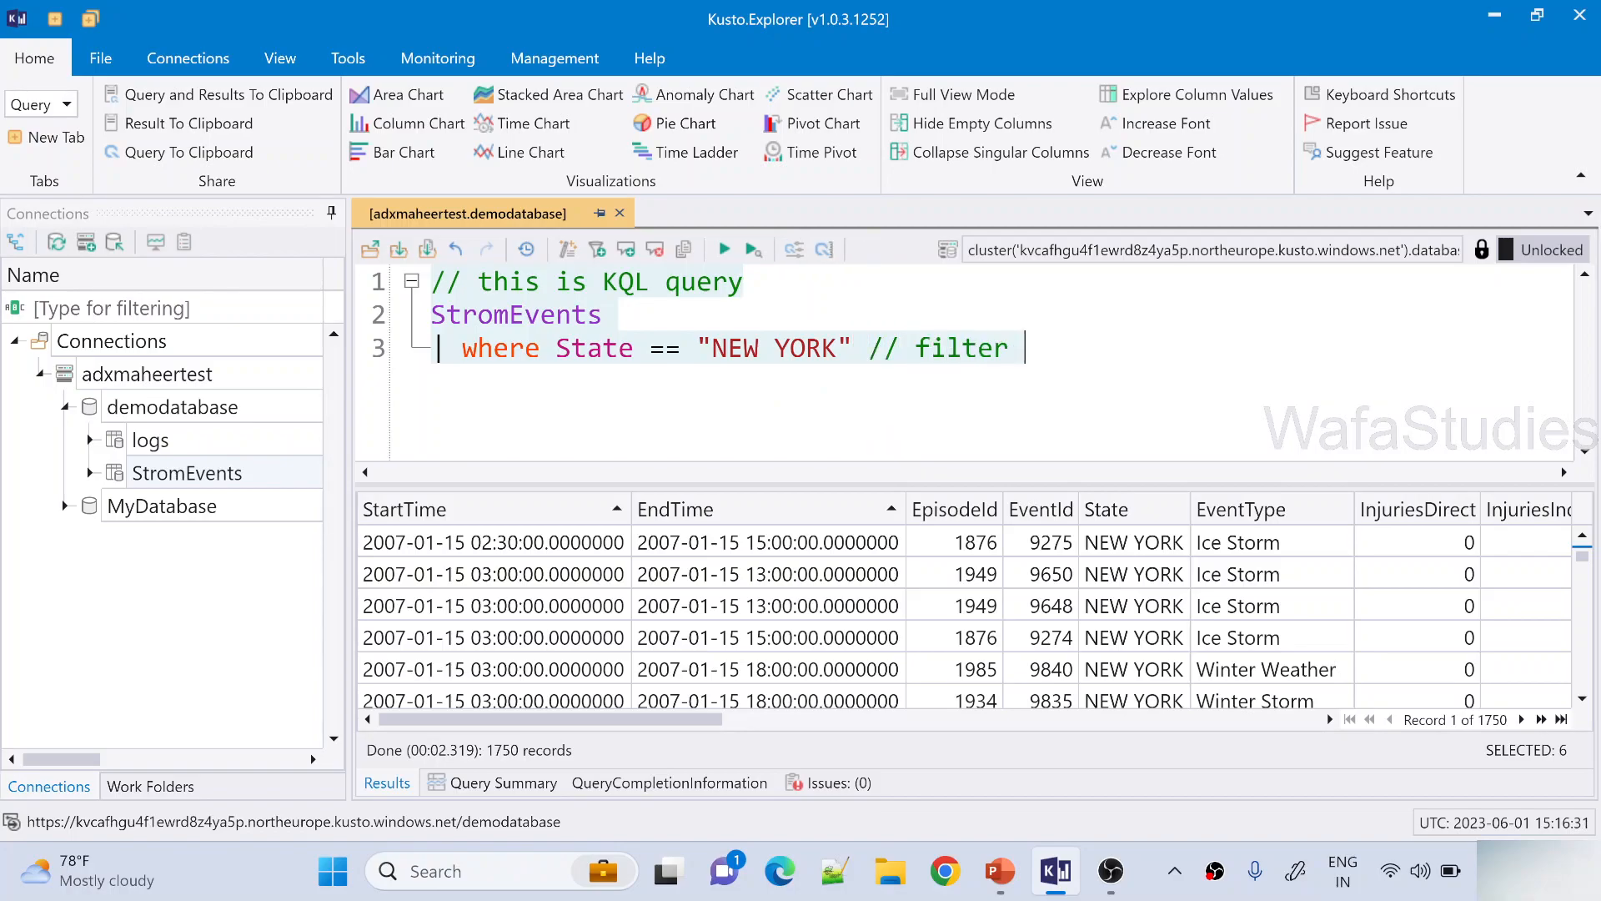
text(New York)
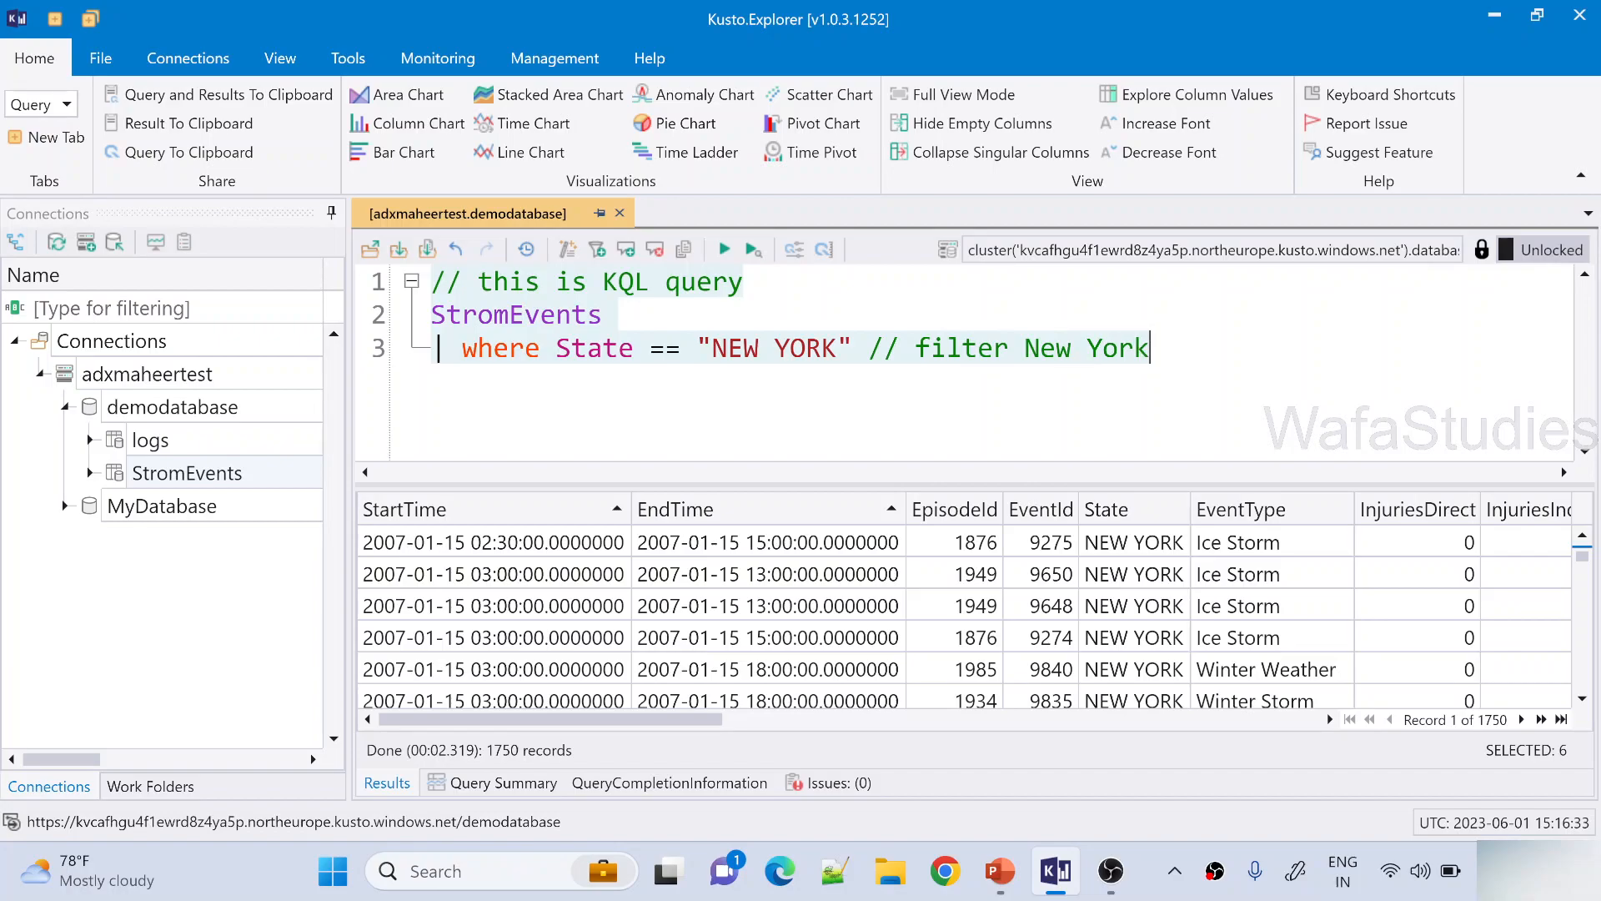
text(state data)
text(//)
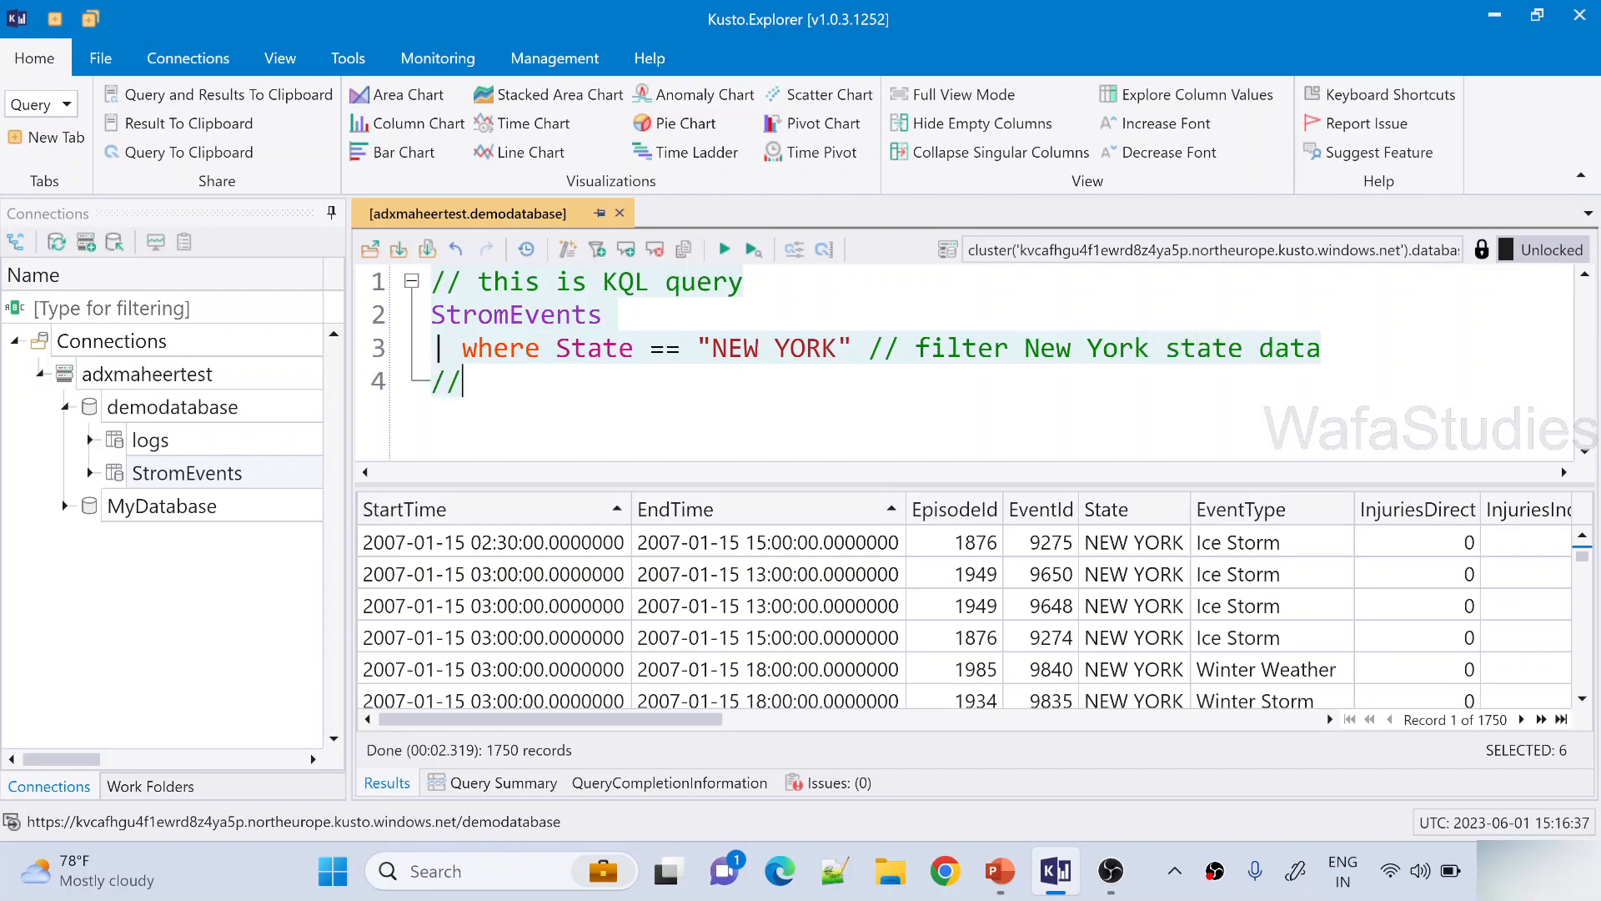
text(End)
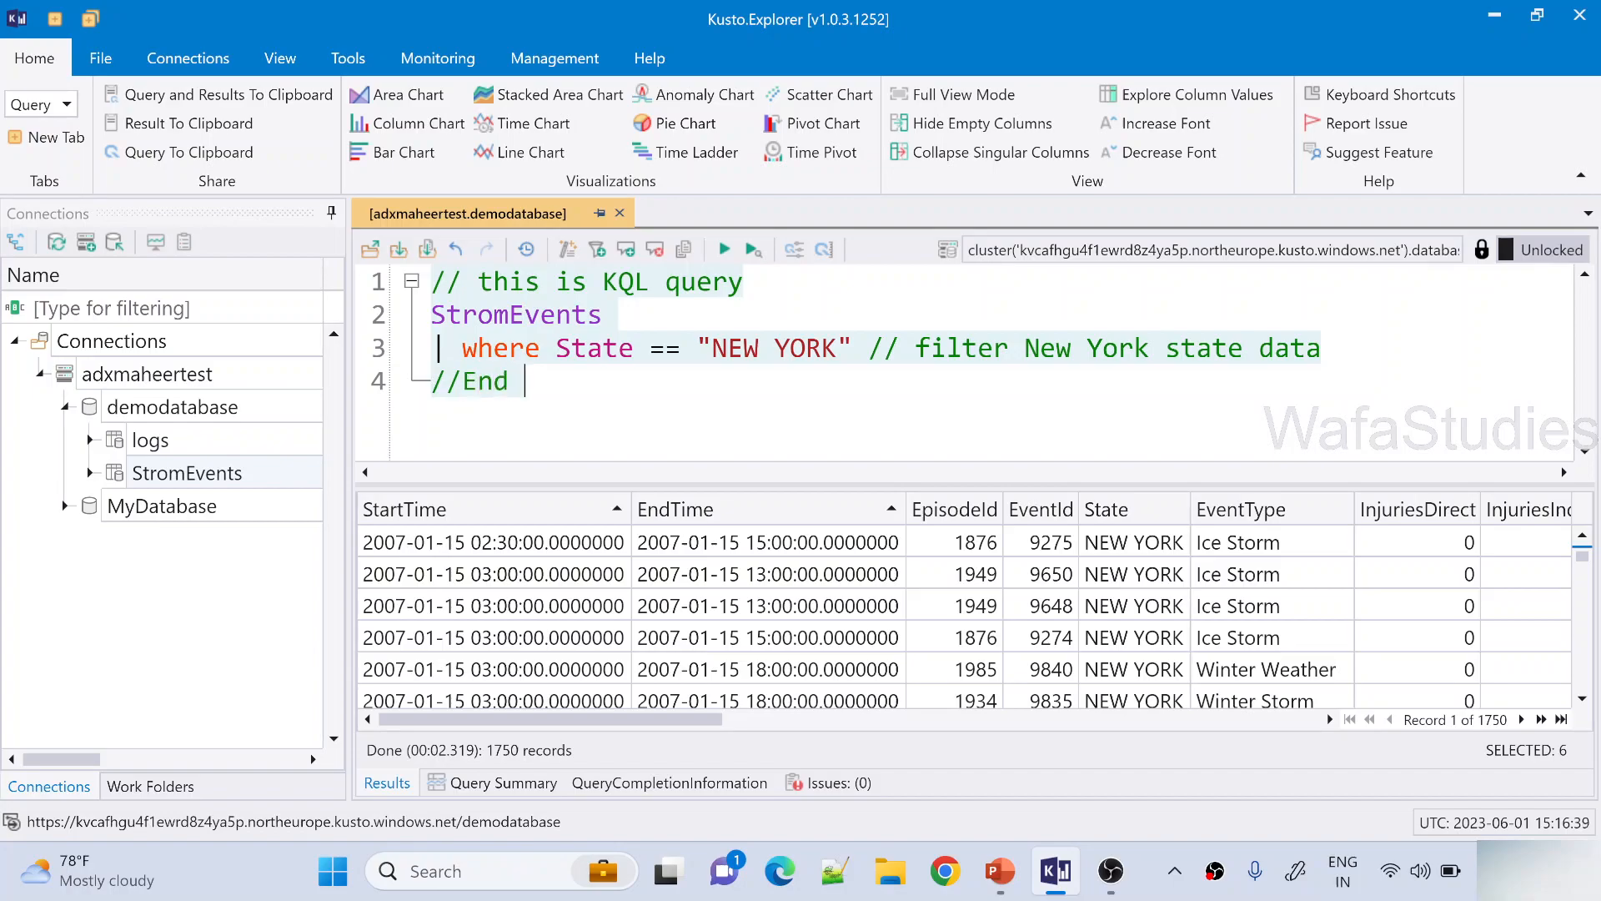
text(of KQL)
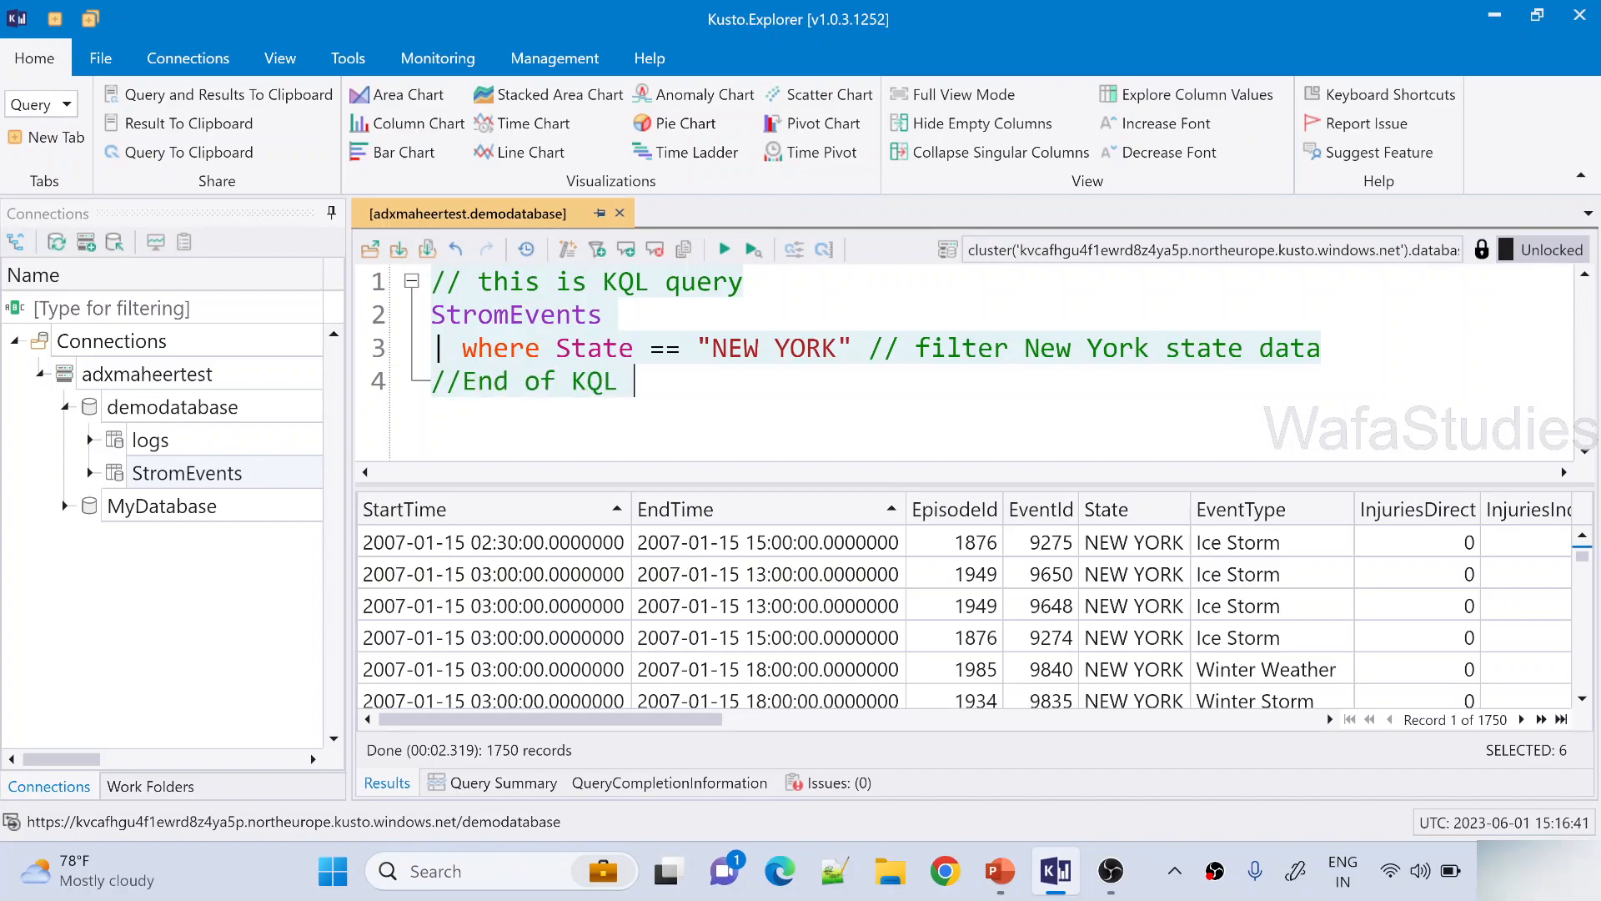
text(query)
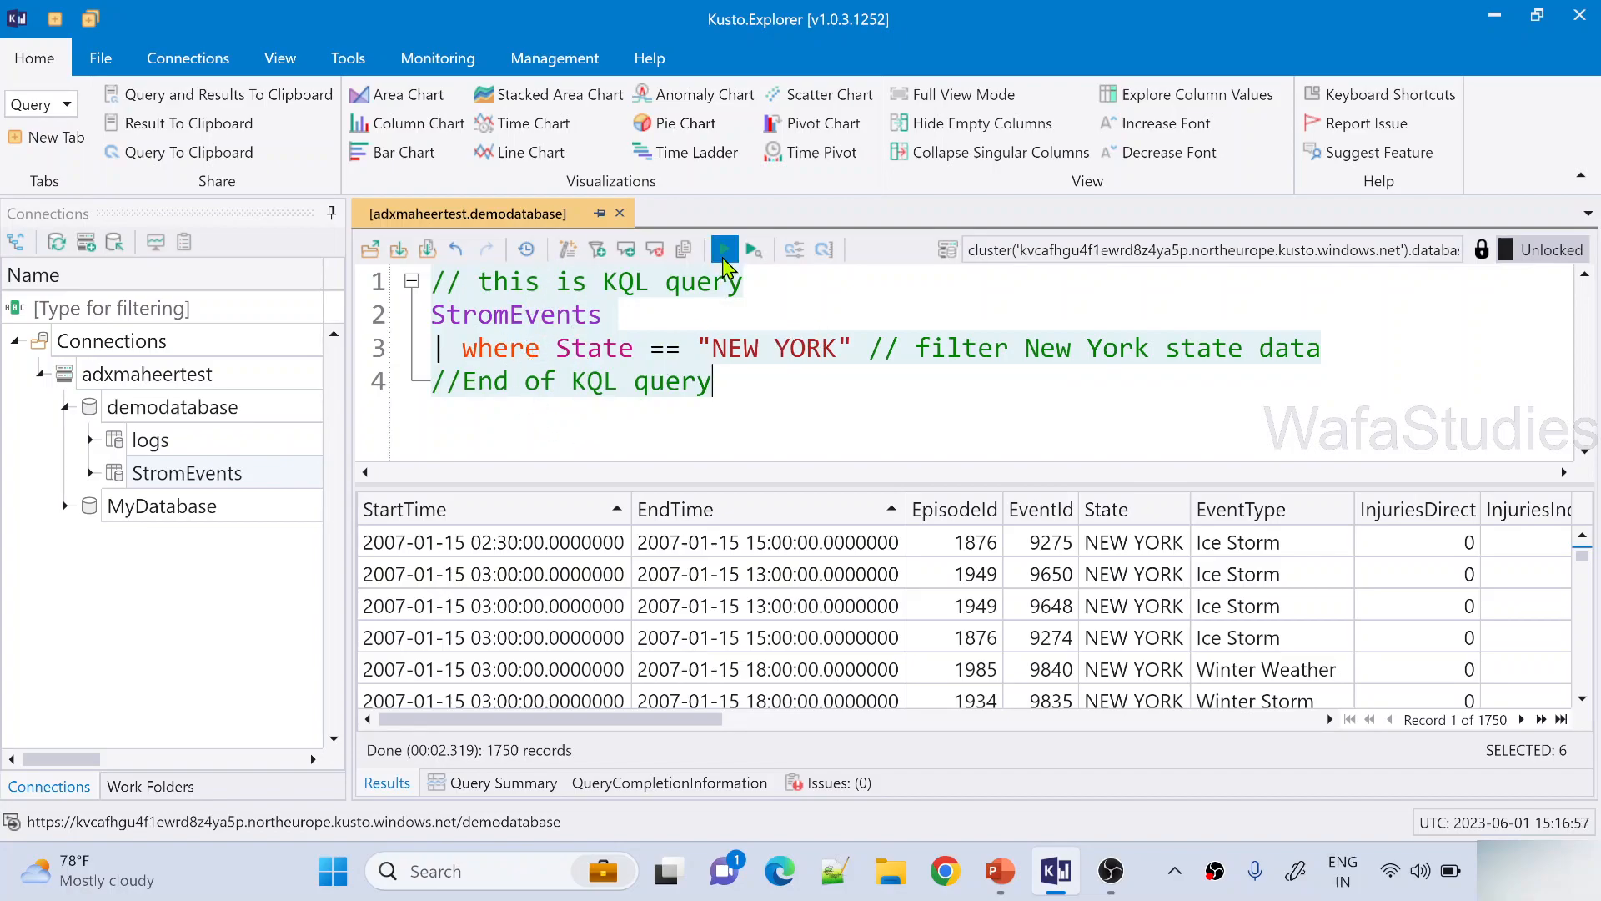
- Rerun the commented query, still returning 1,750 records, and click into the results
click(724, 249)
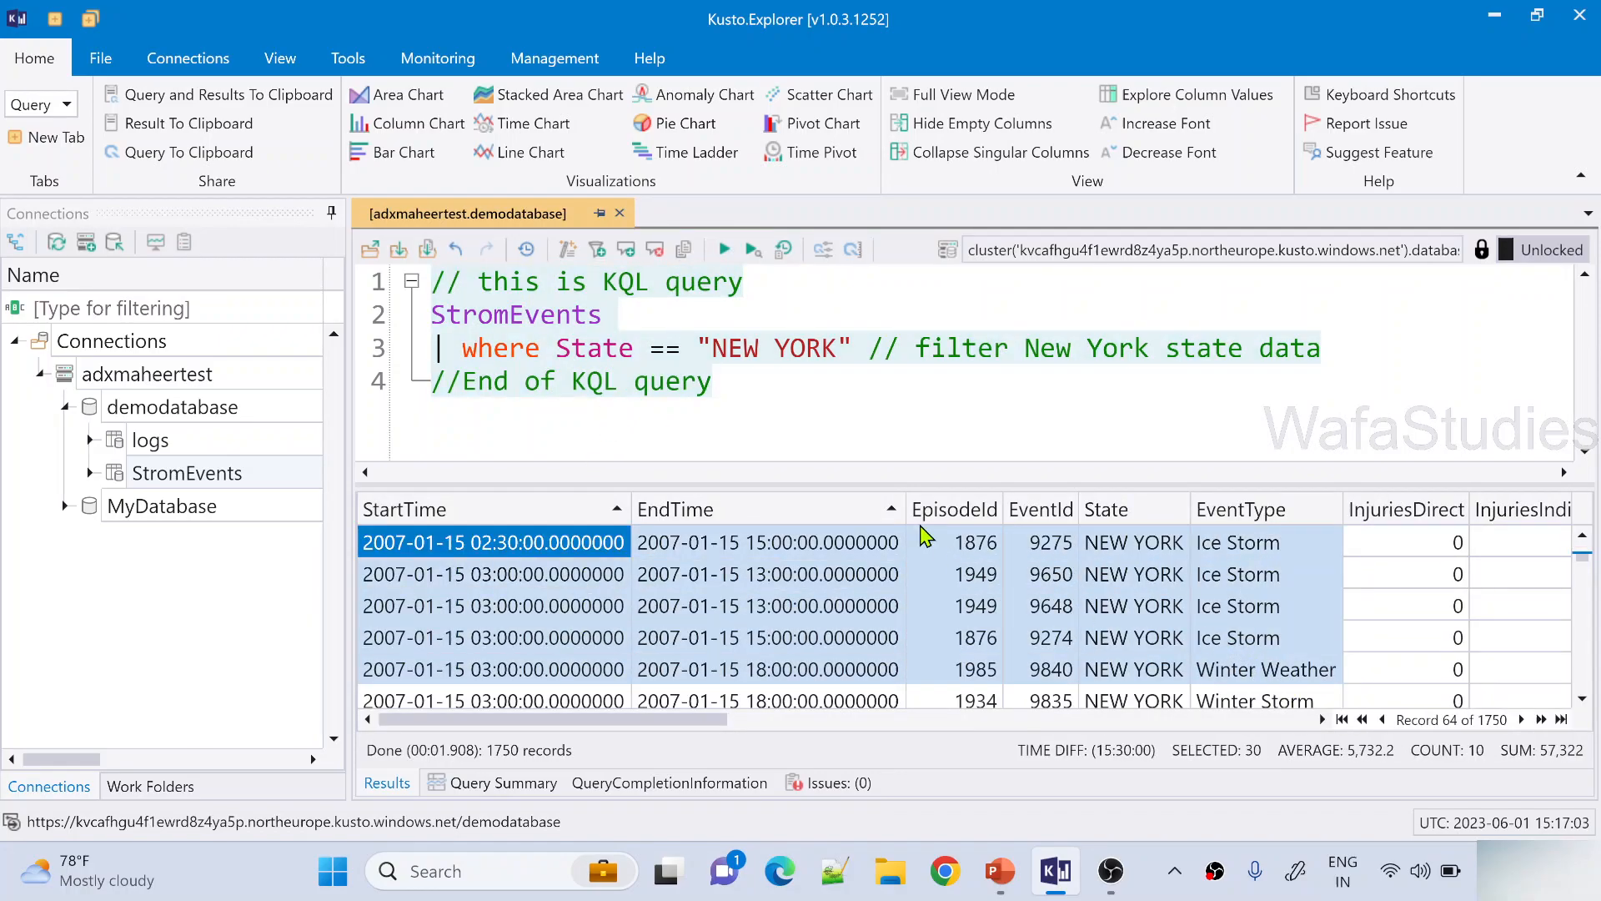
click(877, 348)
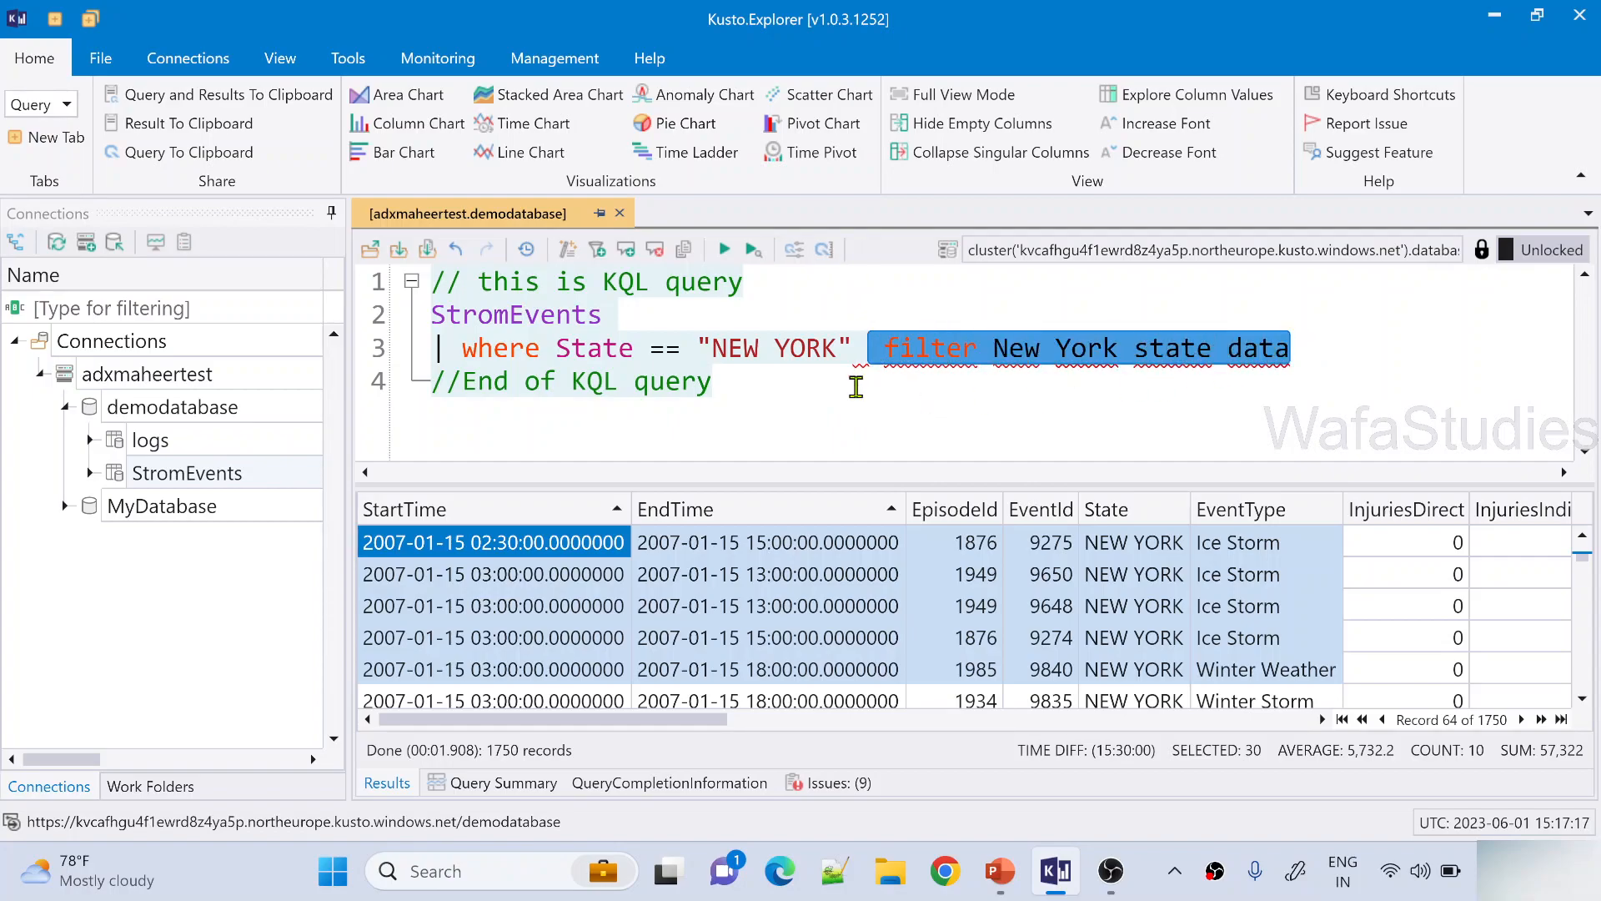
- Re-insert // before 'filter' on line 3, clearing the issues
click(934, 347)
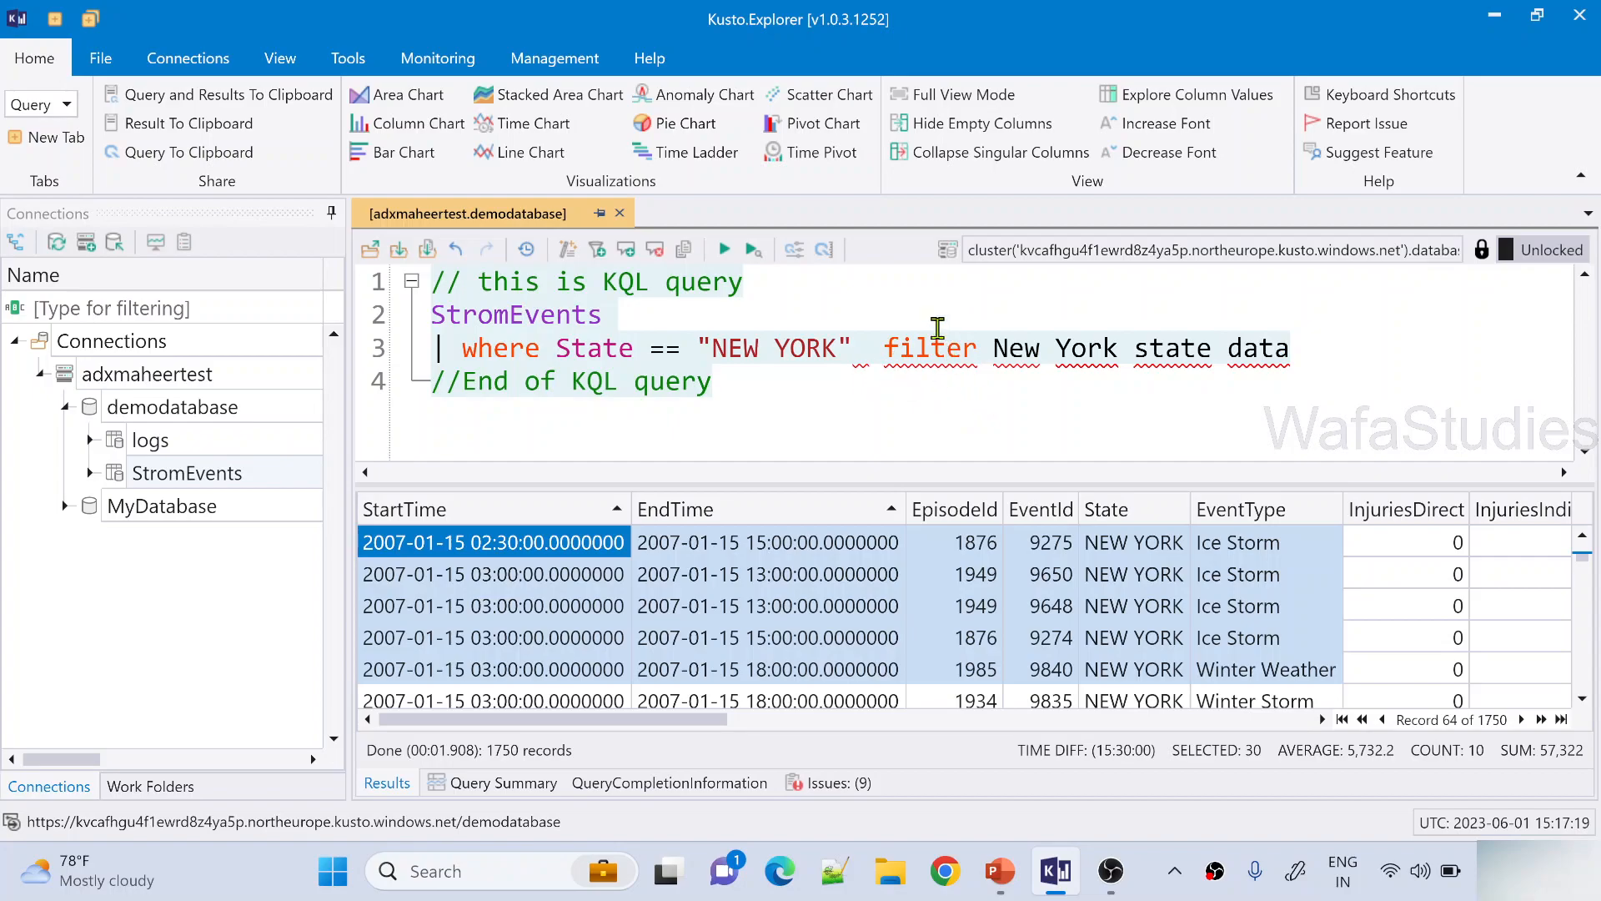
mouse_move(875, 347)
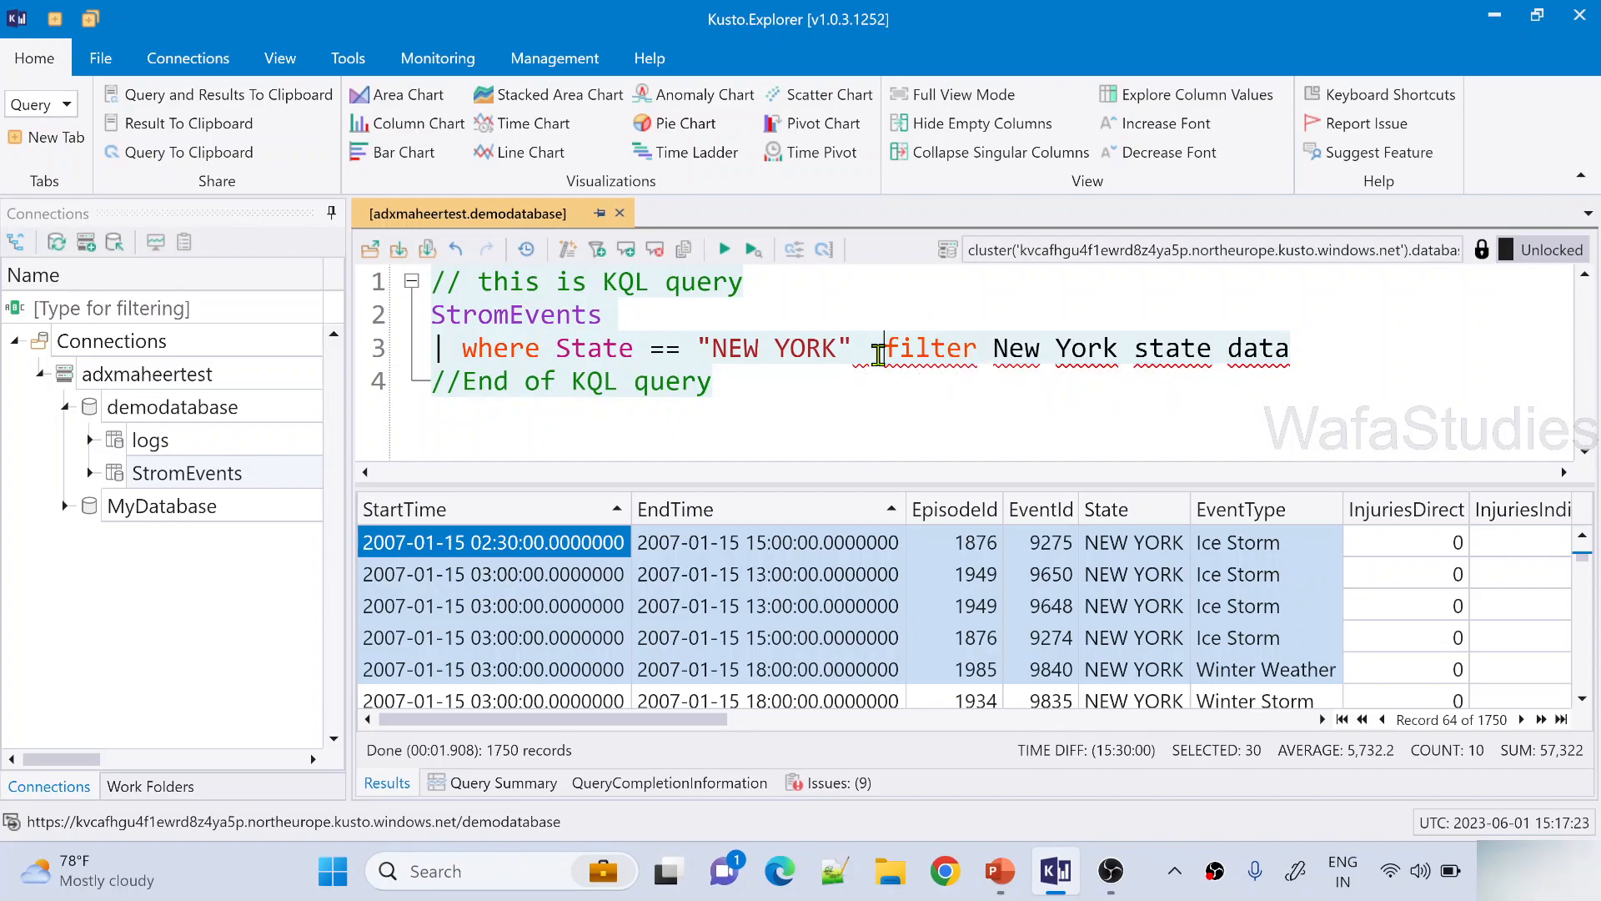
text(//)
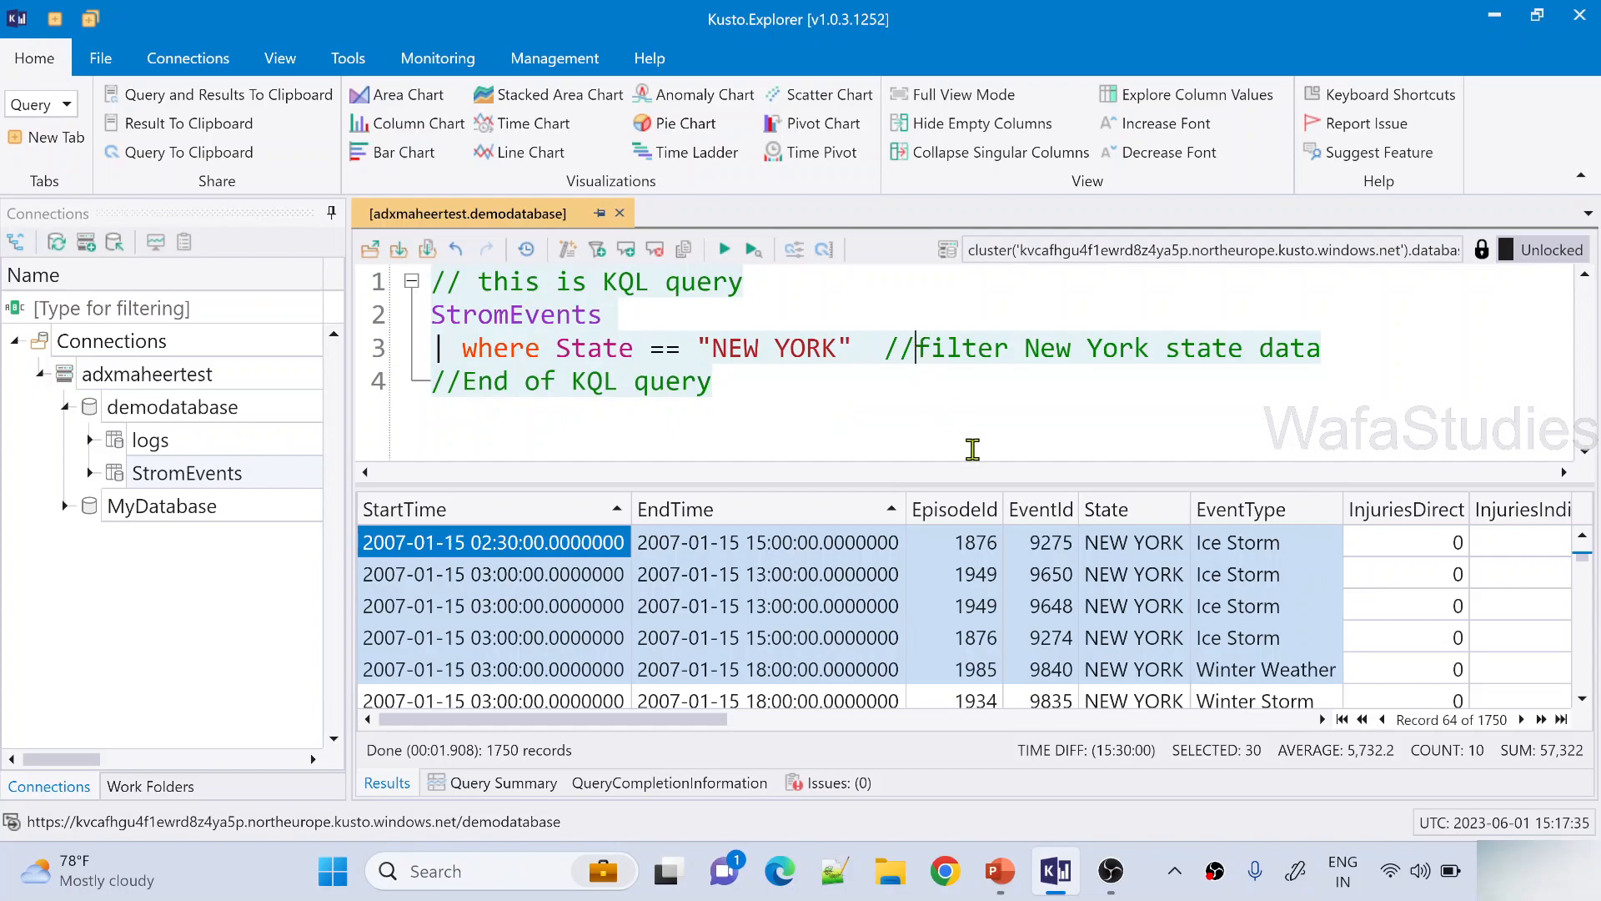
- Delete the // from the filter note, toggle commenting, then select and deselect the note
key(Backspace)
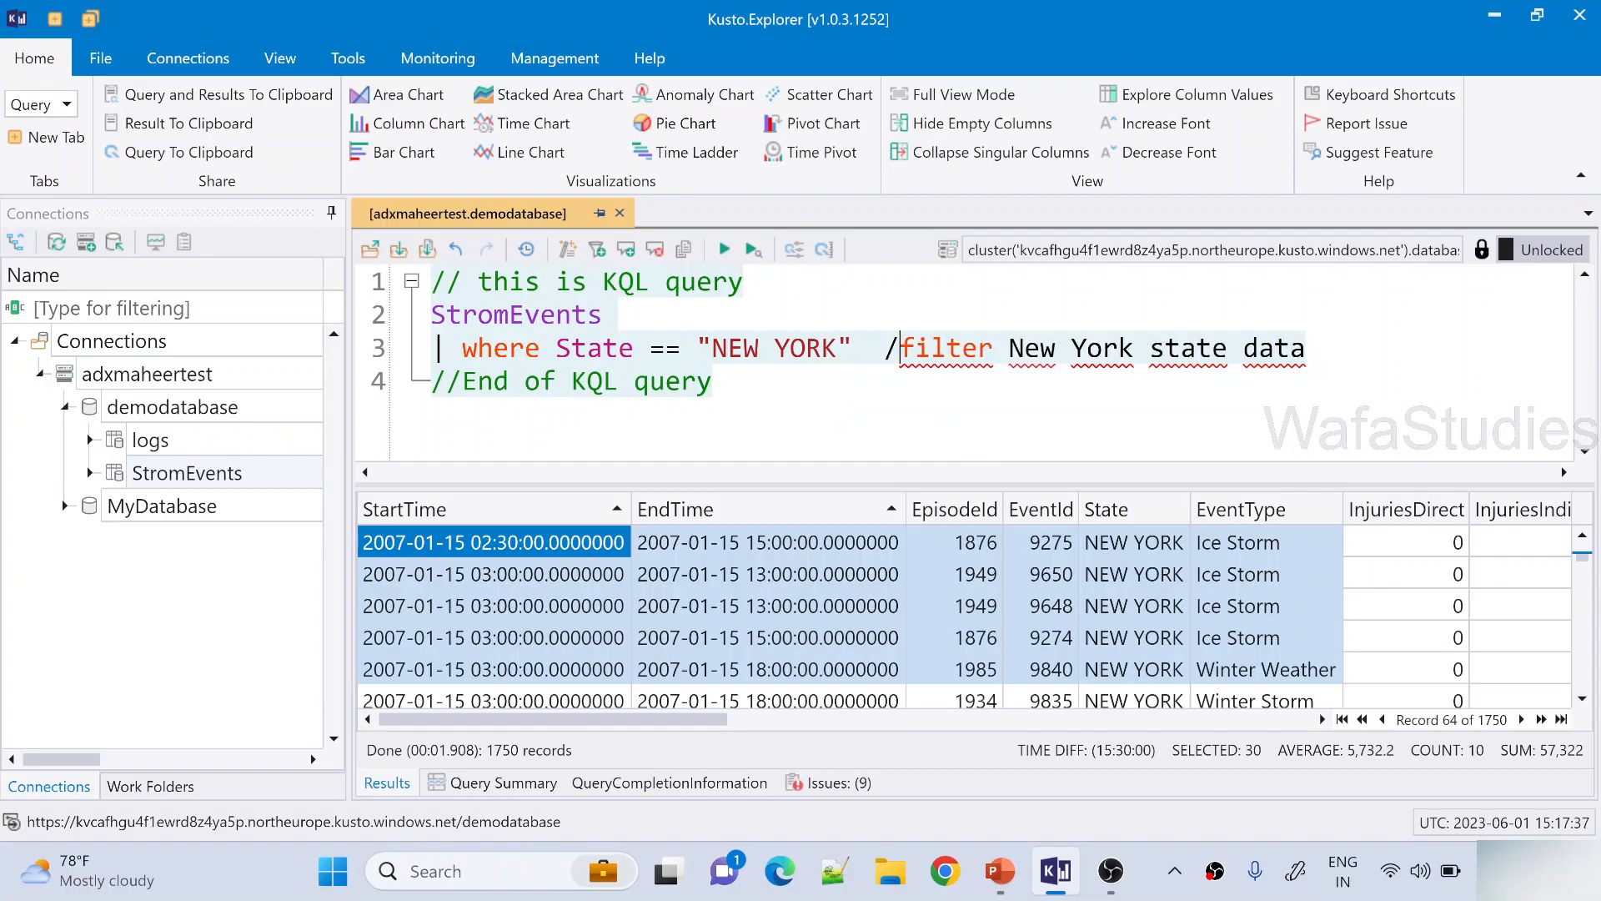
key(Backspace)
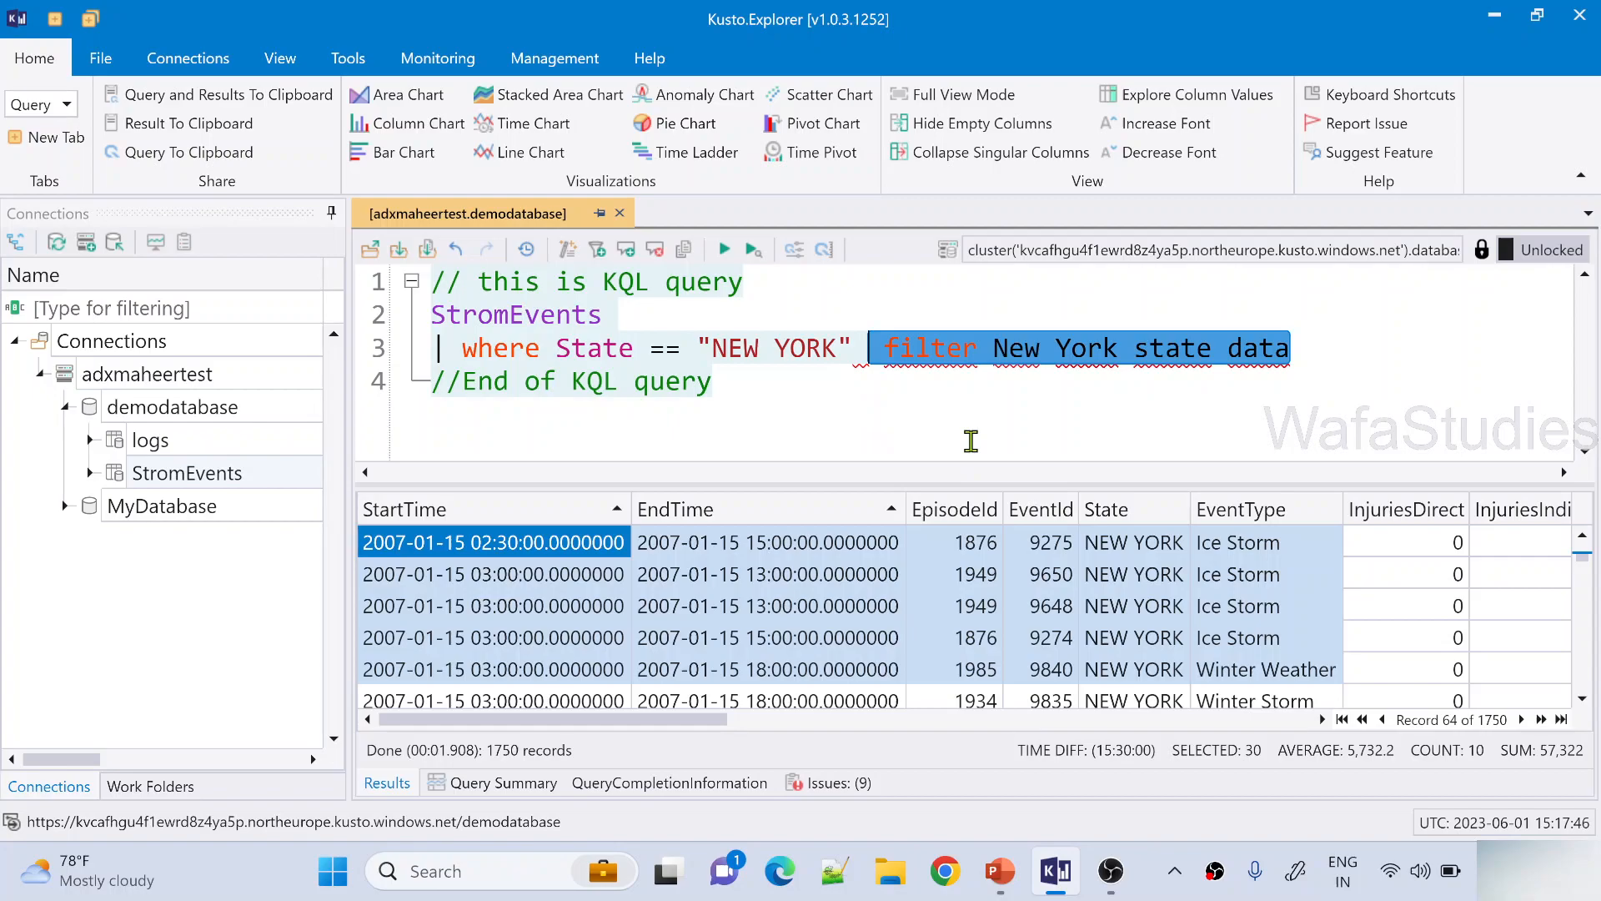
key(ctrl+/)
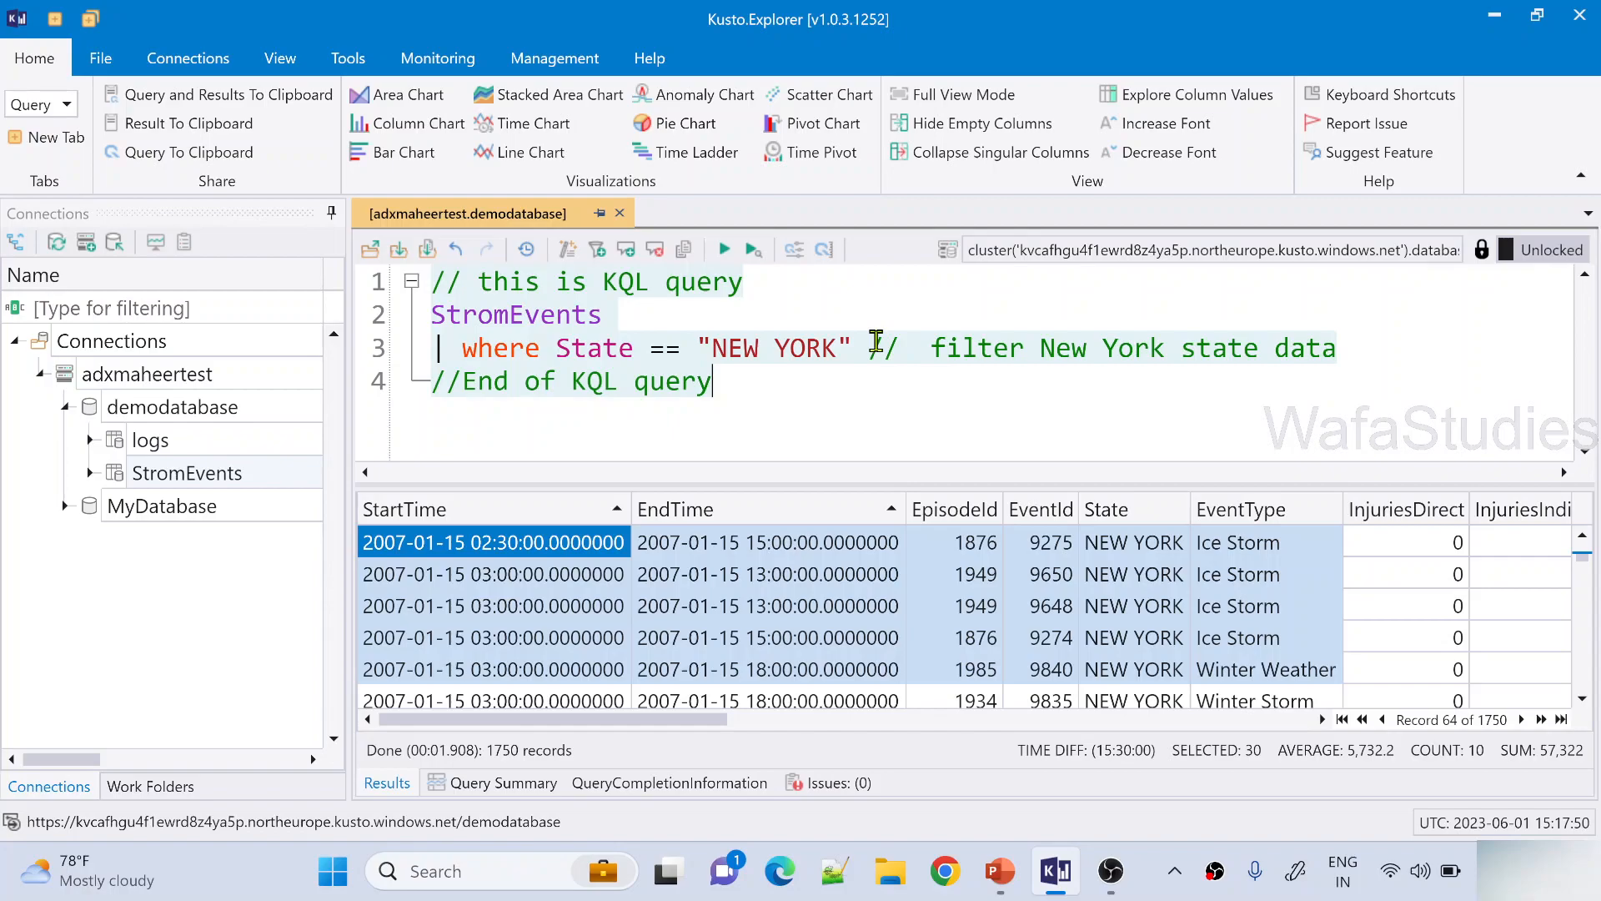
drag(868, 349, 1332, 349)
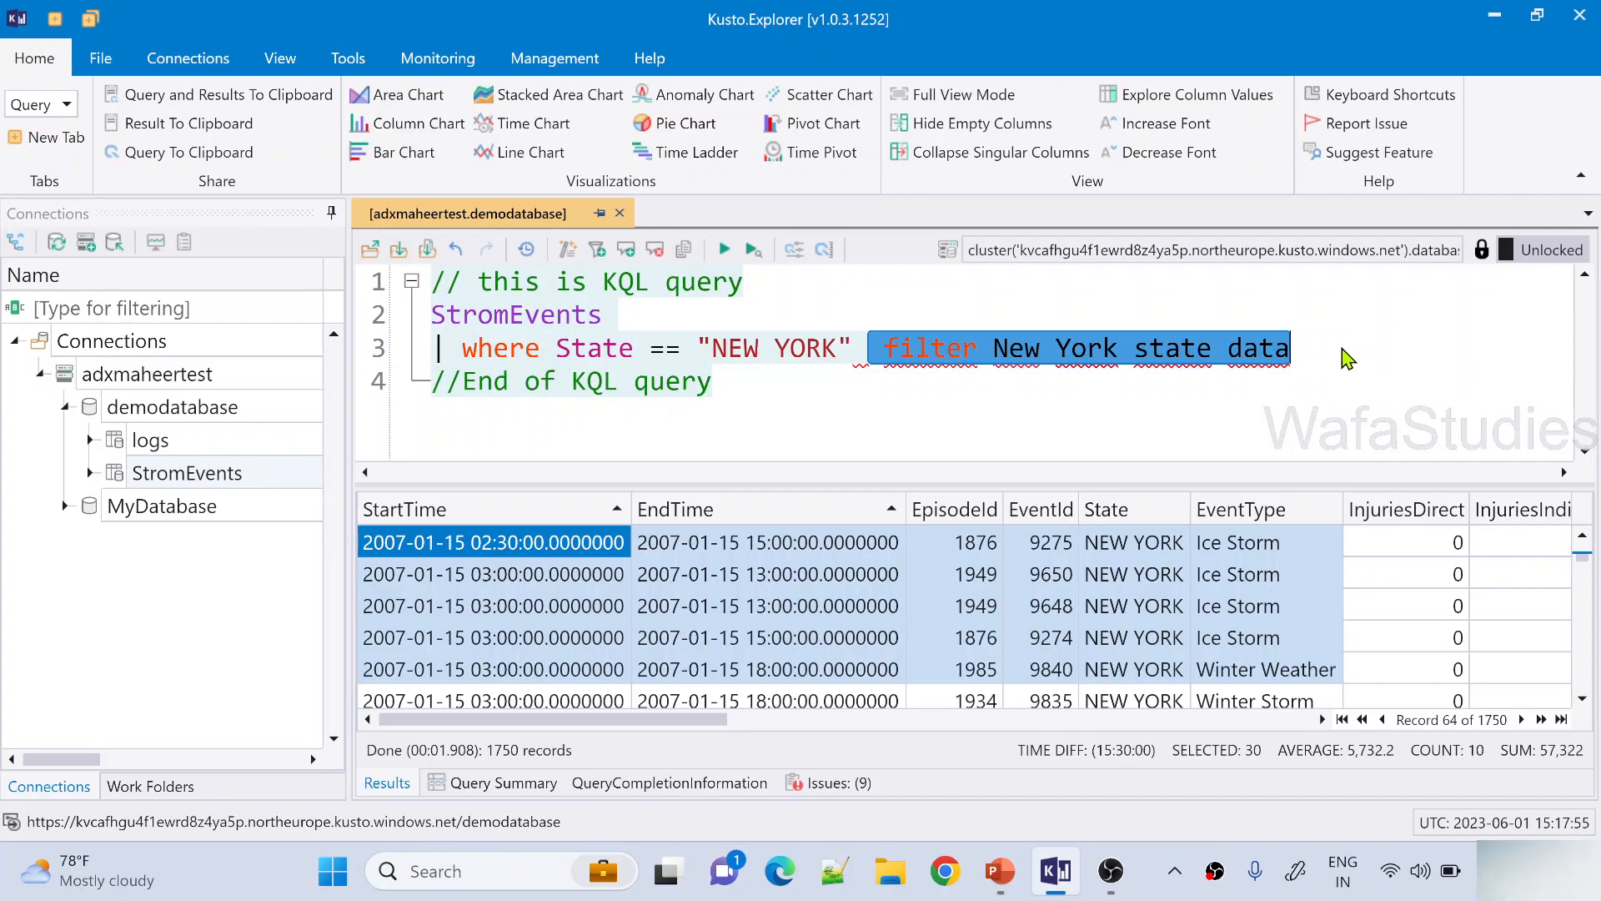
click(1341, 347)
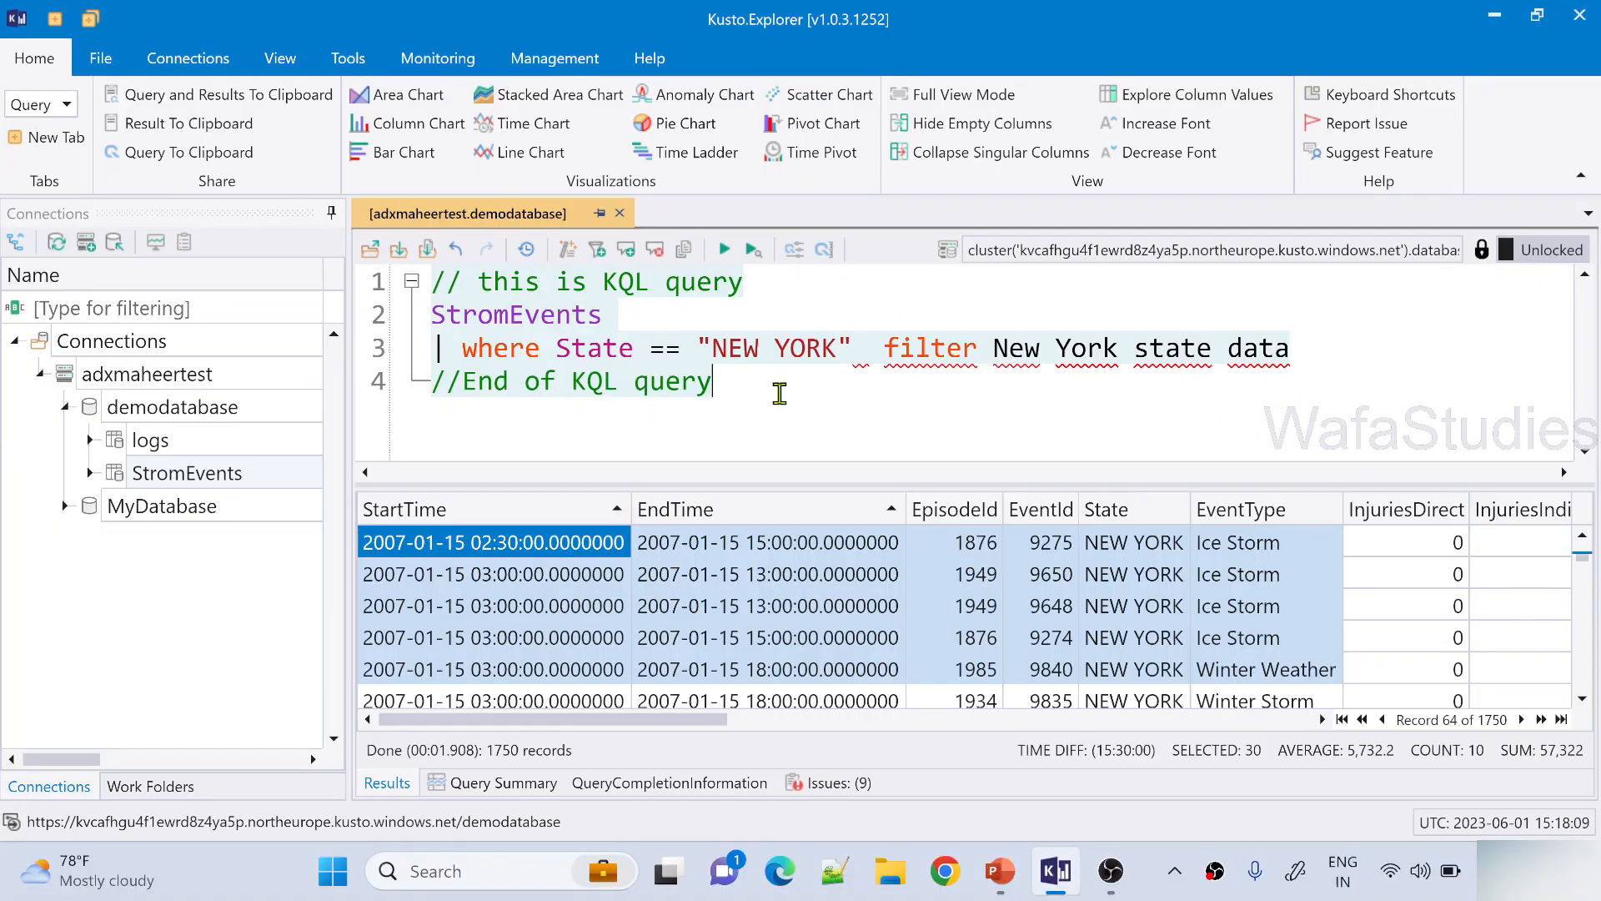
- Type two lines of filler text and comment both out at once with Ctrl+/
text(fd)
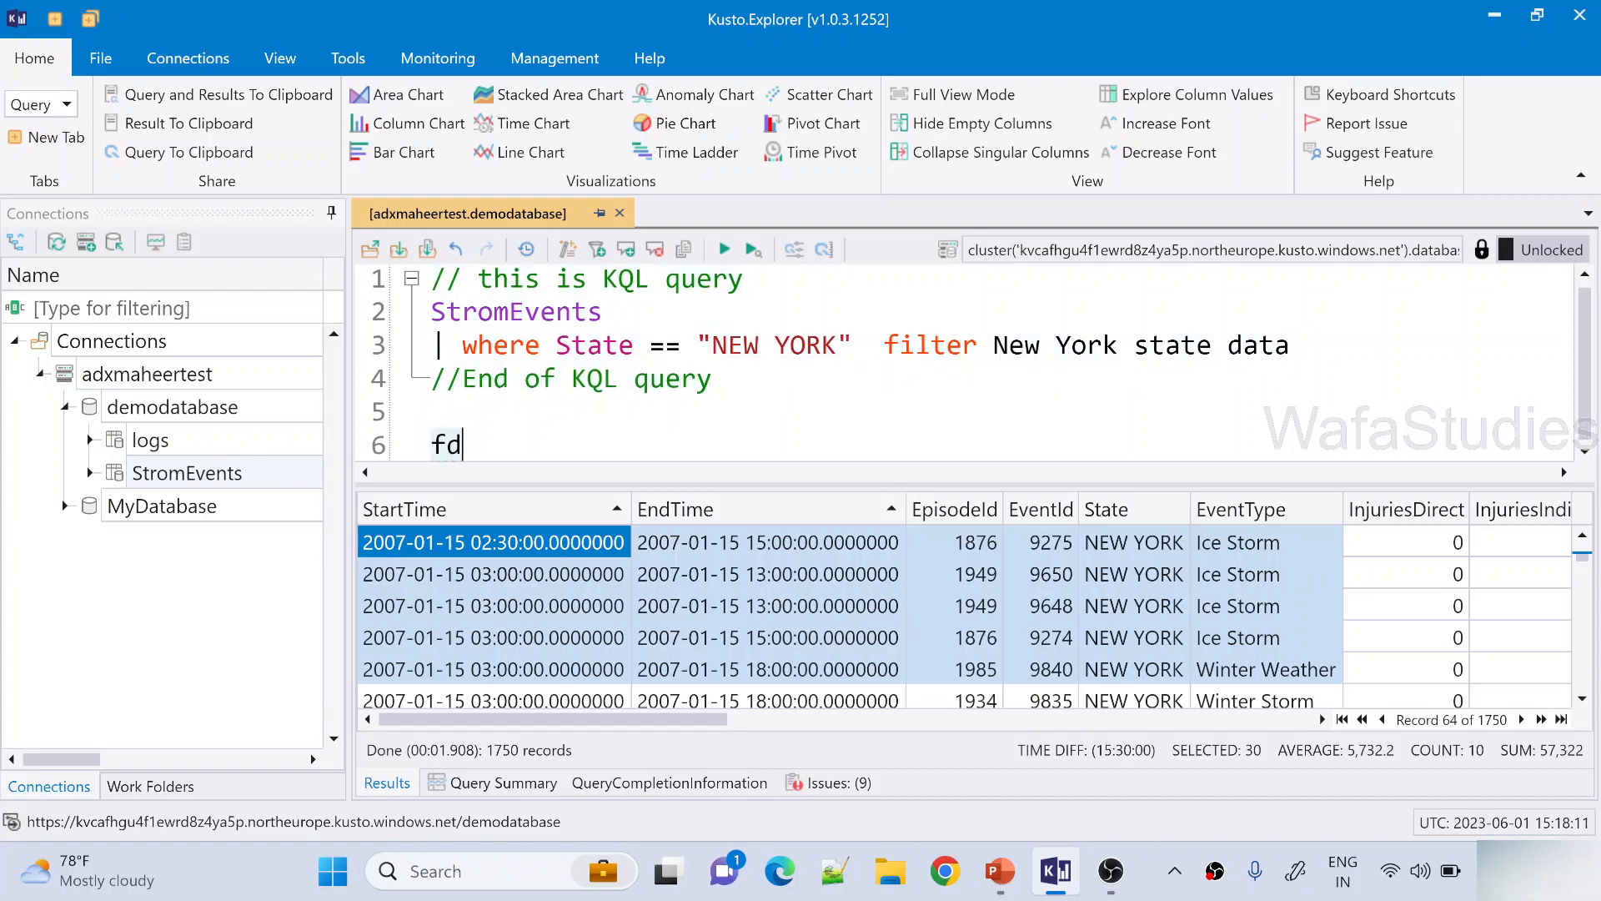
text(safasfdsaffdsafsa)
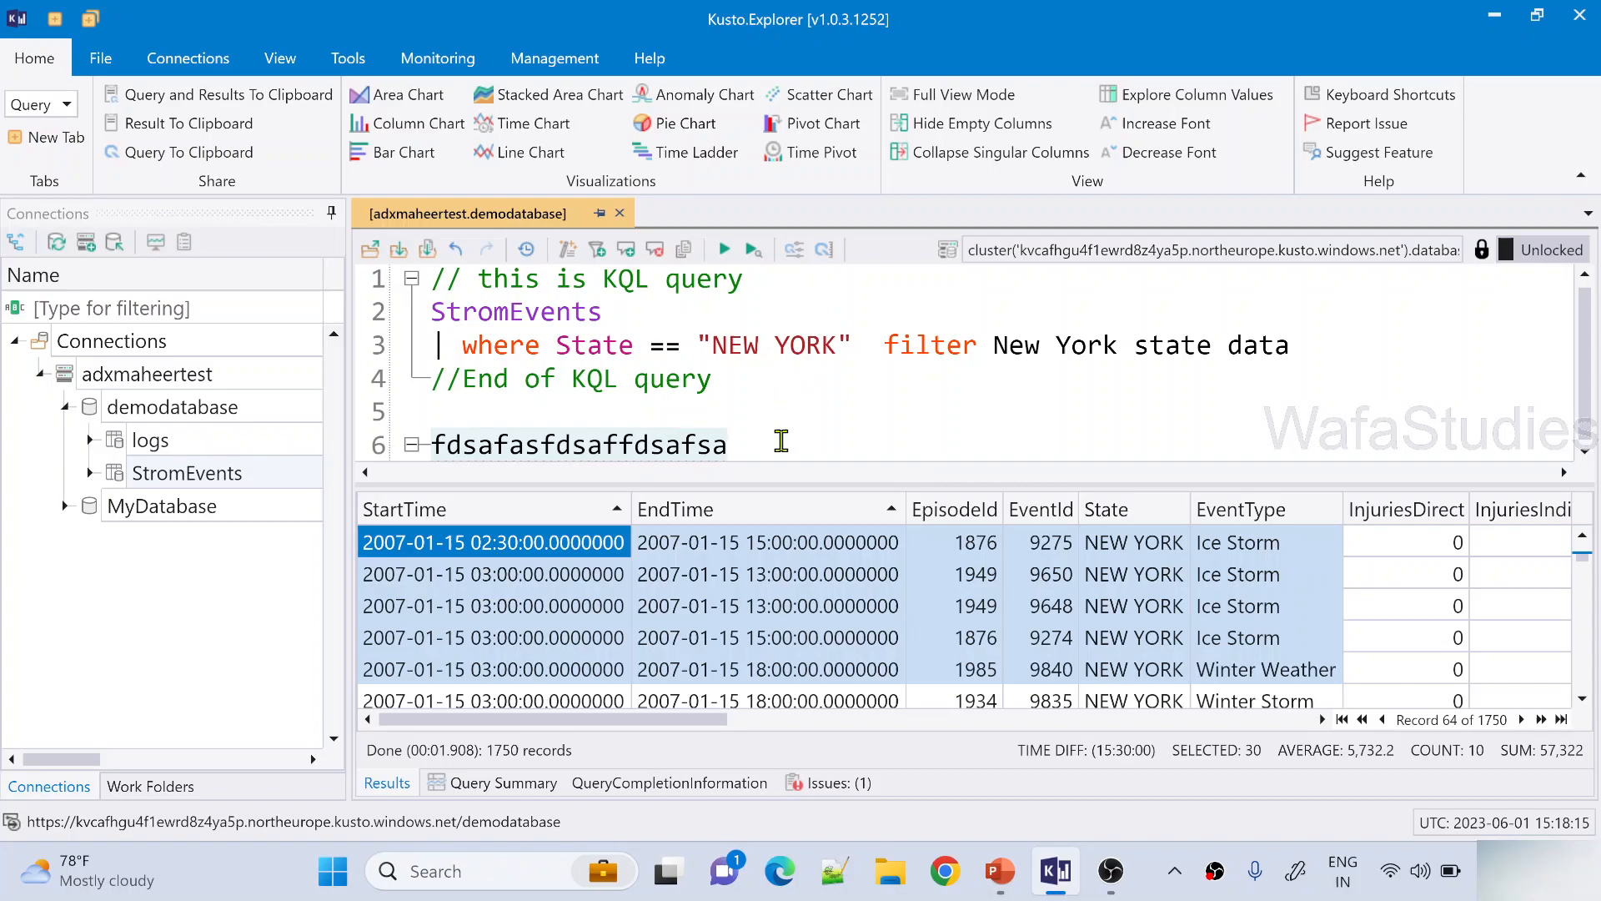
text(fdsafdsafdsafdsaf)
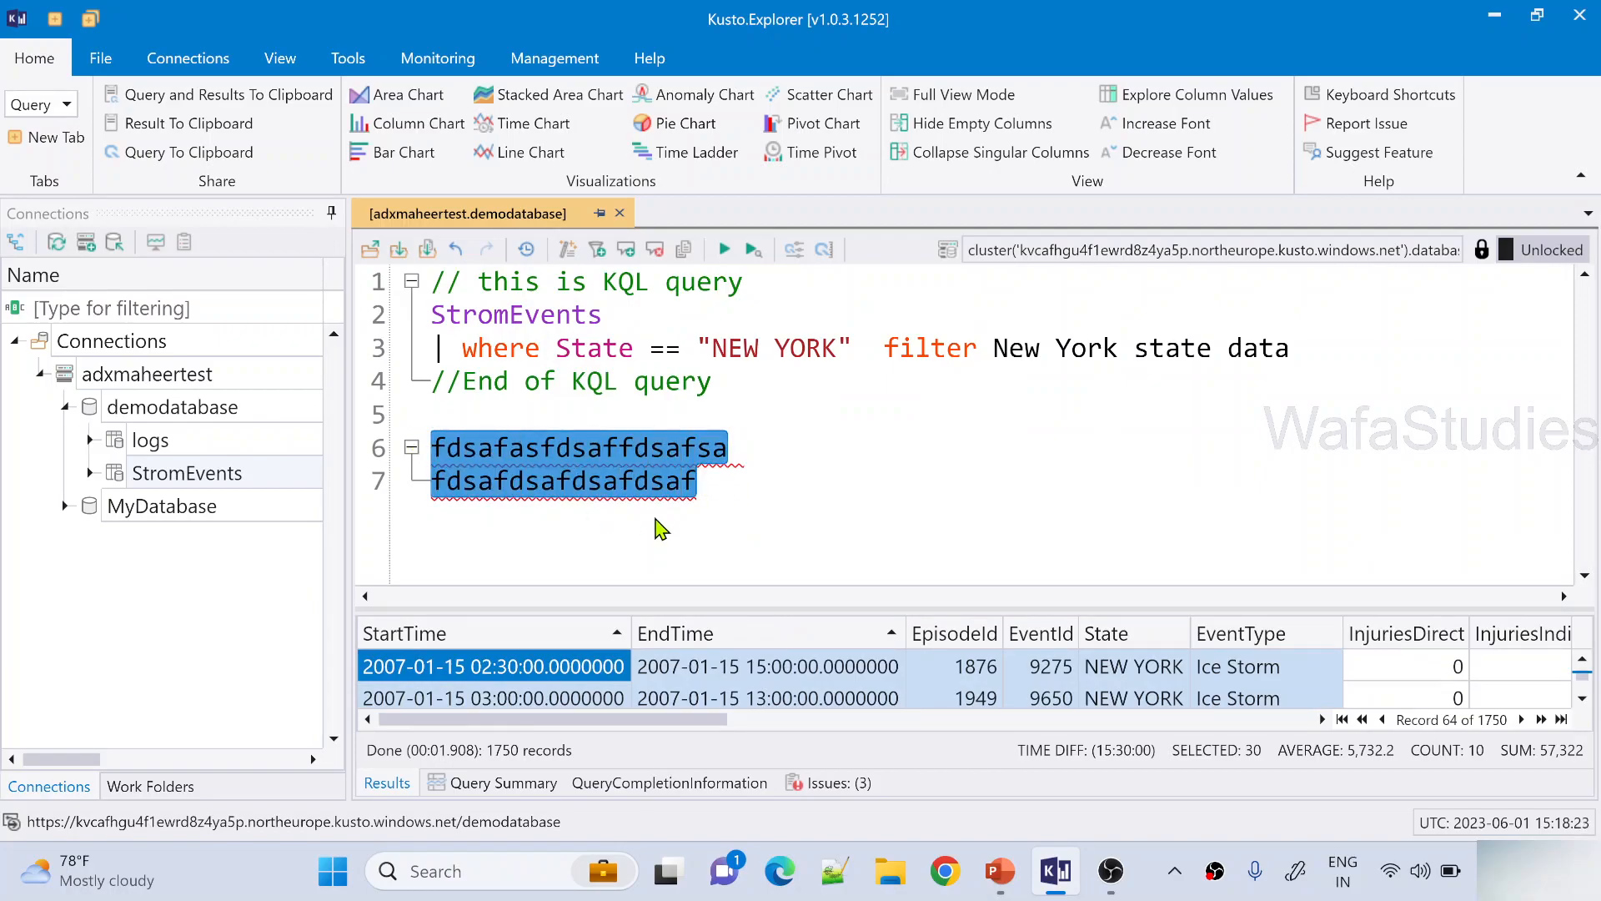
key(ctrl+/)
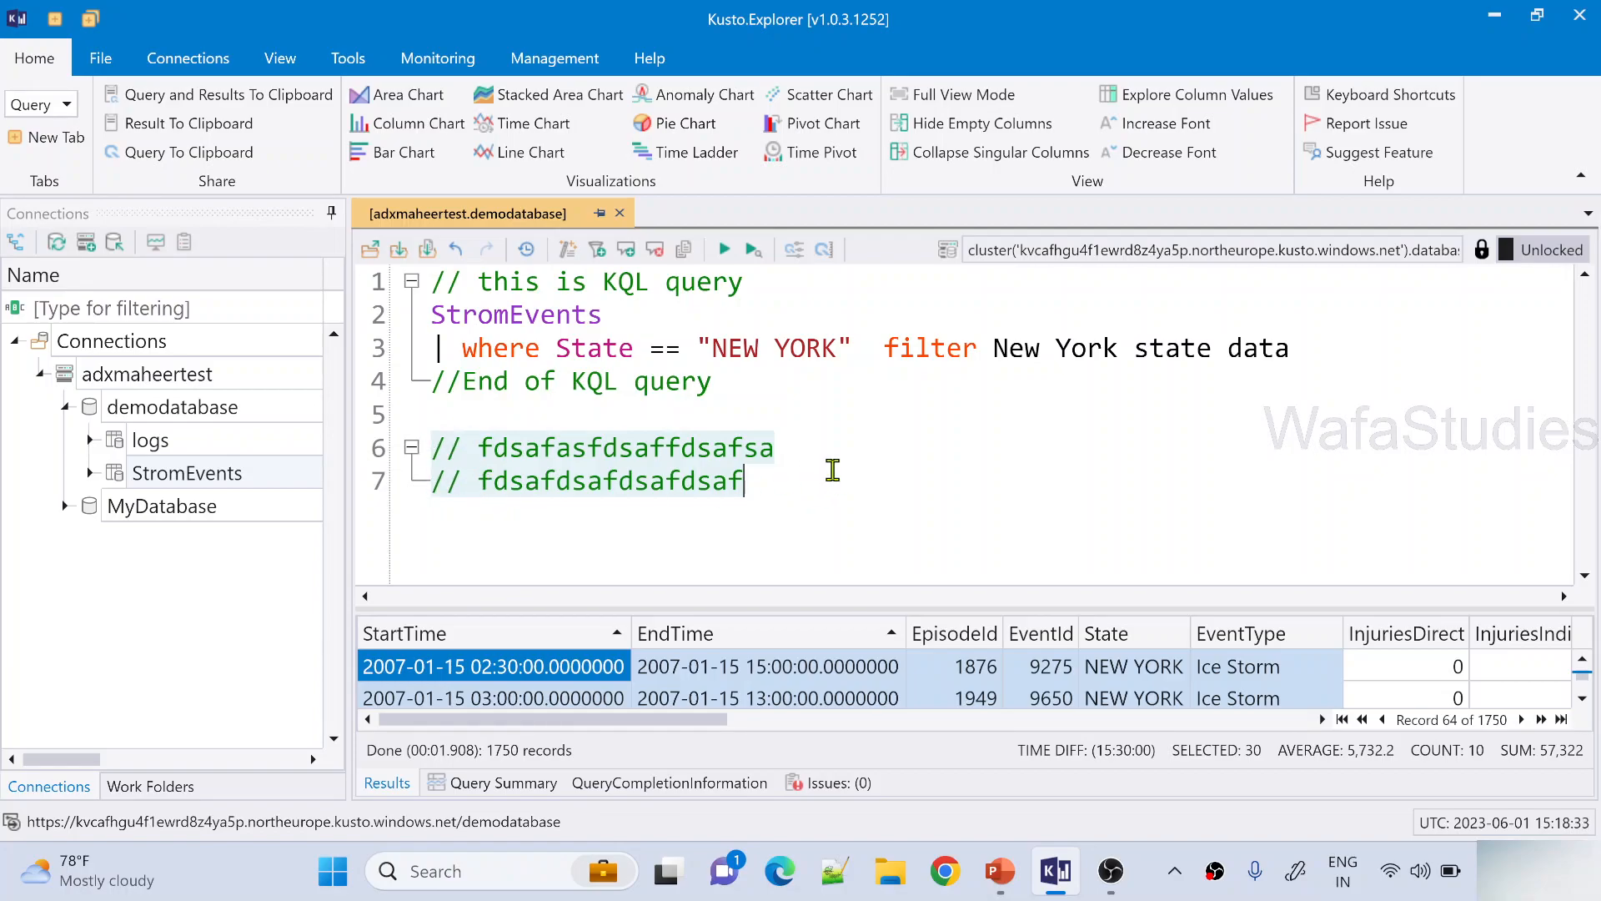
key(alt+tab)
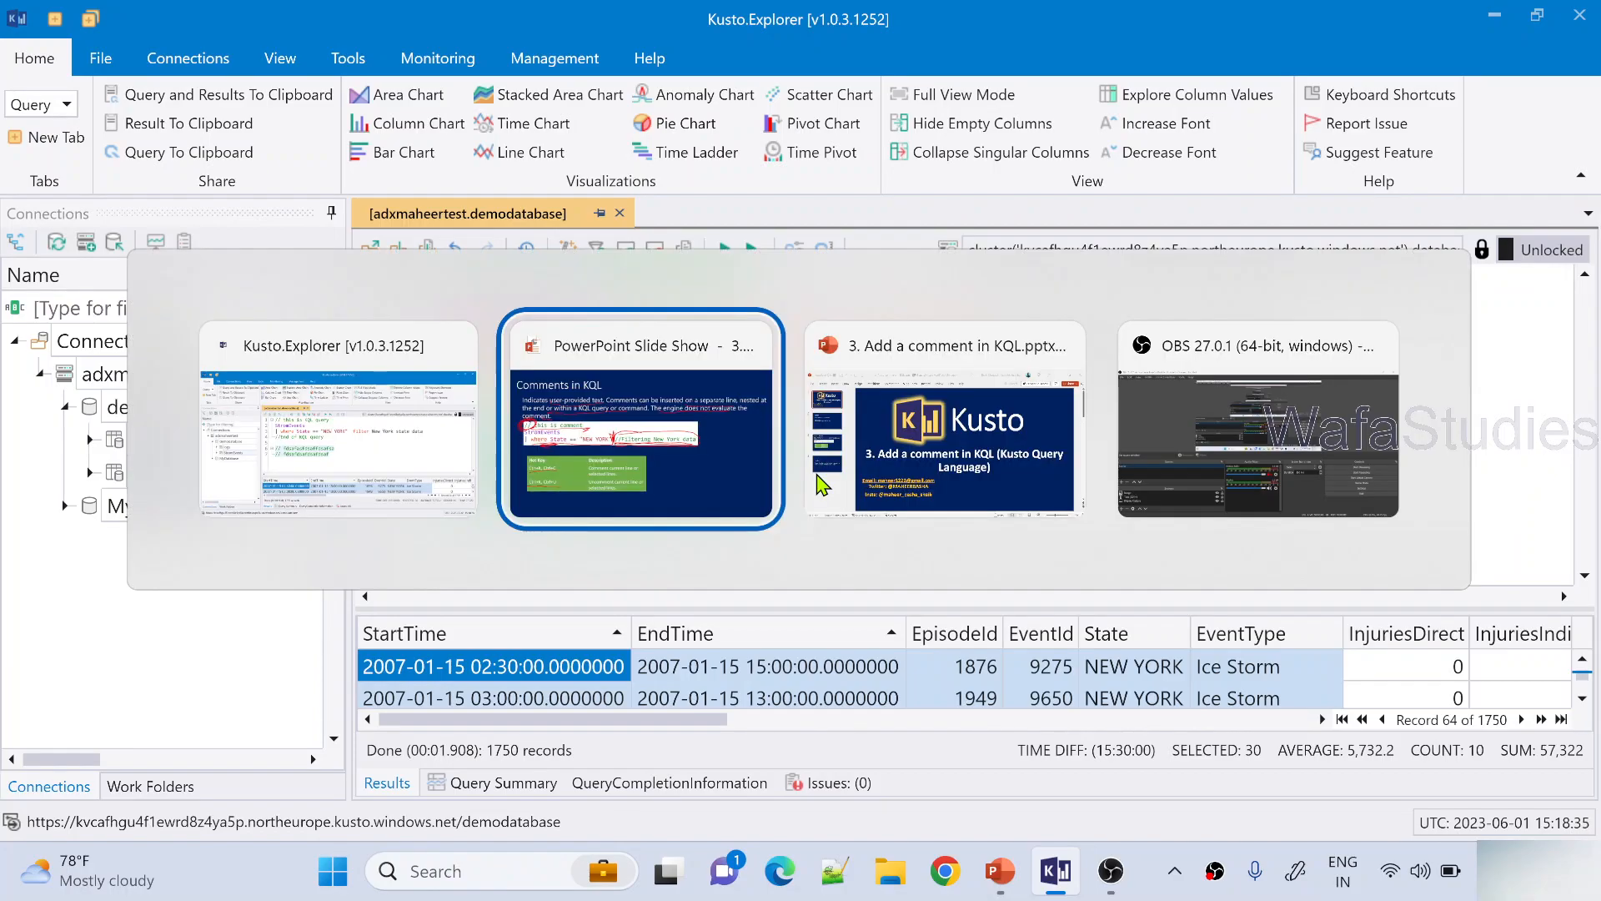